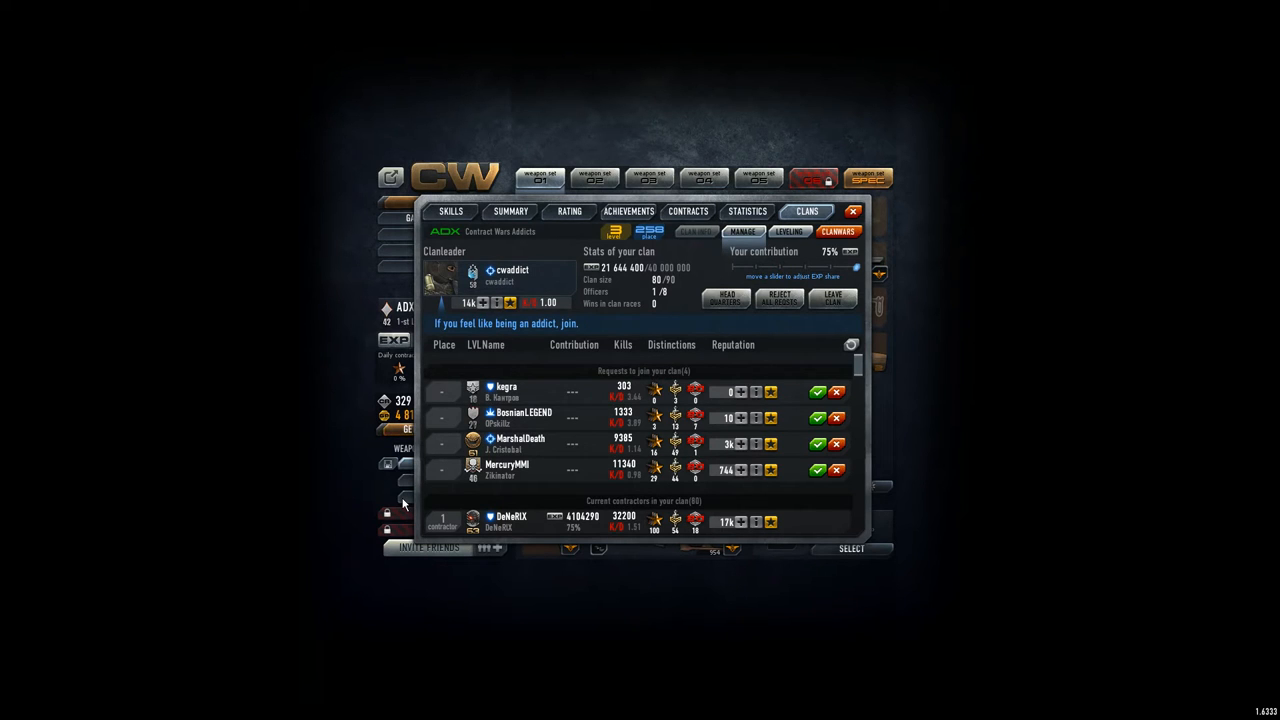
pyautogui.moveTo(456, 482)
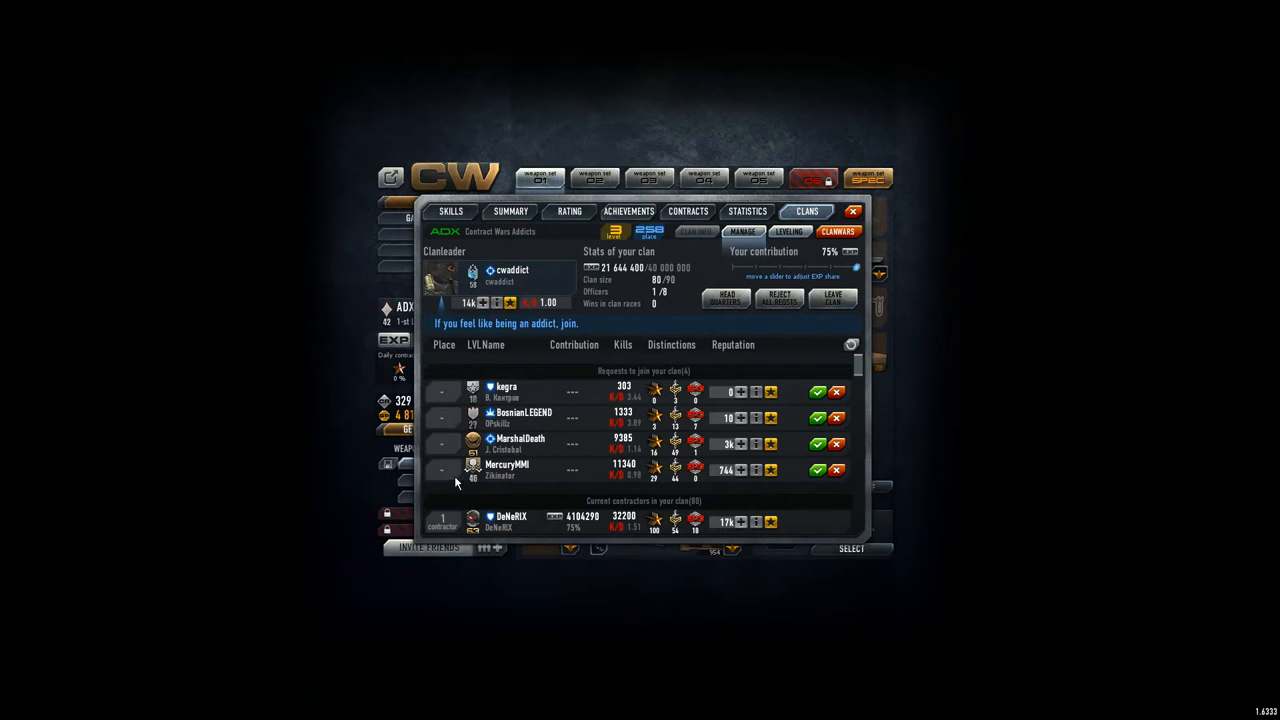
pyautogui.moveTo(480, 482)
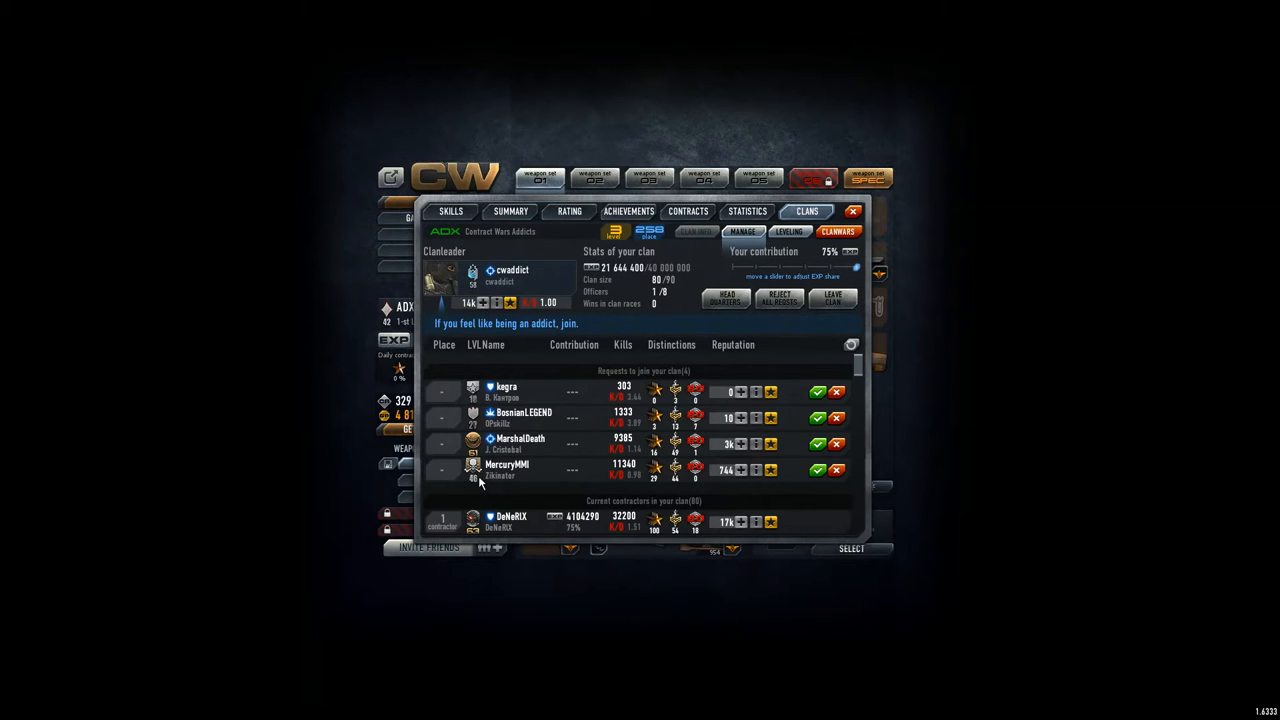
pyautogui.moveTo(536, 444)
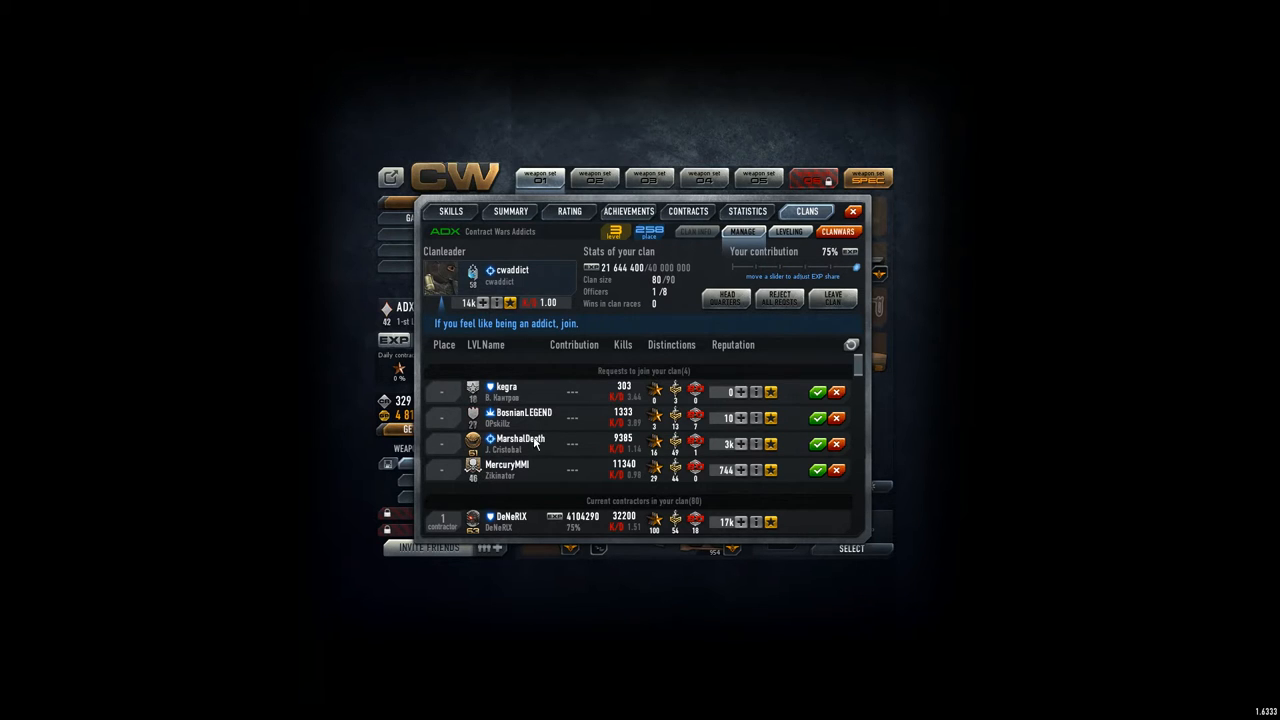
pyautogui.moveTo(520, 452)
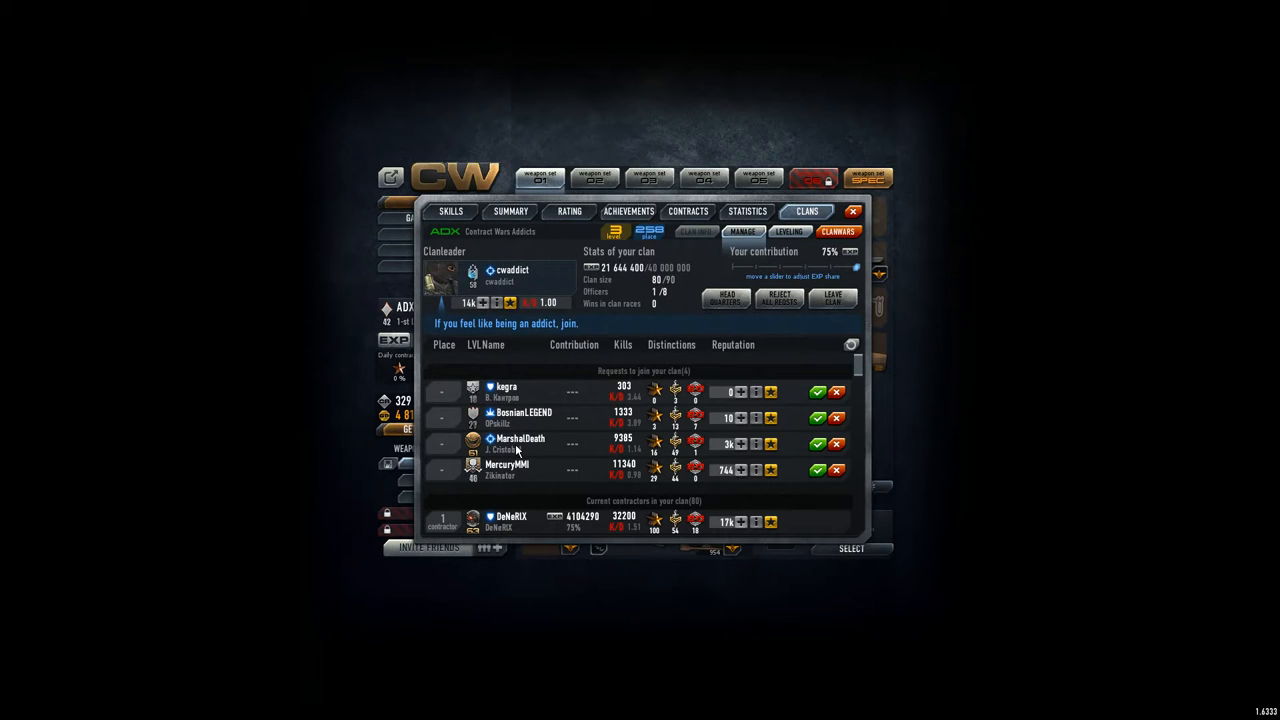
pyautogui.moveTo(696, 450)
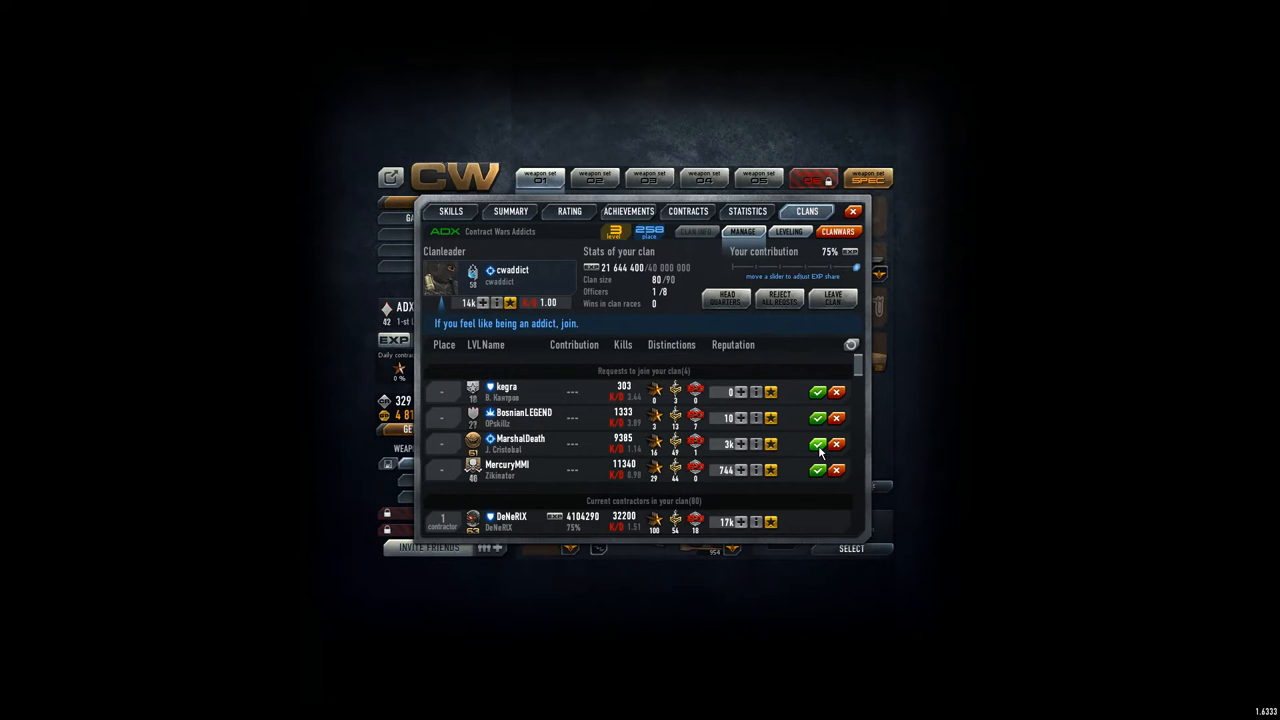
# - Accept all five pending join requests until the requests list is empty
pyautogui.click(816, 444)
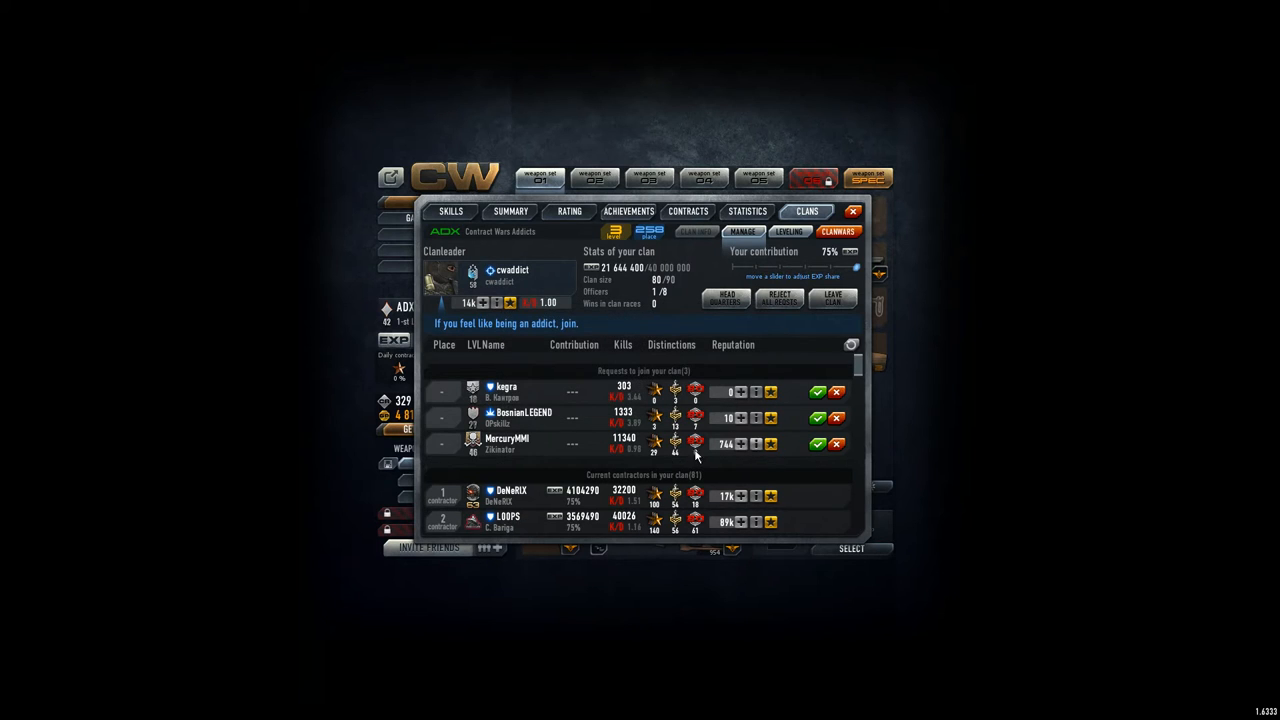
pyautogui.click(816, 444)
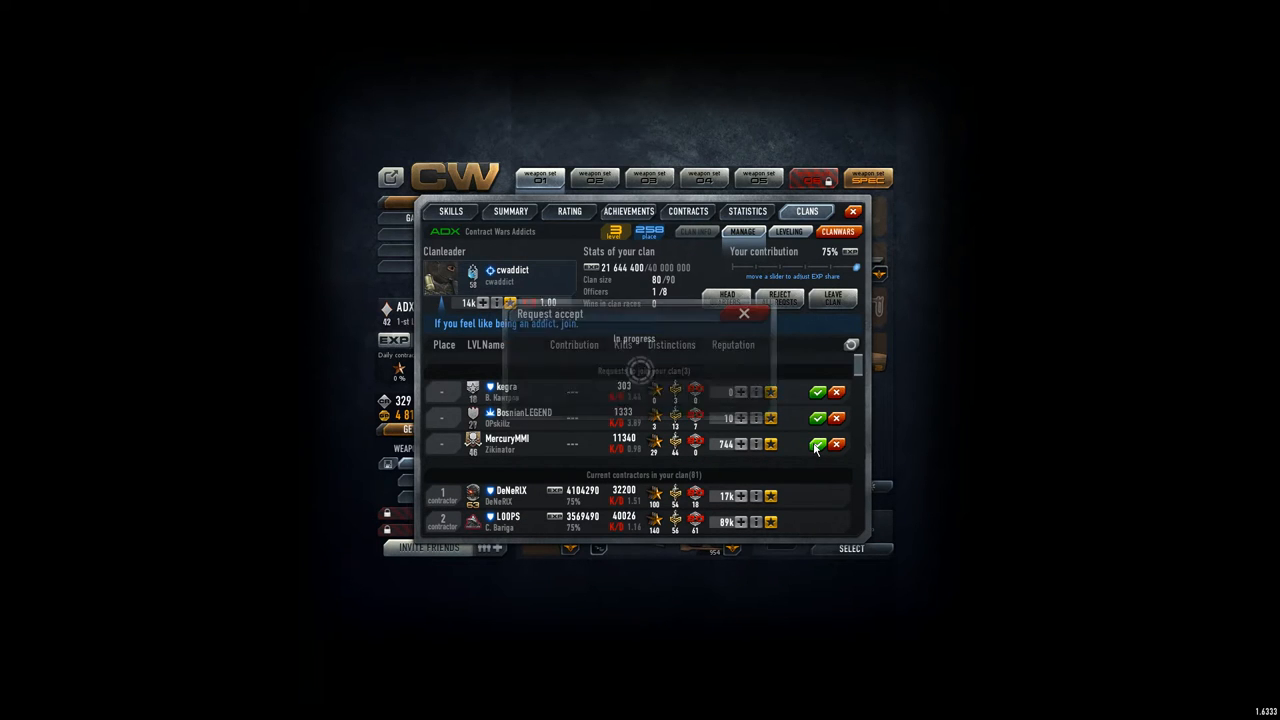
pyautogui.click(816, 444)
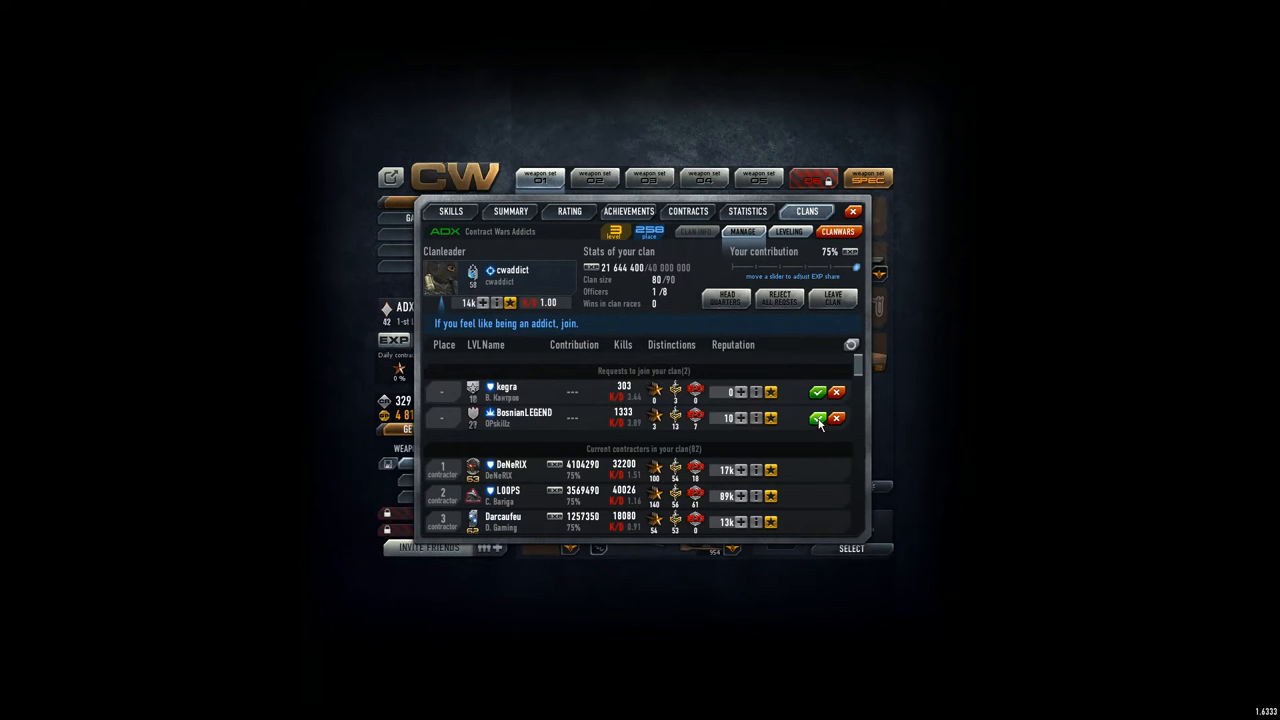
pyautogui.click(816, 418)
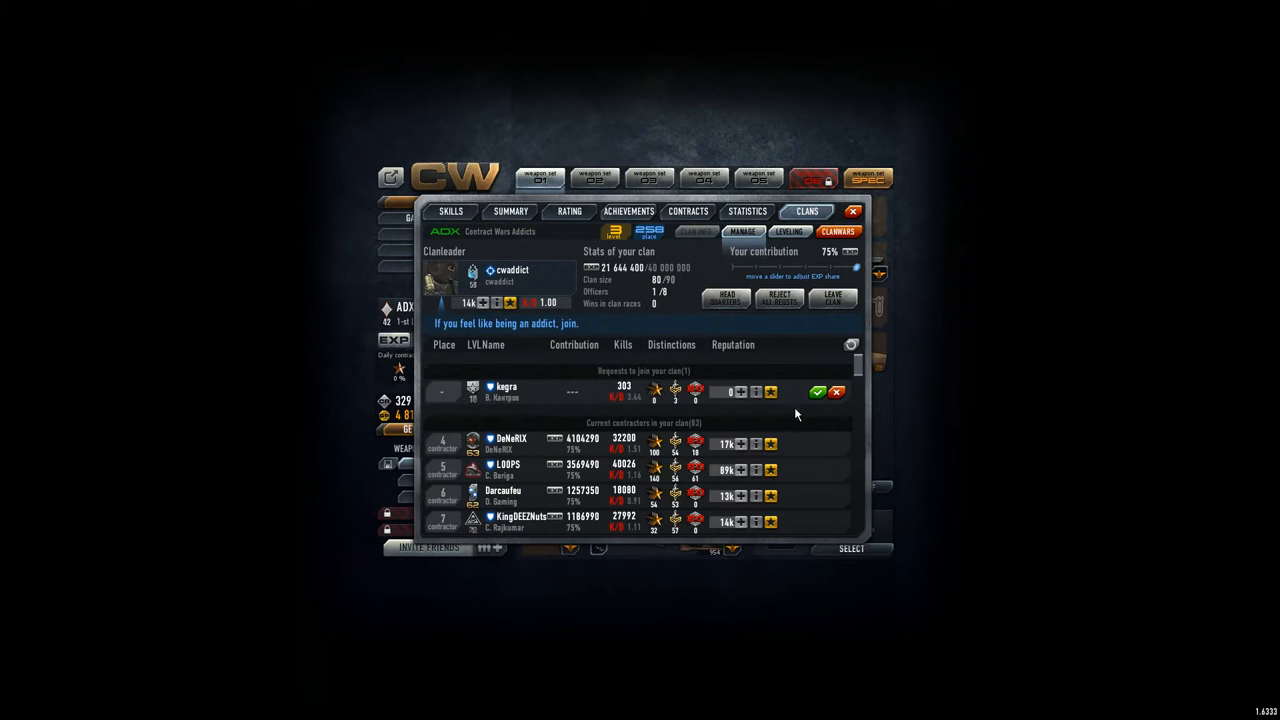
pyautogui.click(816, 390)
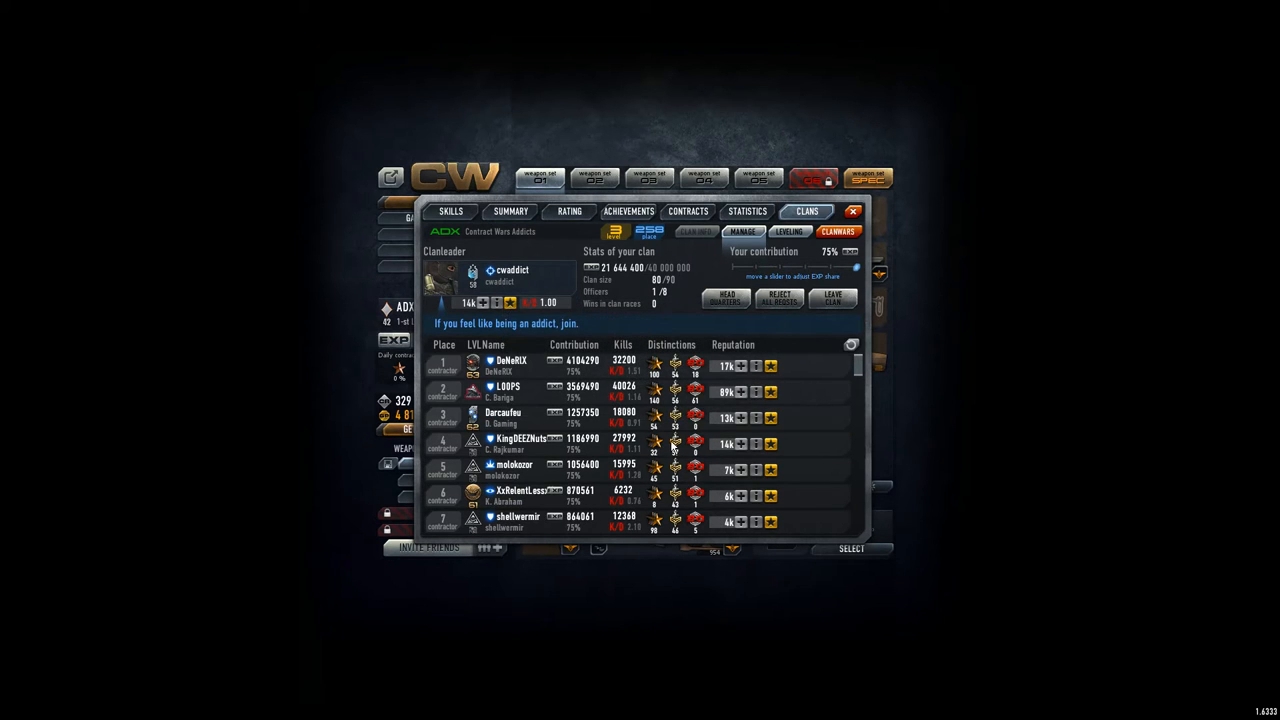
pyautogui.moveTo(540, 372)
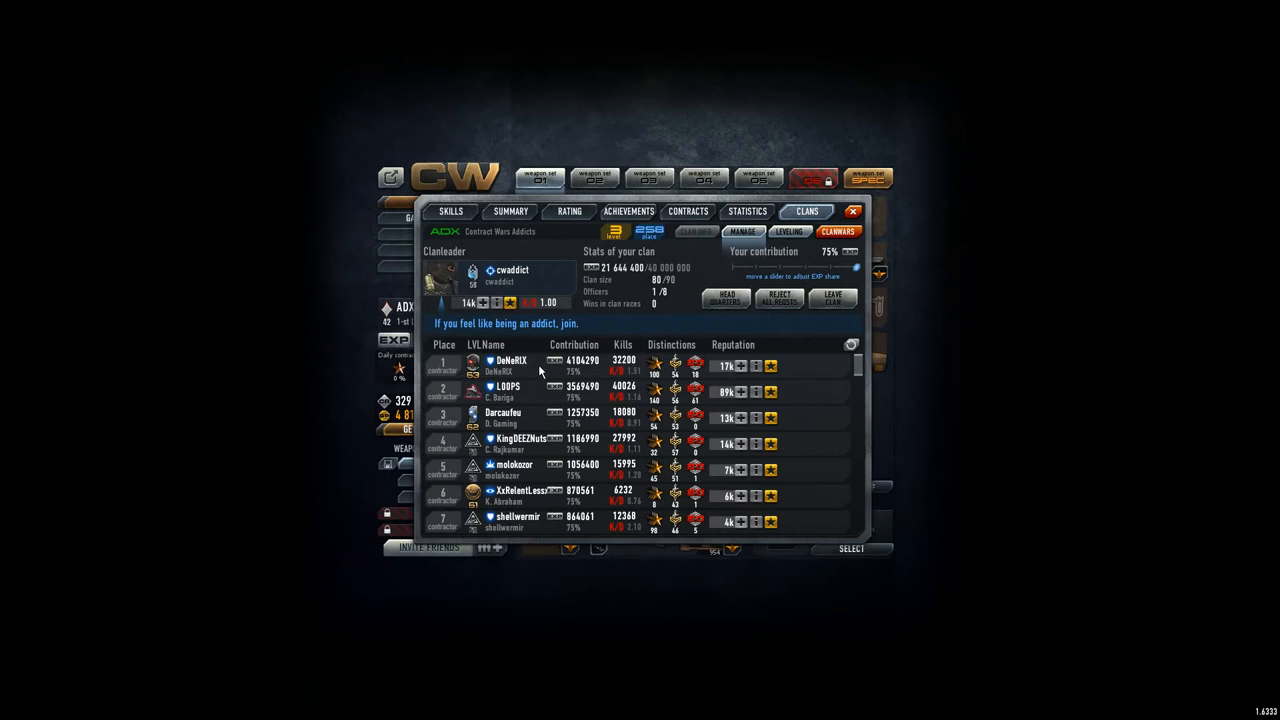
pyautogui.moveTo(588, 372)
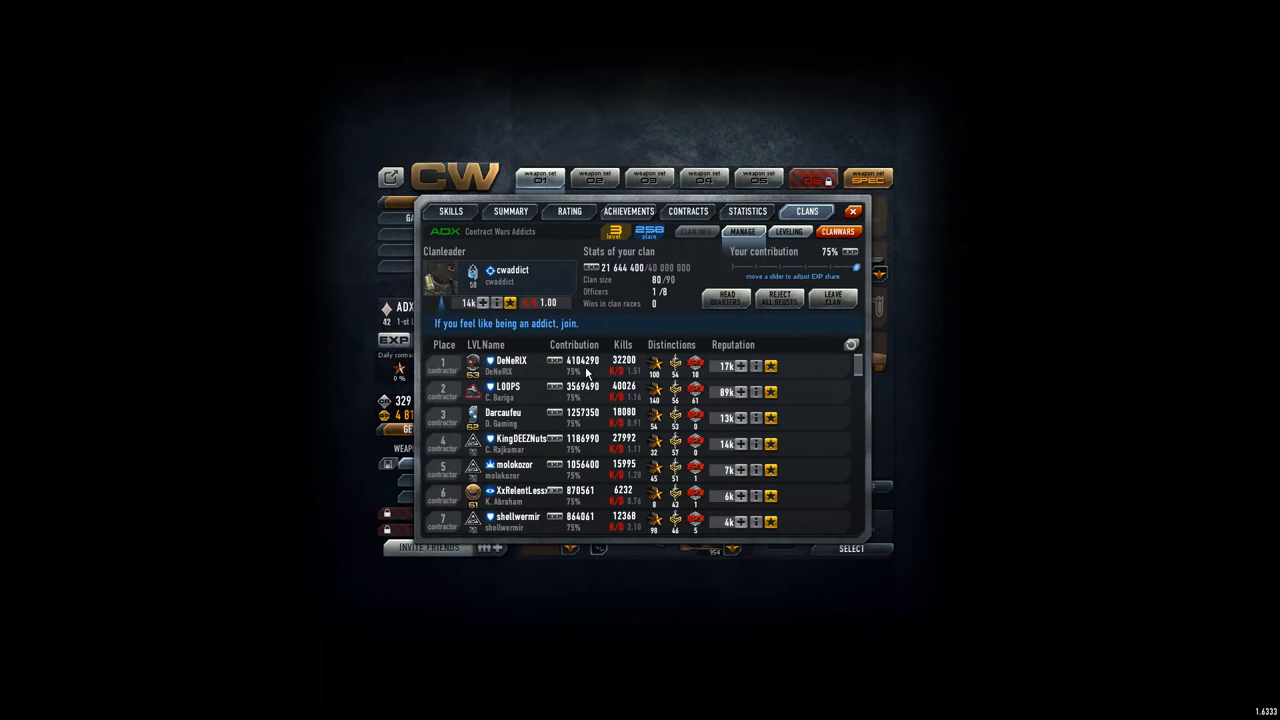
pyautogui.moveTo(608, 278)
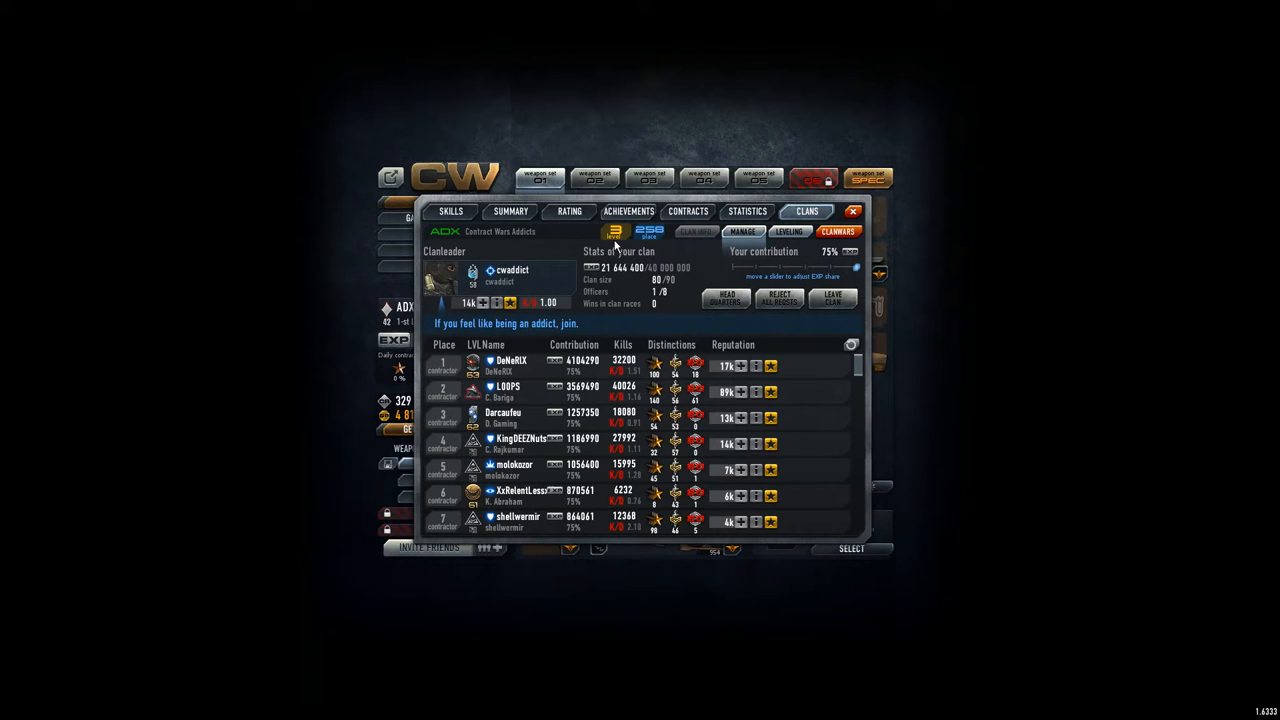
pyautogui.moveTo(658, 244)
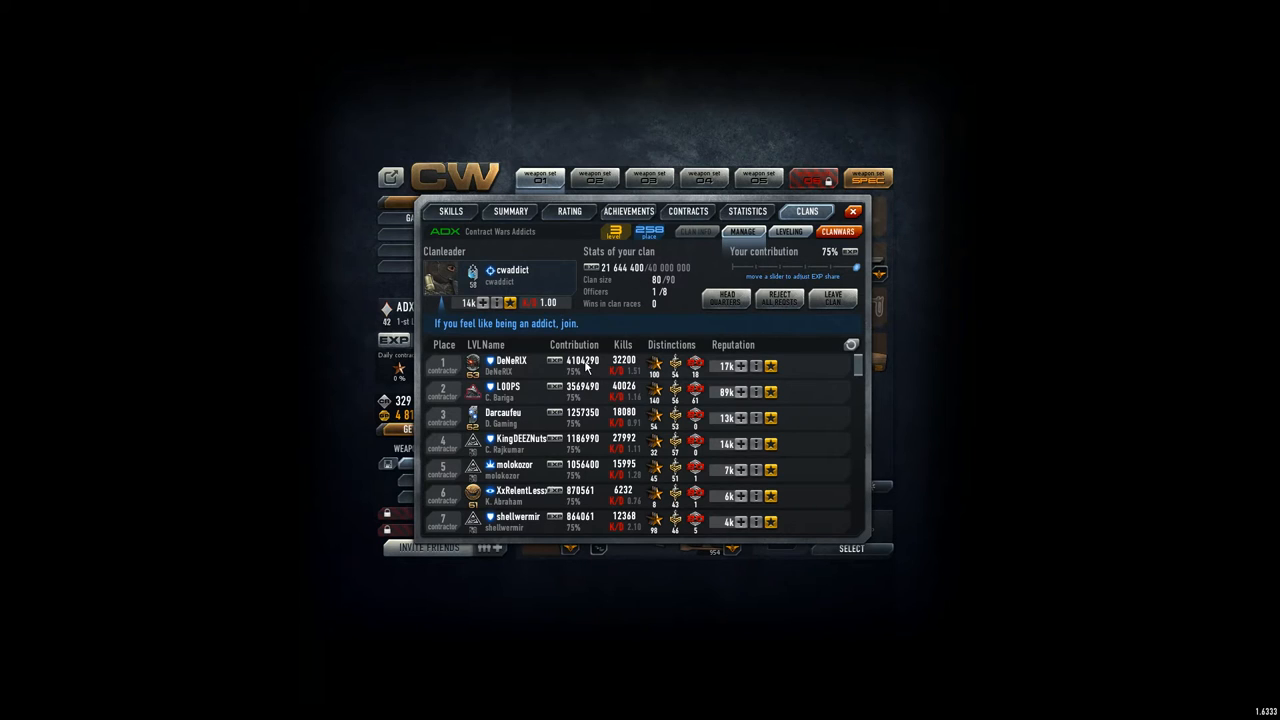
pyautogui.moveTo(578, 400)
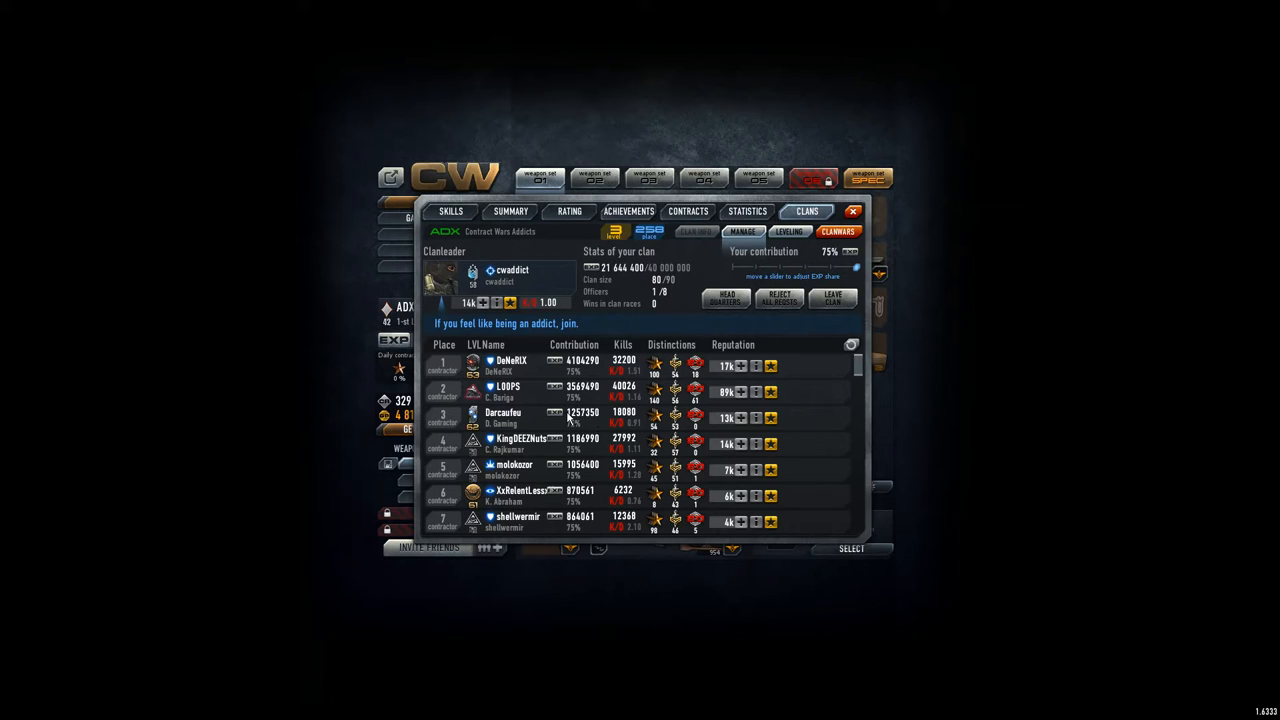
pyautogui.moveTo(520, 480)
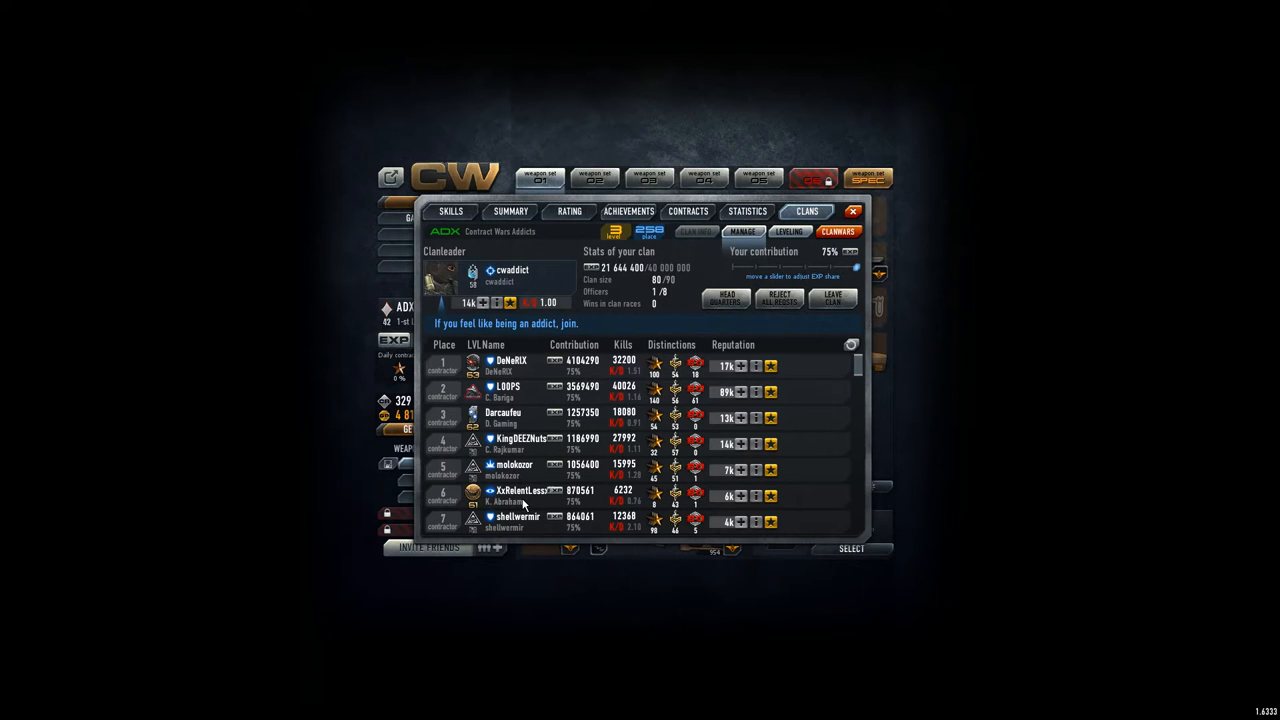
# - Scroll the clan member roster down and back up to review every entry
pyautogui.scroll(-3)
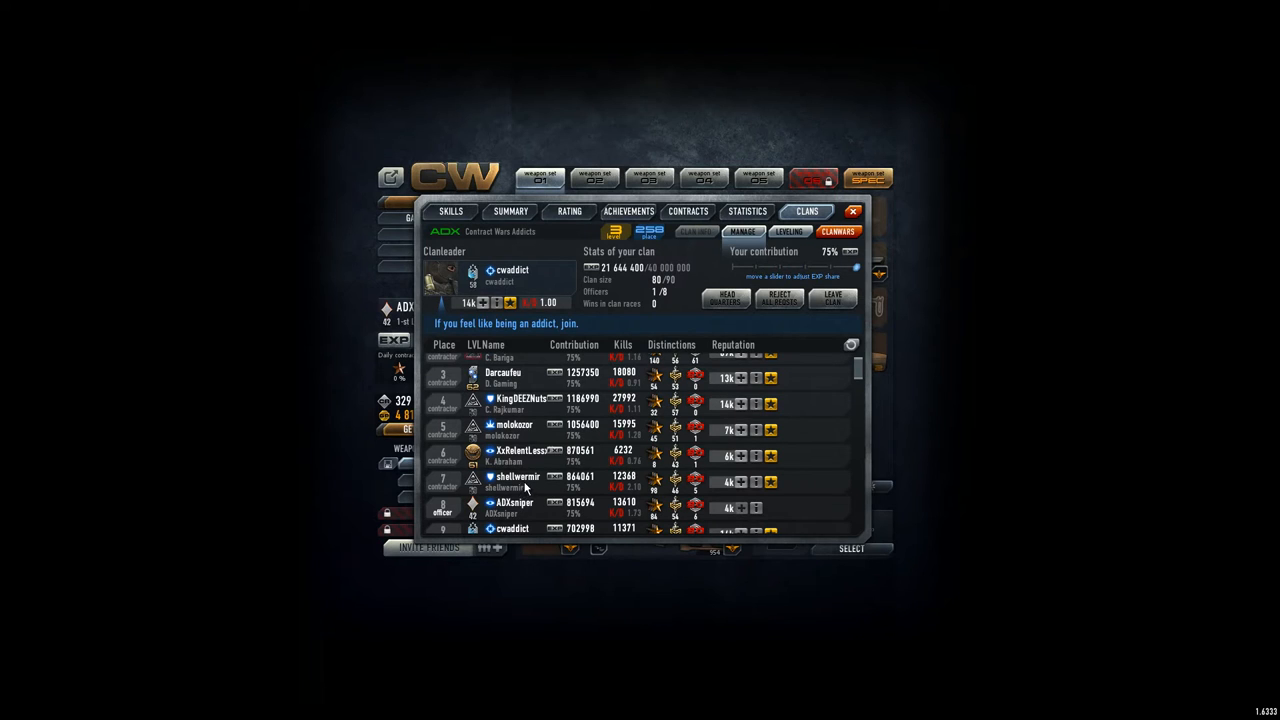
pyautogui.moveTo(492, 488)
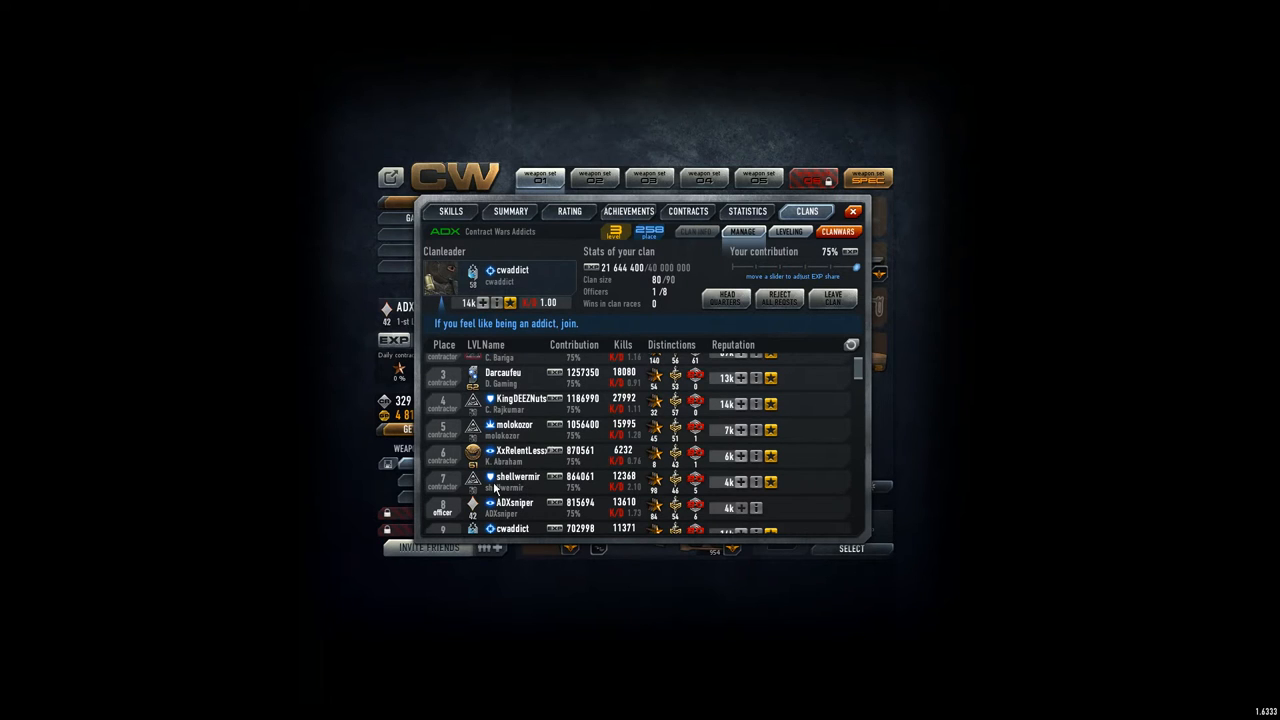
pyautogui.moveTo(504, 516)
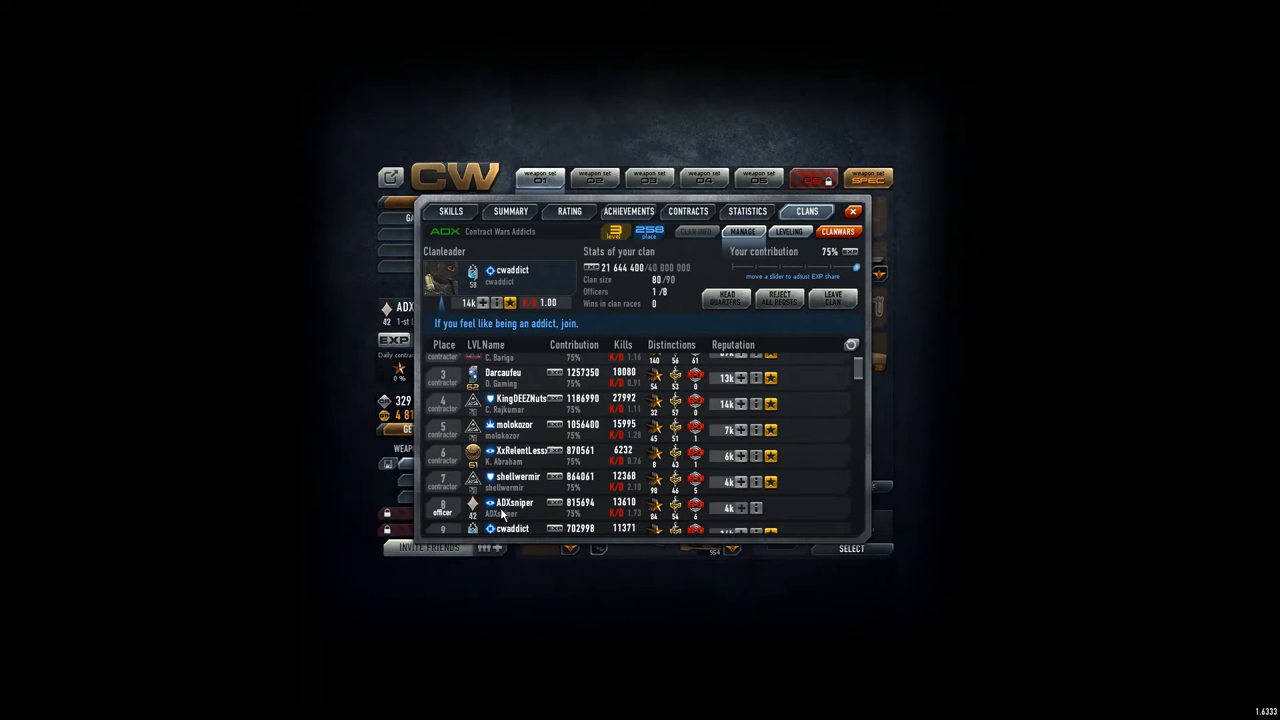
pyautogui.moveTo(516, 510)
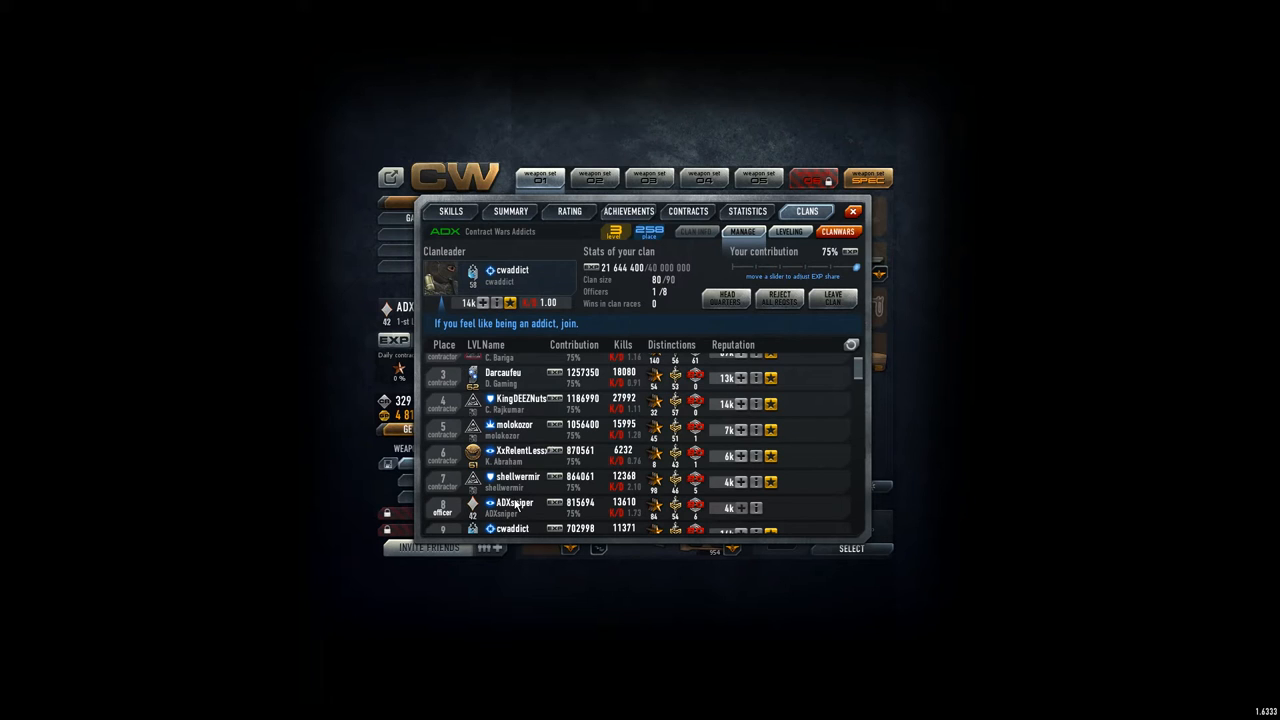
pyautogui.scroll(3)
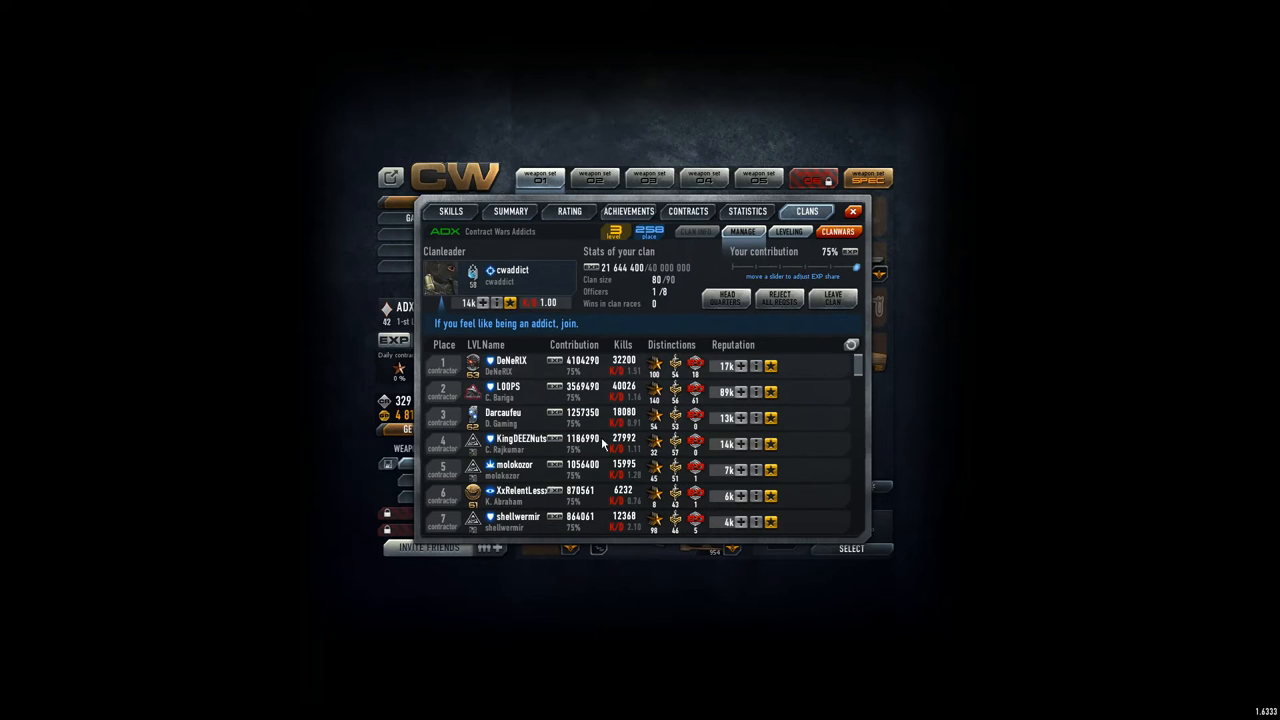
pyautogui.moveTo(740, 384)
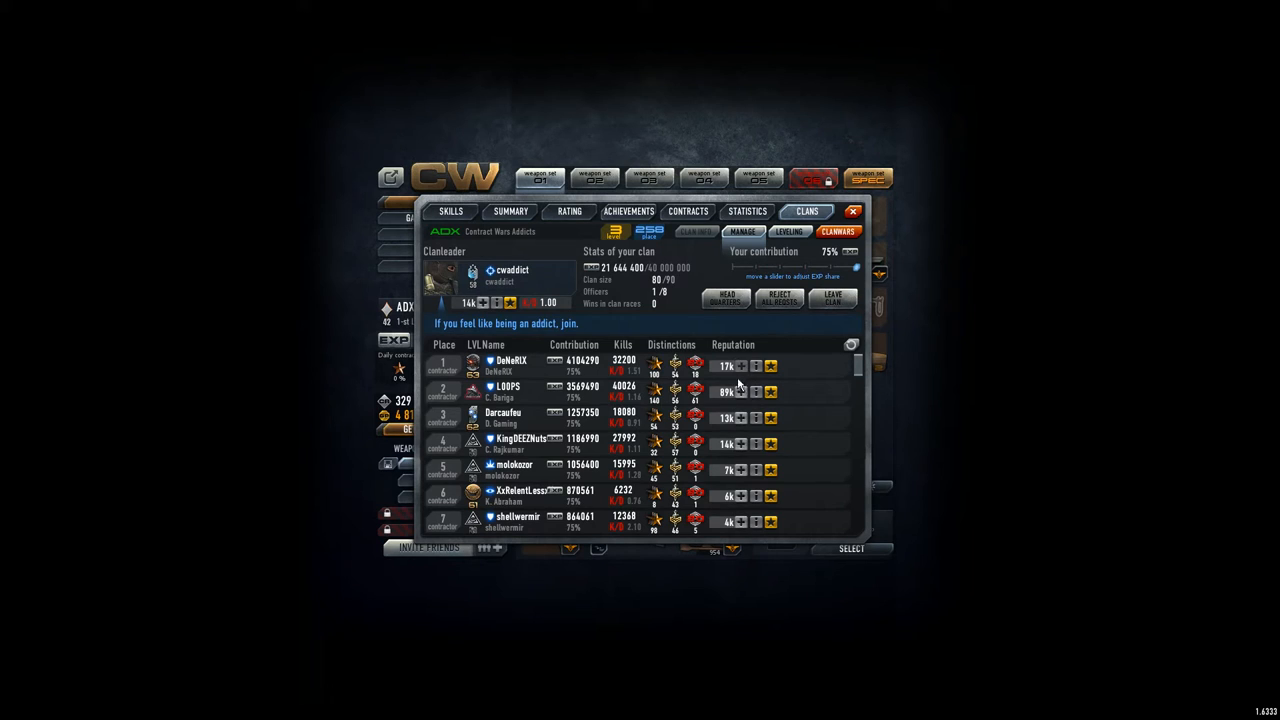
pyautogui.moveTo(736, 424)
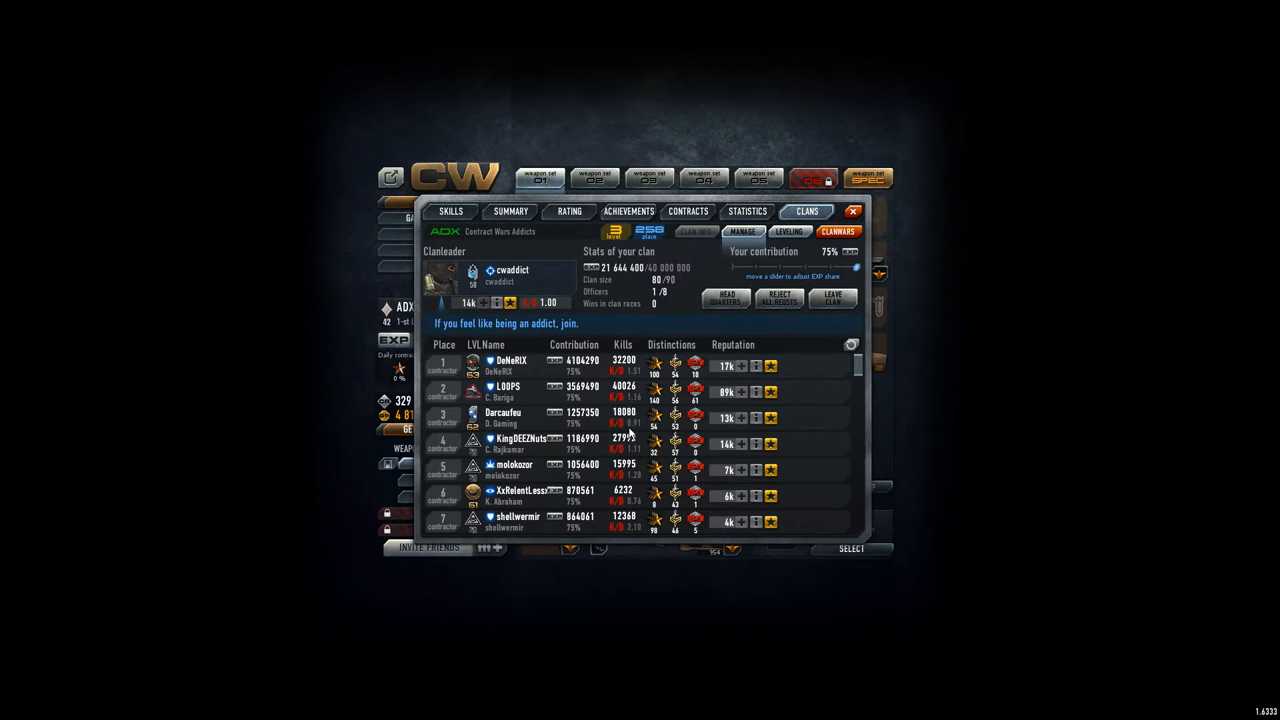
pyautogui.moveTo(636, 432)
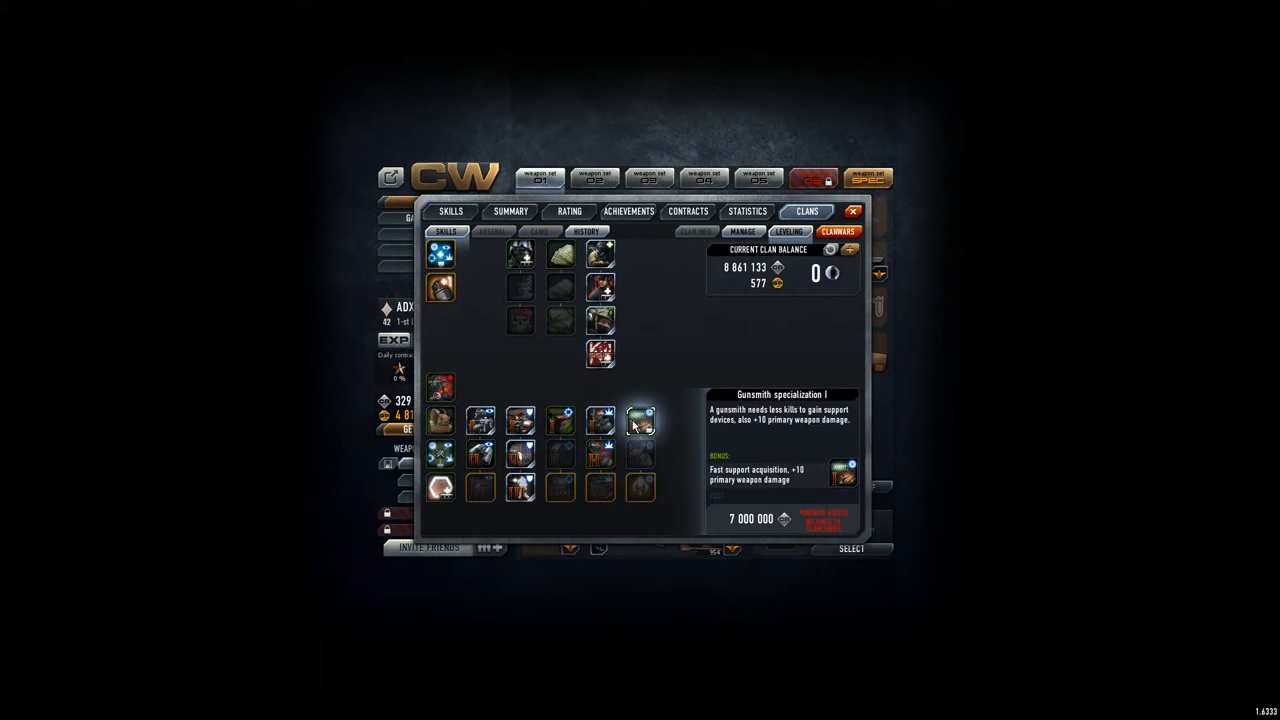
# - Review Sniper specialization I, II, III and Gunsmith specialization III skill details and costs
pyautogui.click(560, 420)
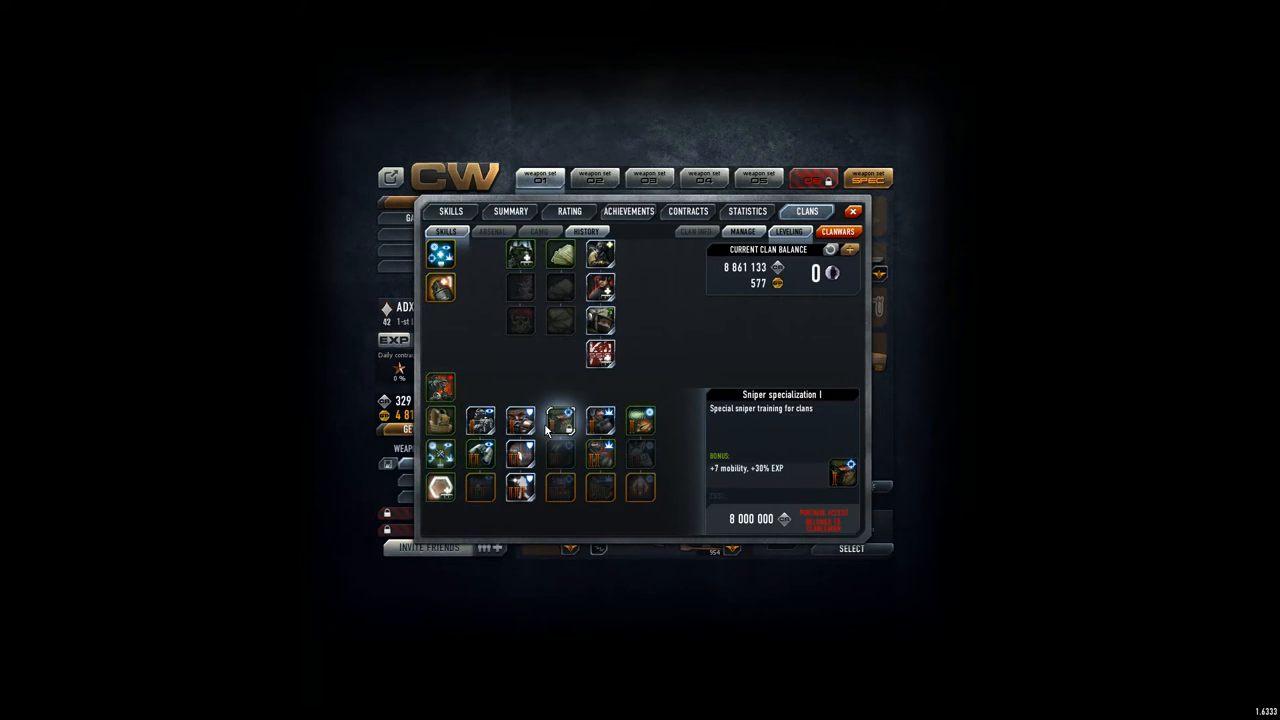
pyautogui.moveTo(640, 420)
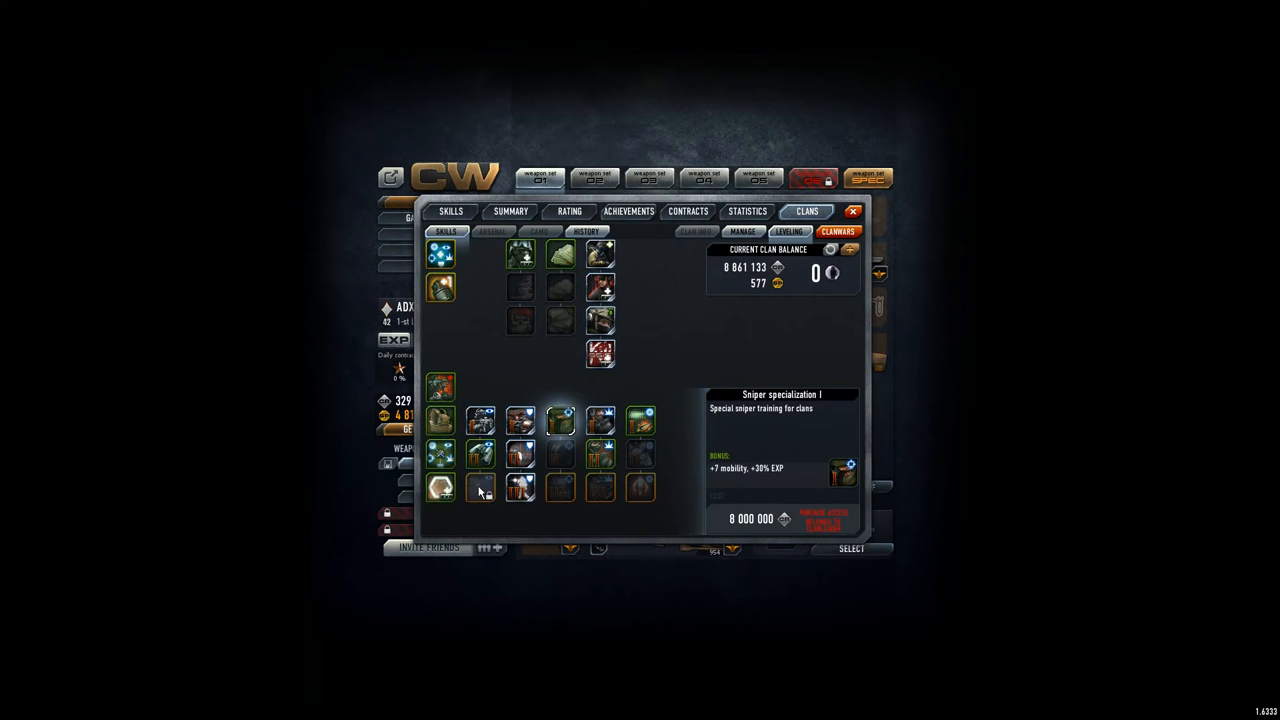
pyautogui.click(560, 458)
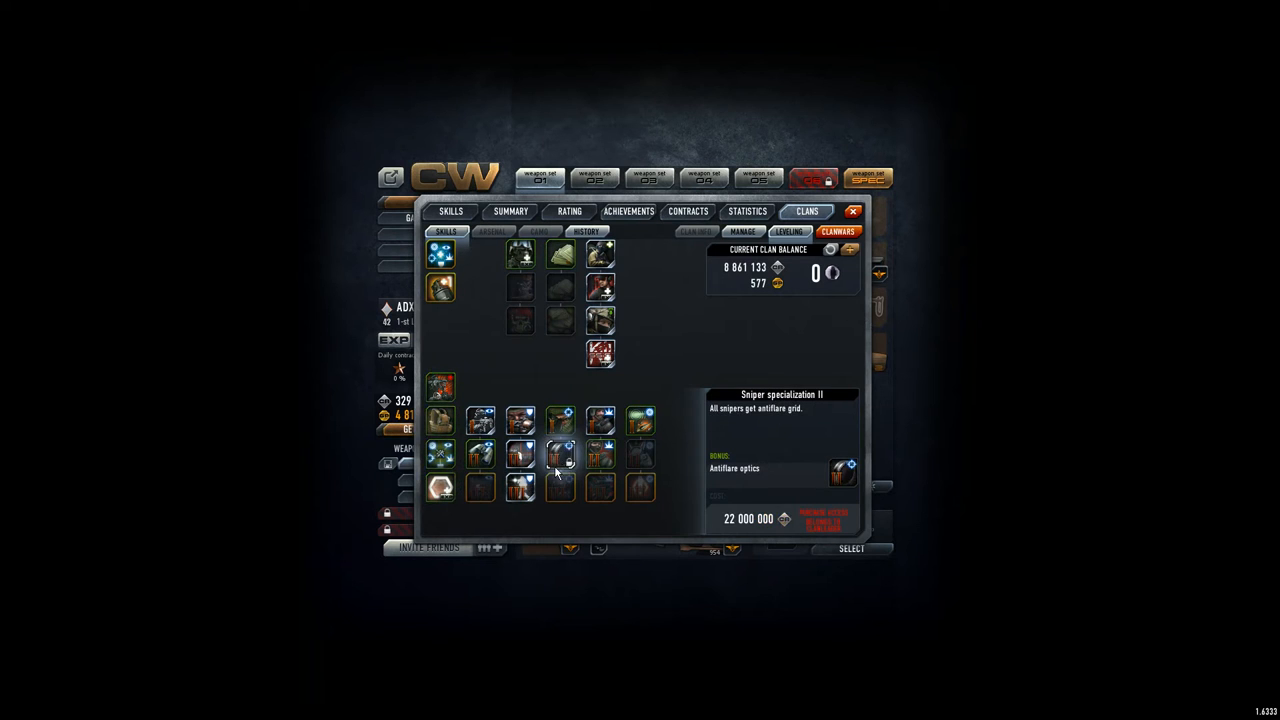
pyautogui.click(560, 488)
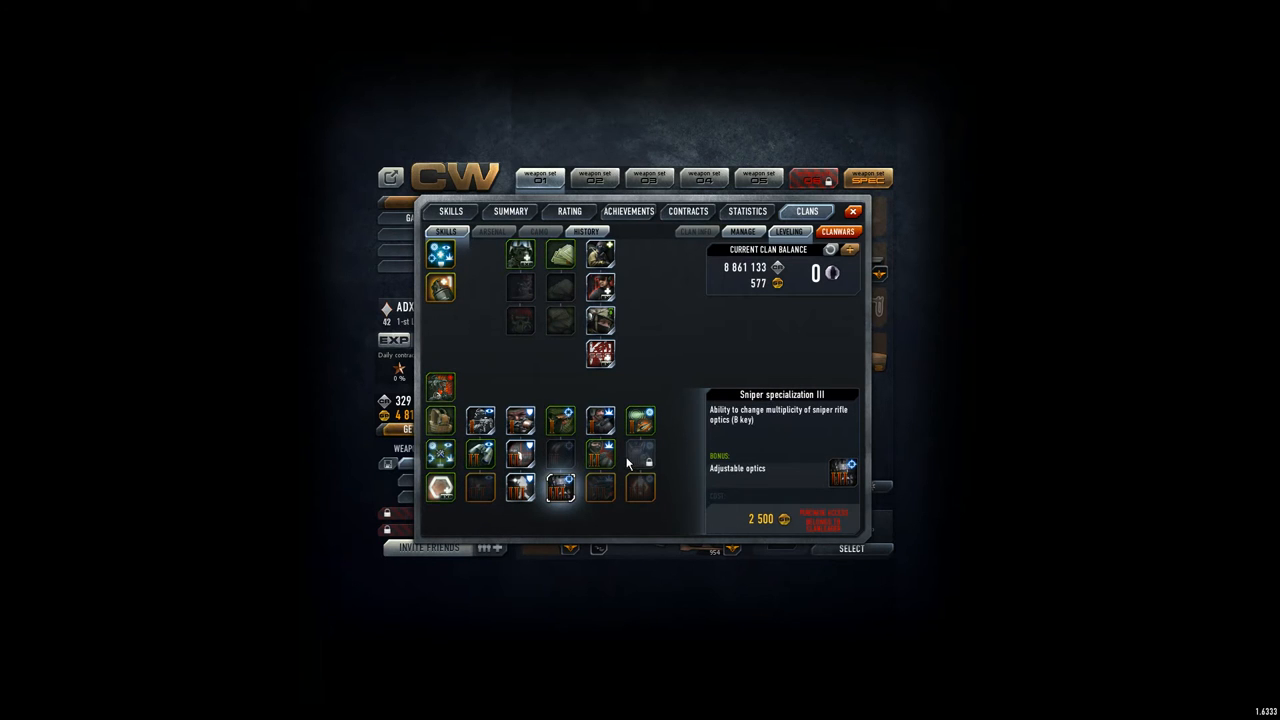
pyautogui.click(640, 488)
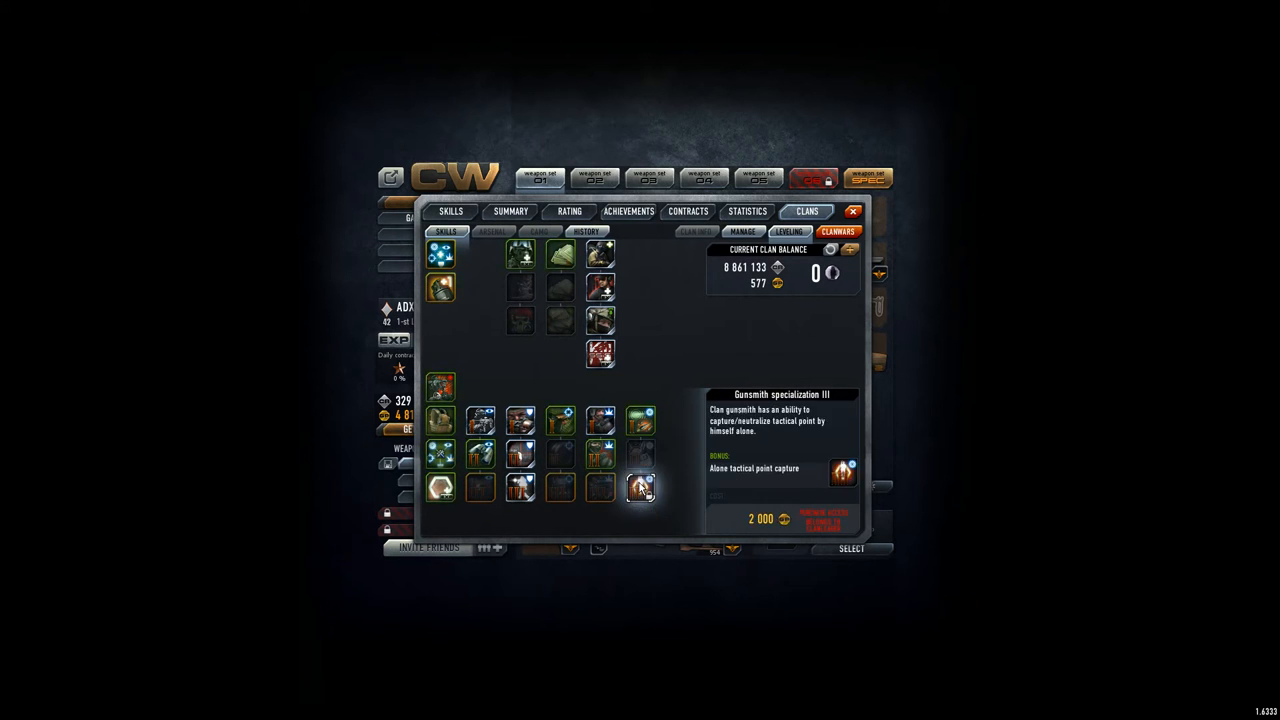
# - Review Customer bonus I, II, III and Destroyer specialization II skill details and costs
pyautogui.click(560, 288)
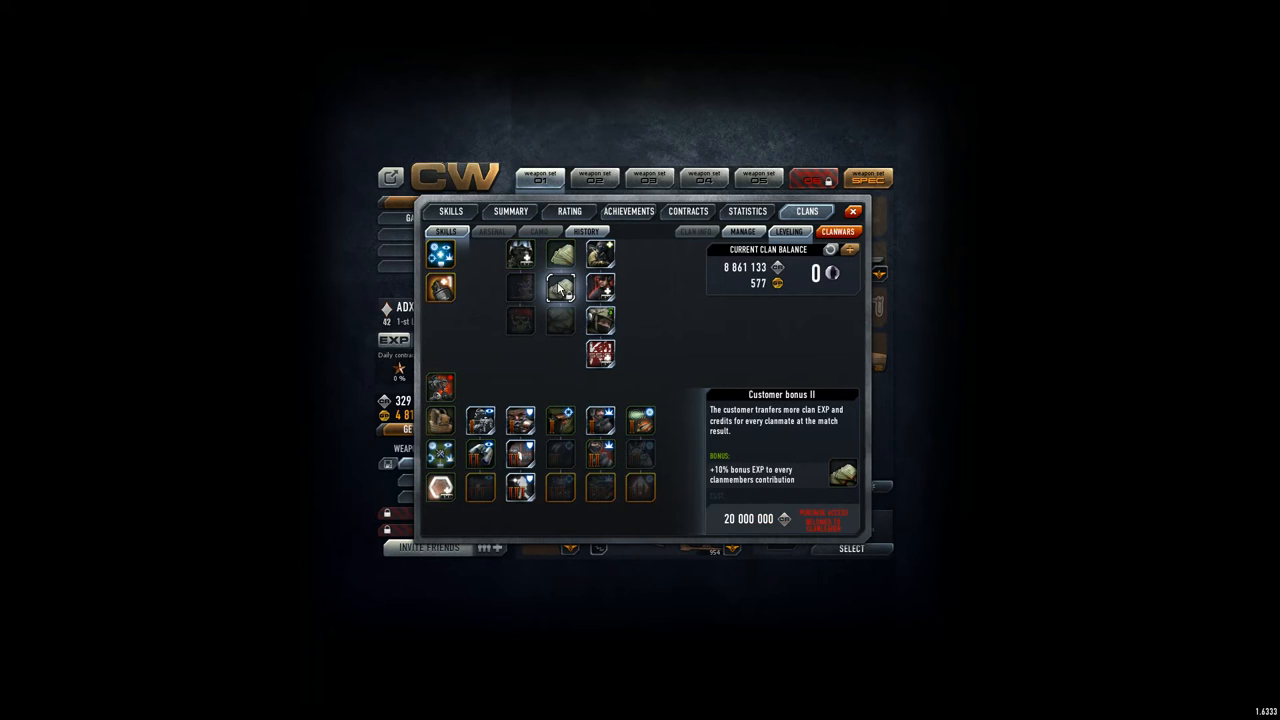
pyautogui.click(560, 320)
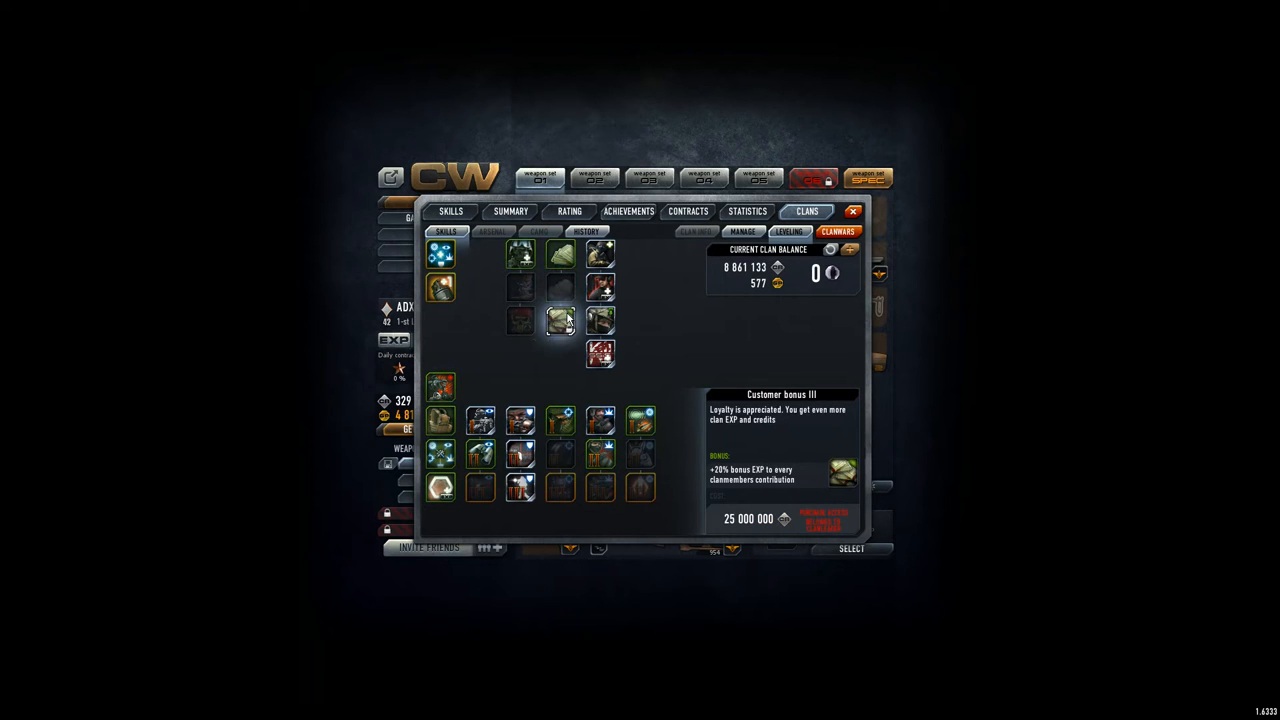
pyautogui.moveTo(568, 332)
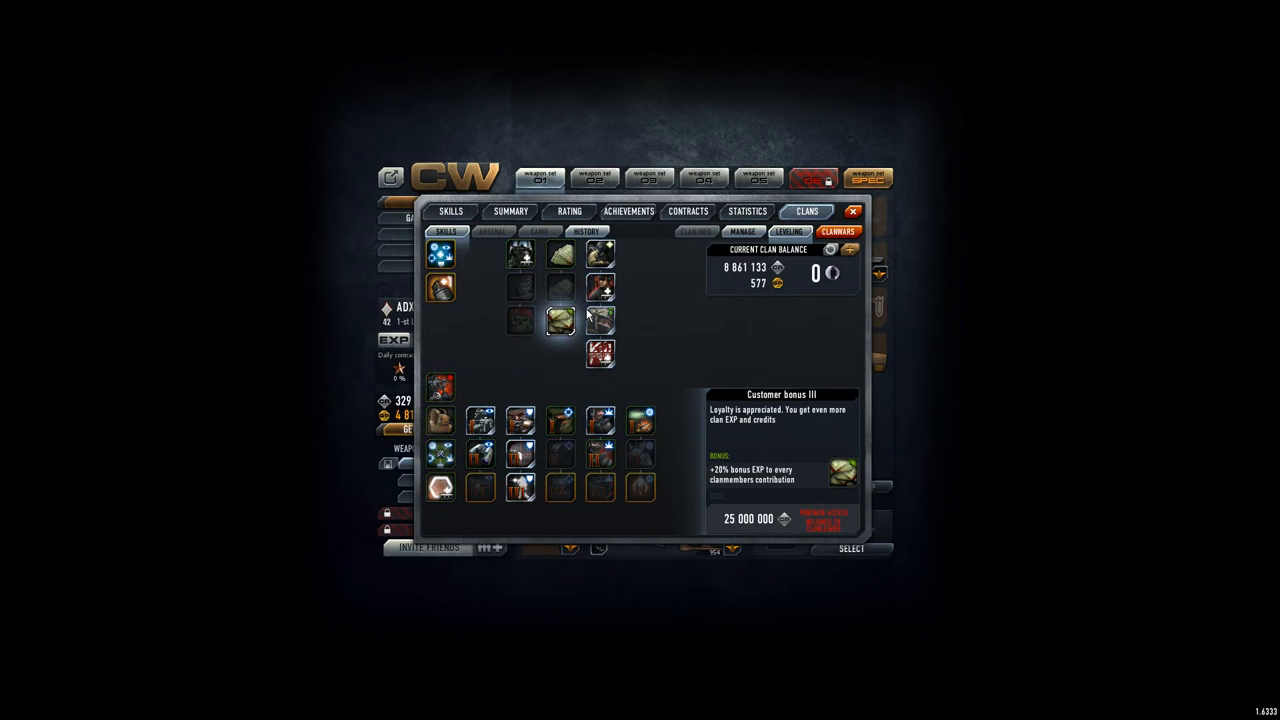
pyautogui.click(560, 290)
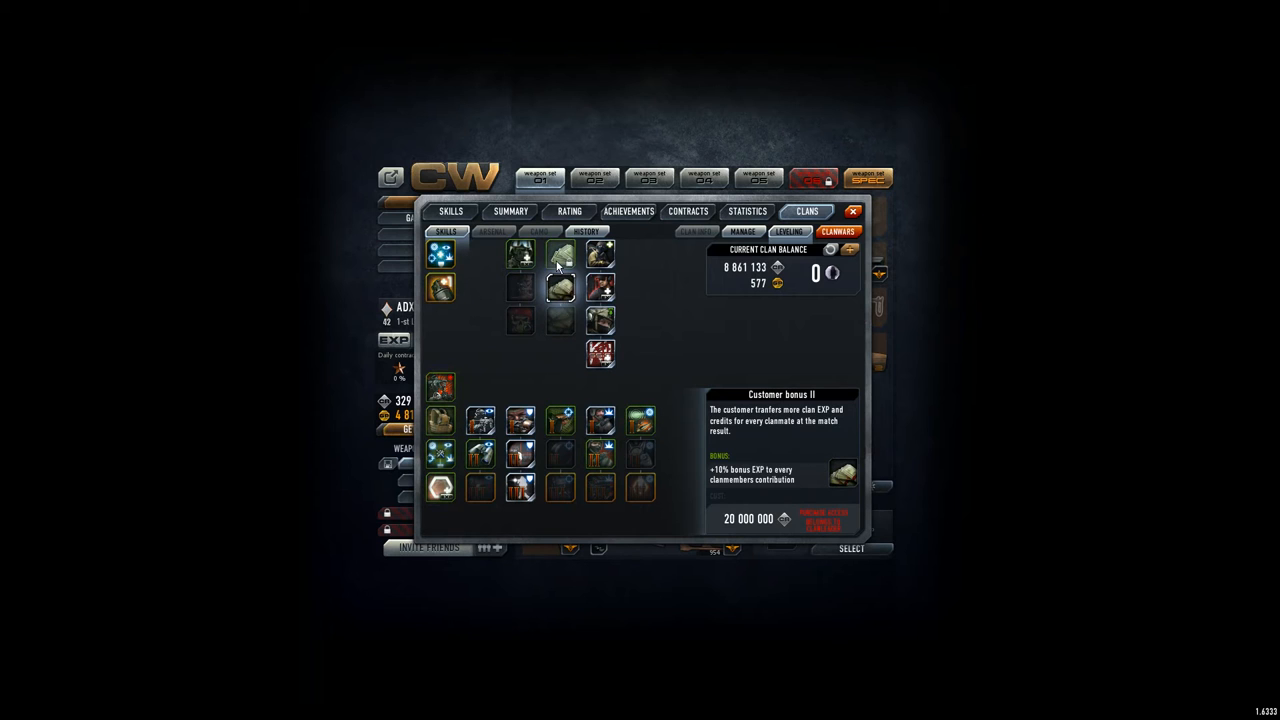
pyautogui.click(560, 256)
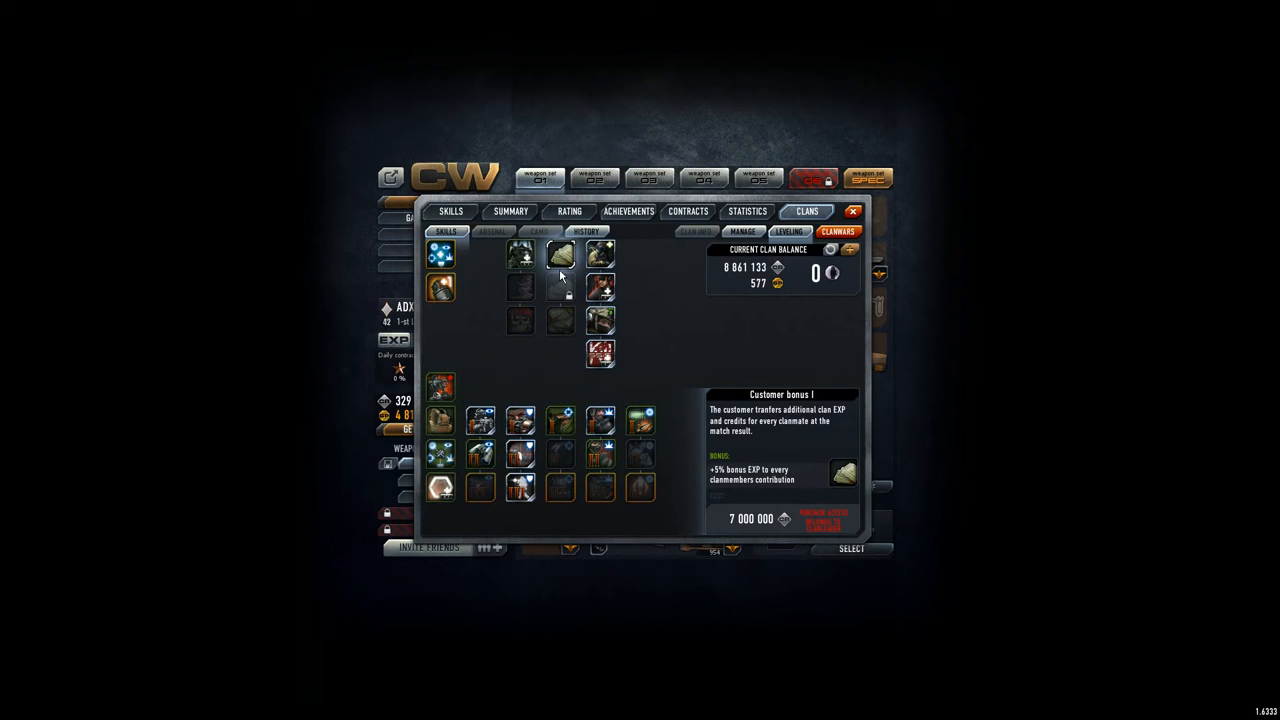
pyautogui.moveTo(568, 290)
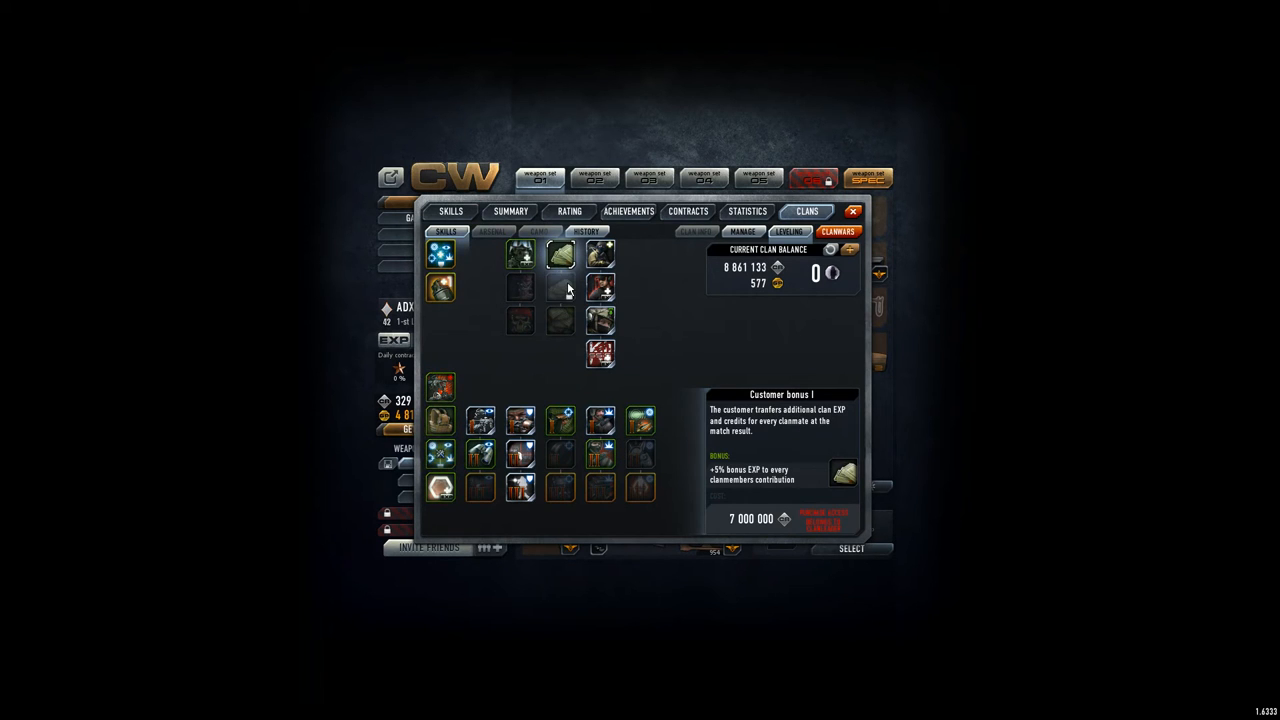
pyautogui.moveTo(648, 344)
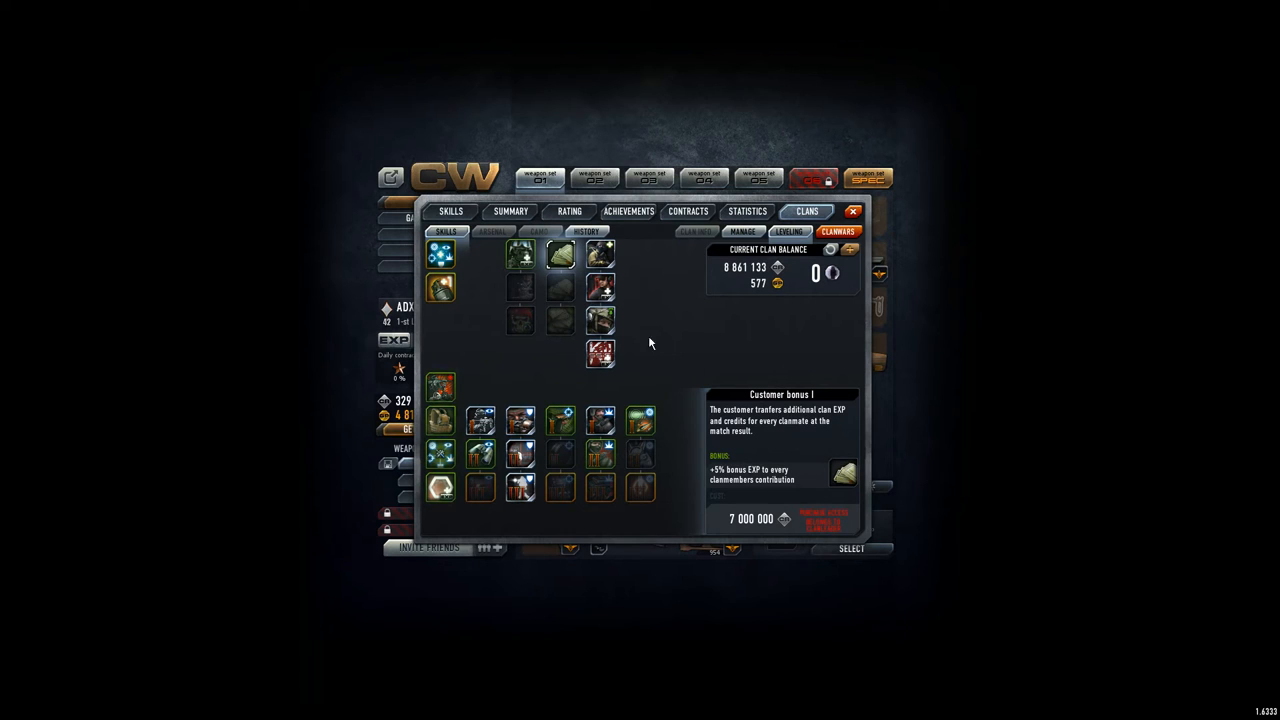
pyautogui.click(520, 256)
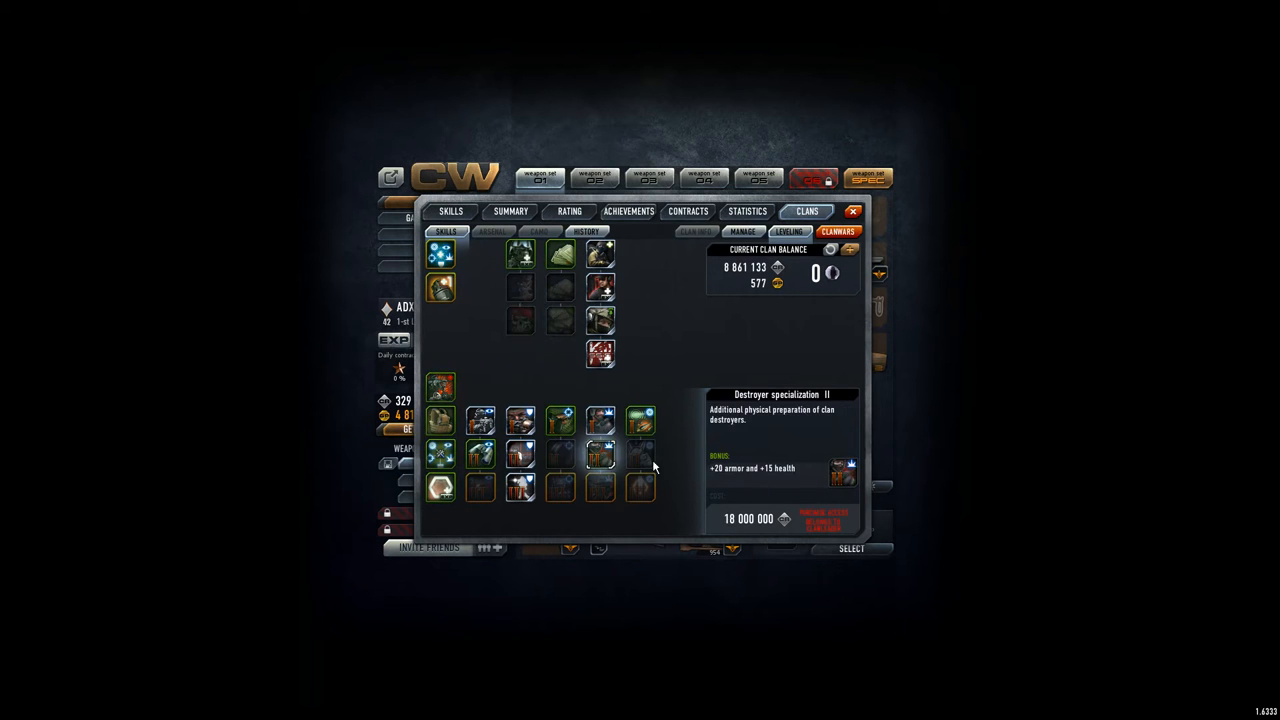
pyautogui.moveTo(700, 442)
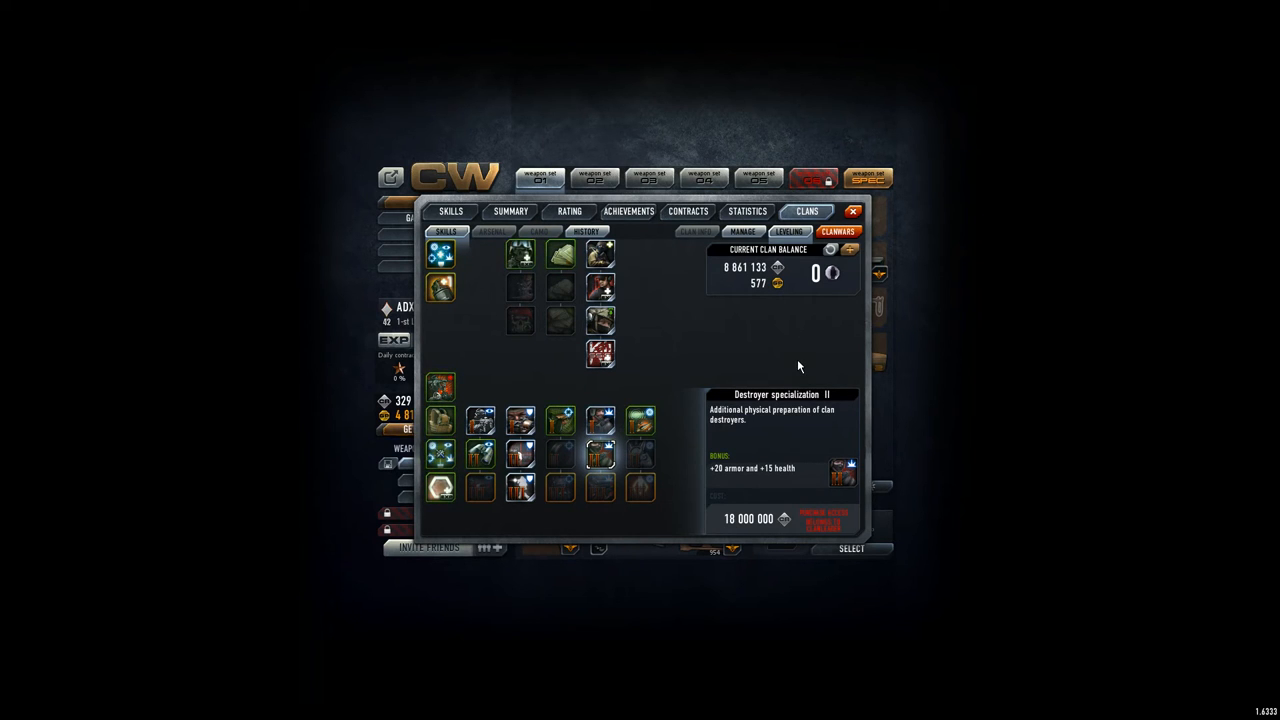
# - Bring up the clan donation log with contributors, amounts and dates
pyautogui.click(586, 232)
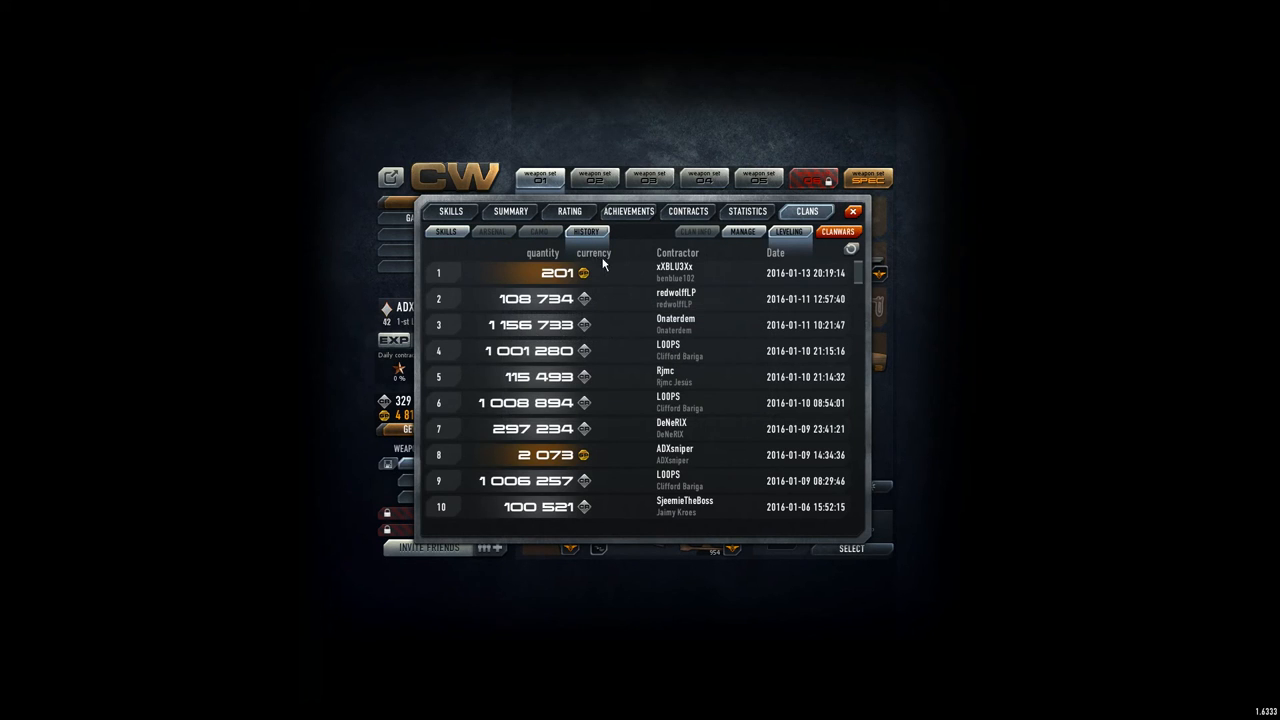
pyautogui.moveTo(670, 282)
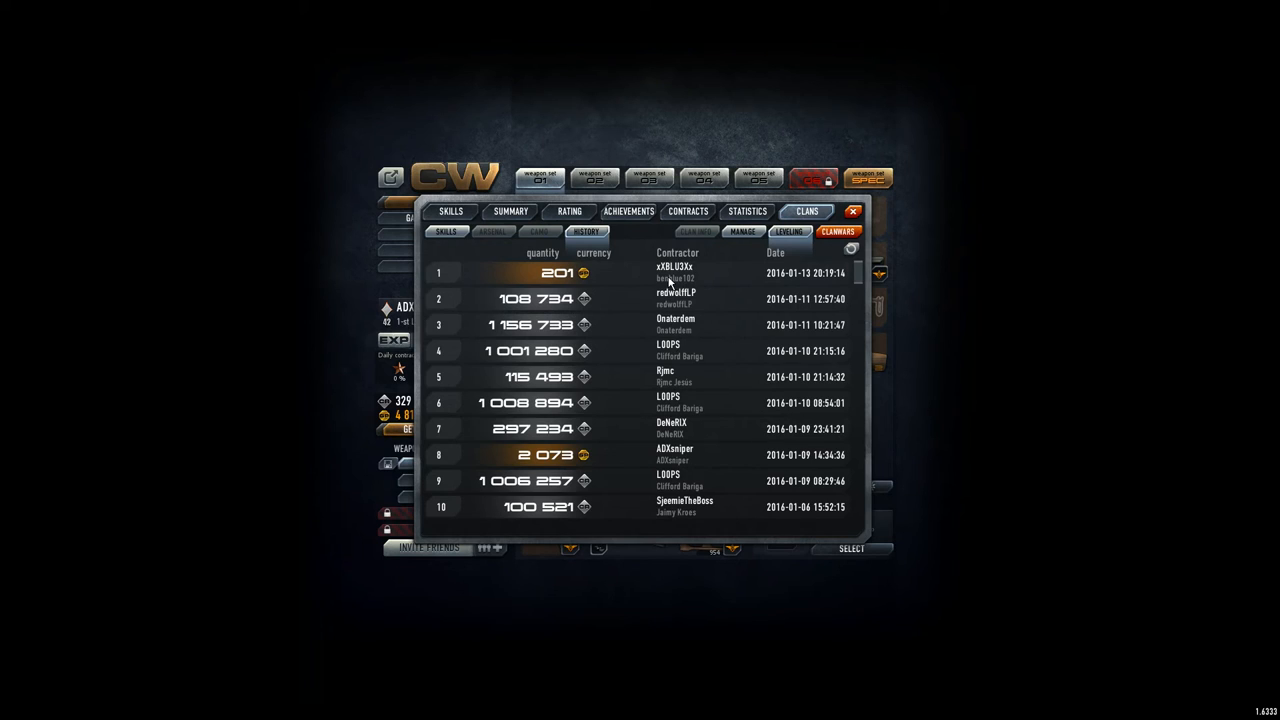
pyautogui.moveTo(696, 282)
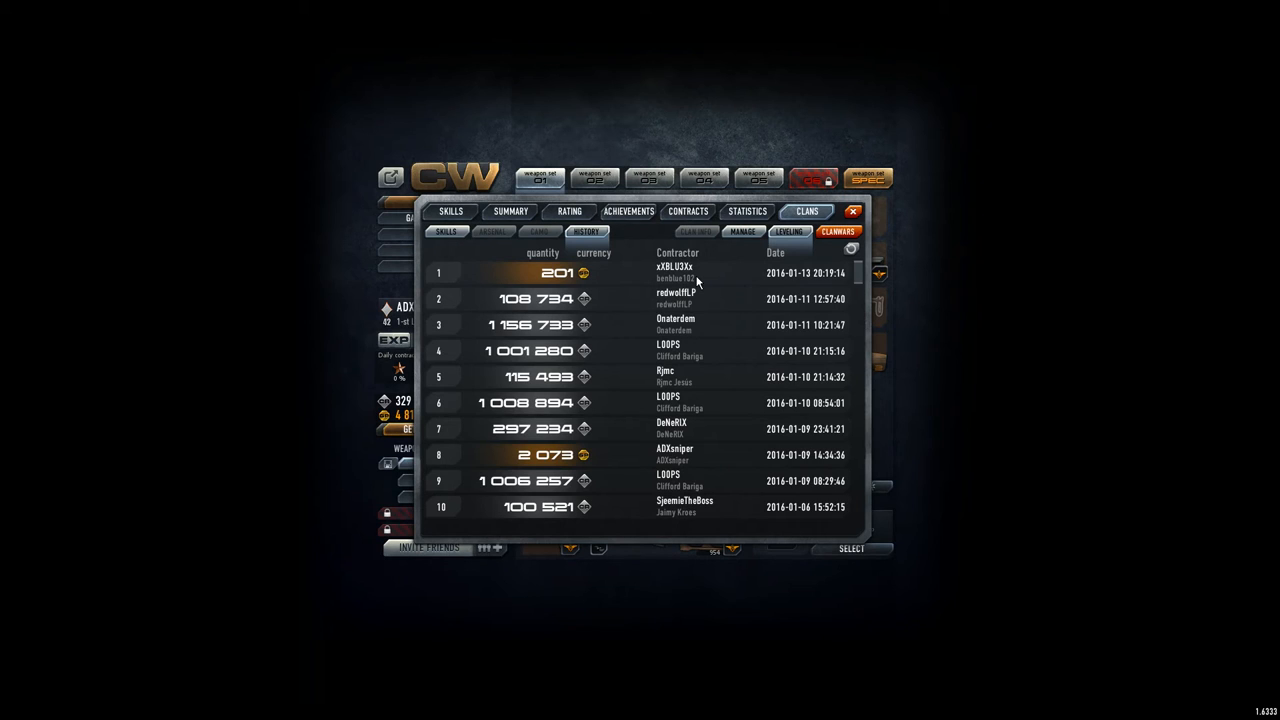
pyautogui.moveTo(580, 316)
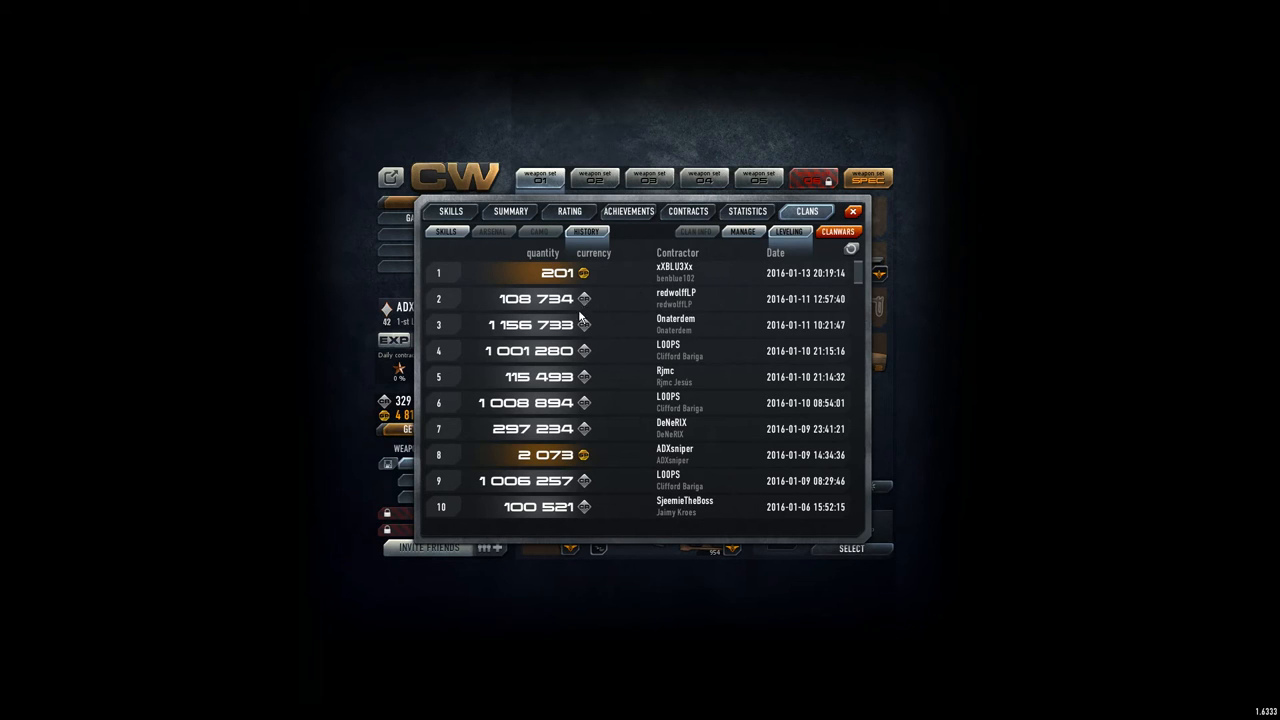
pyautogui.moveTo(542, 428)
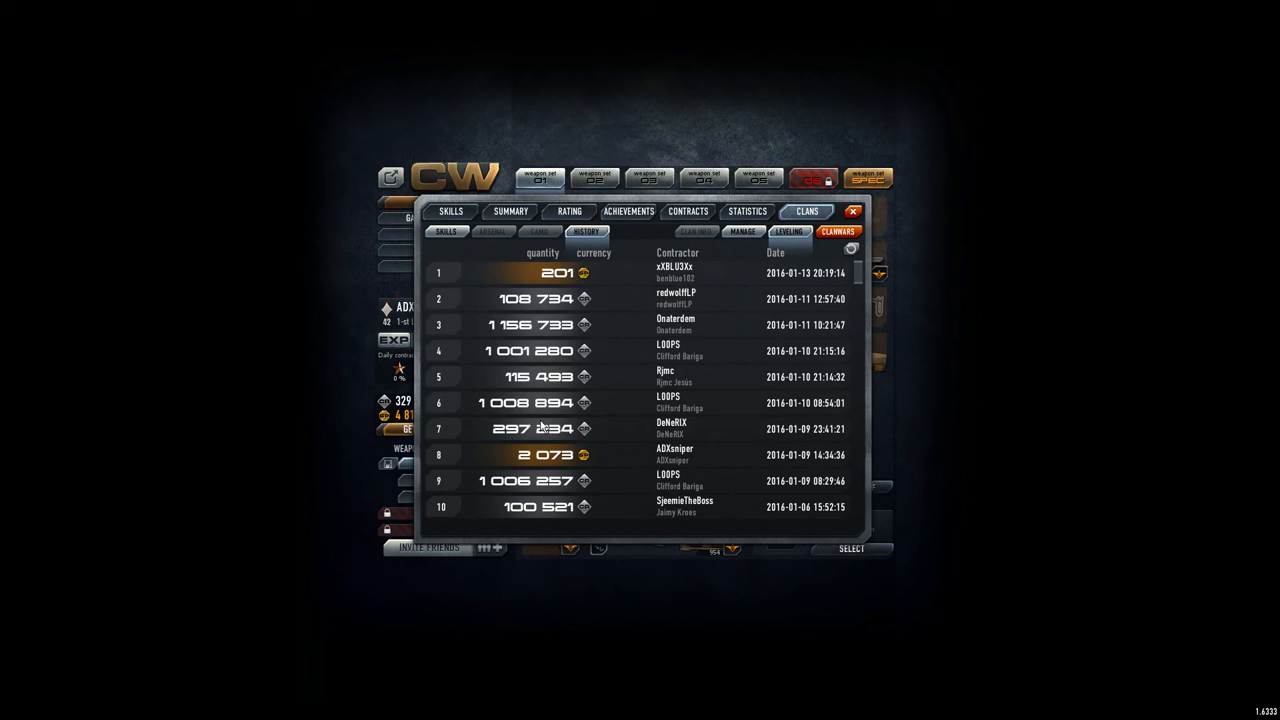
pyautogui.moveTo(696, 298)
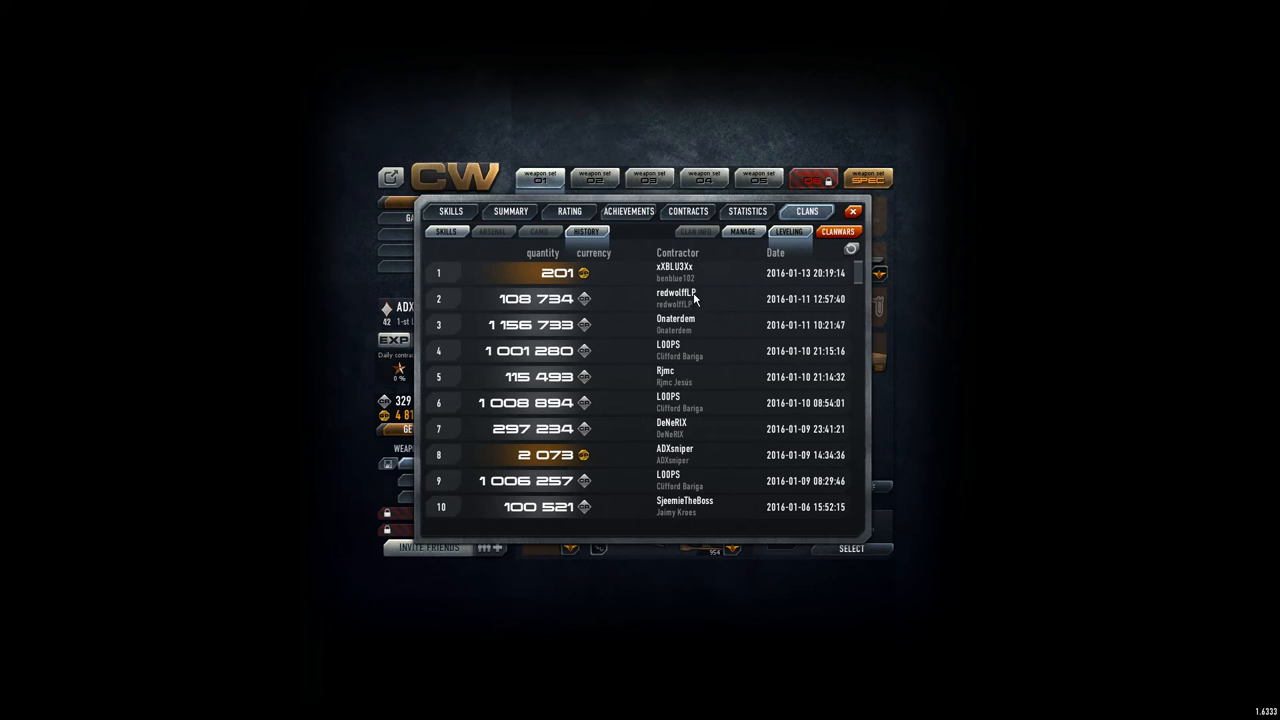
pyautogui.moveTo(742, 232)
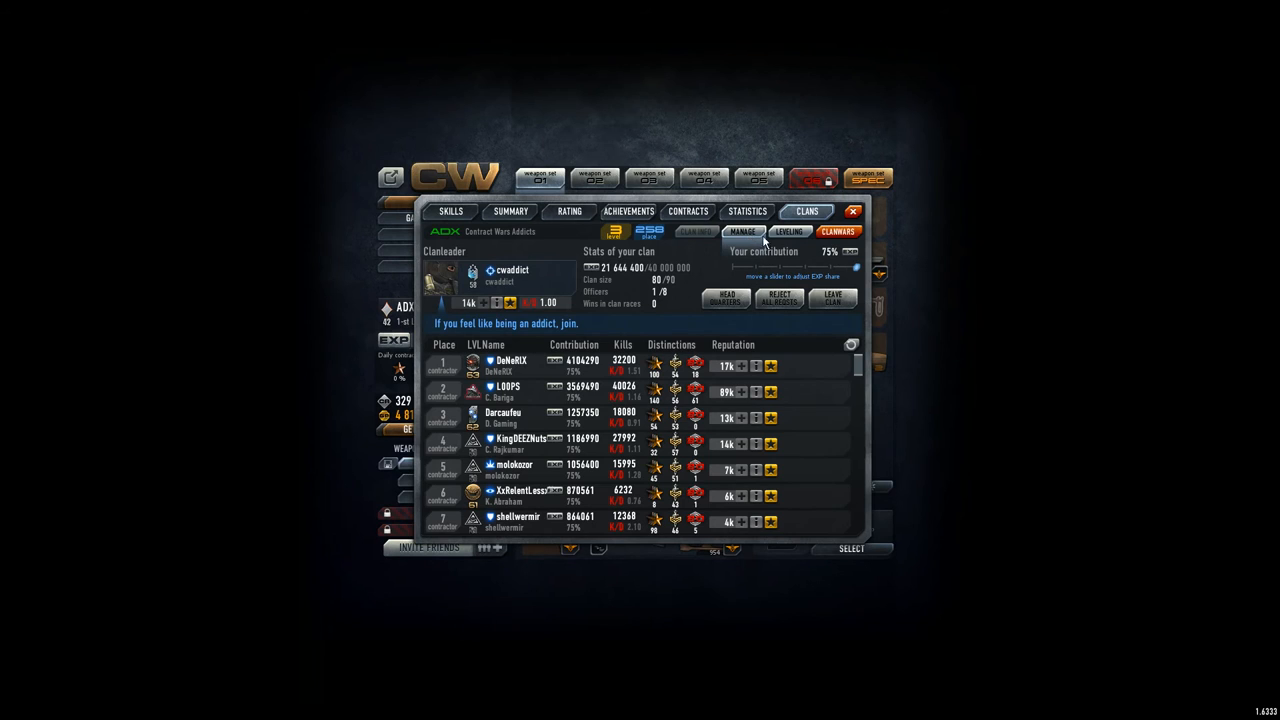
# - View the clan race leaderboard and scroll through its places, leaders, players and kills
pyautogui.click(838, 232)
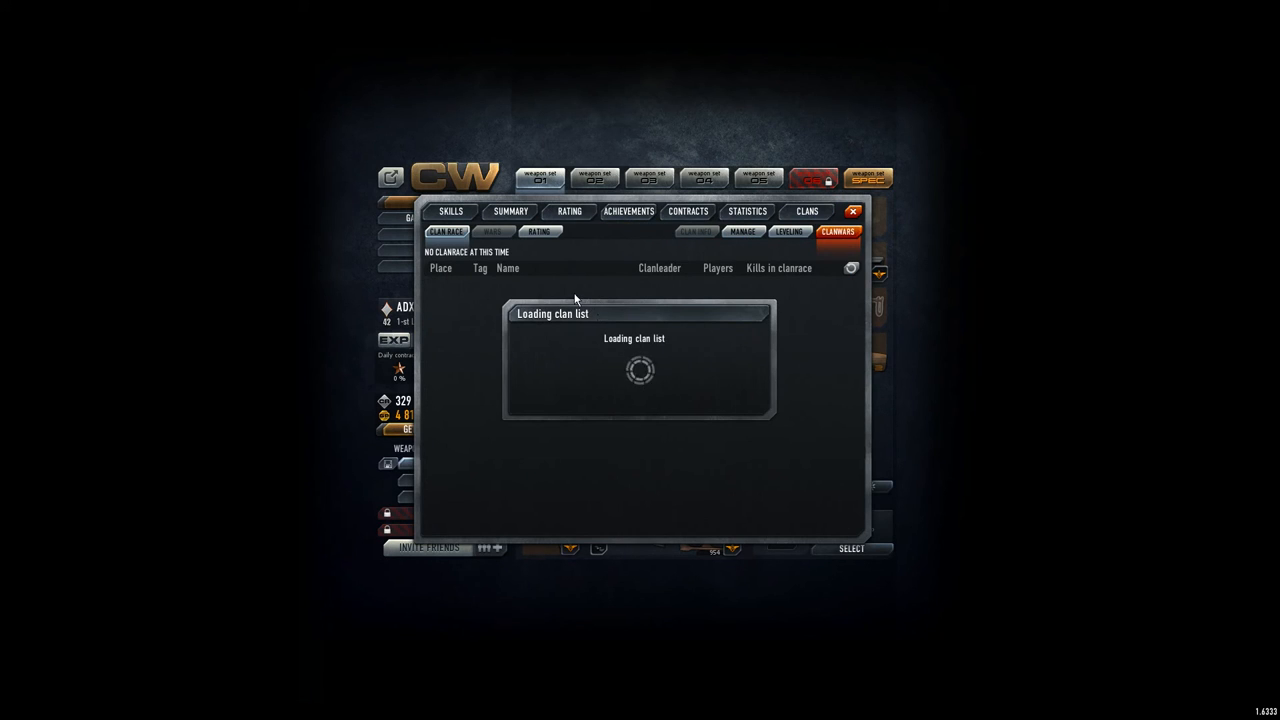
pyautogui.moveTo(570, 318)
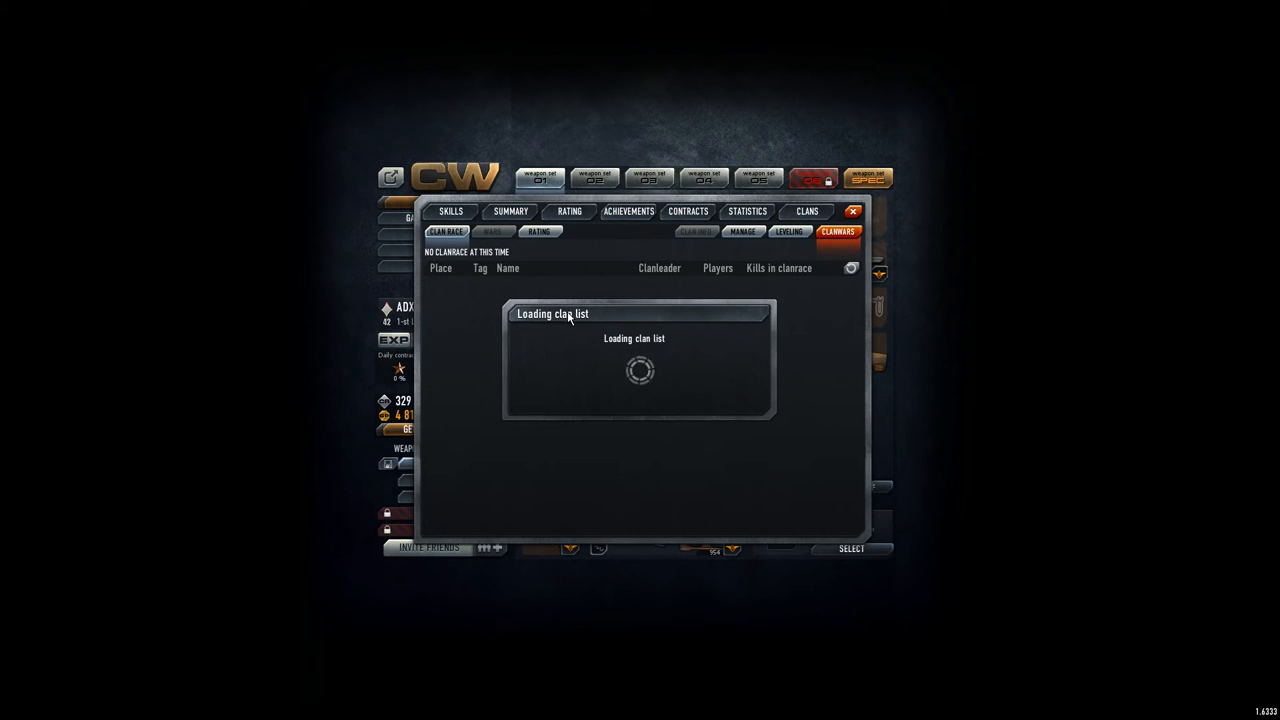
pyautogui.moveTo(624, 316)
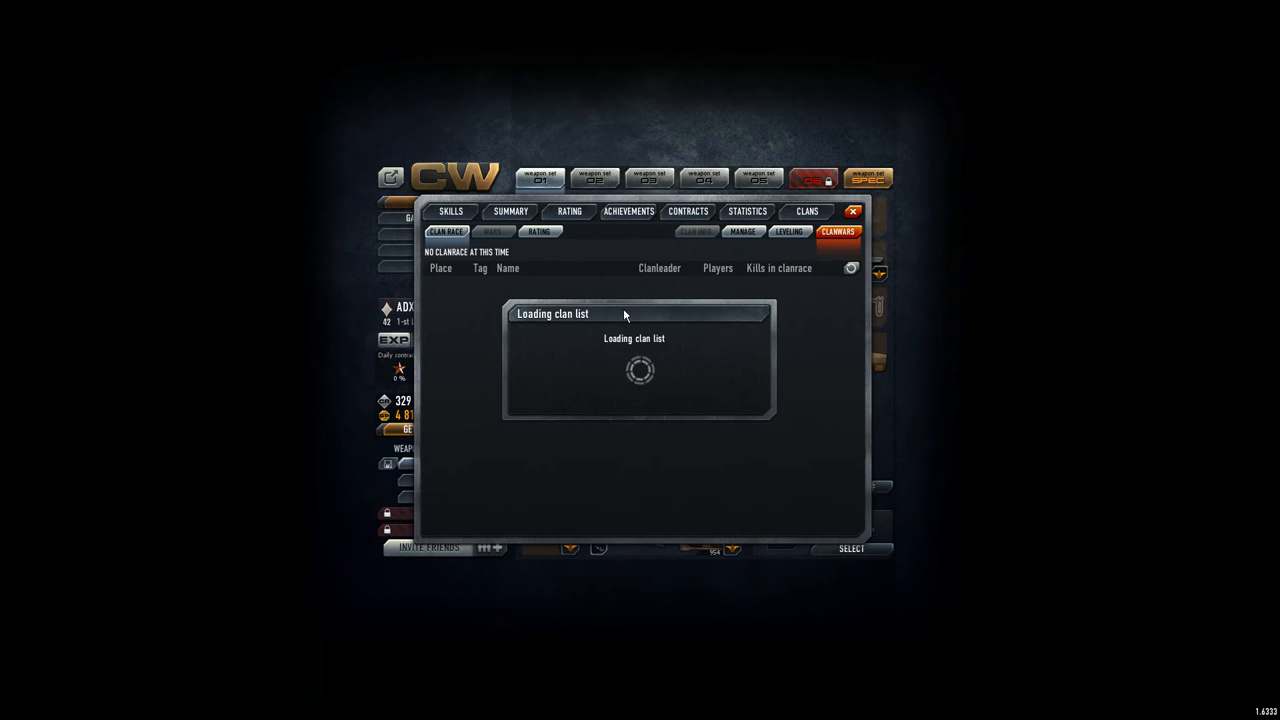
pyautogui.moveTo(770, 322)
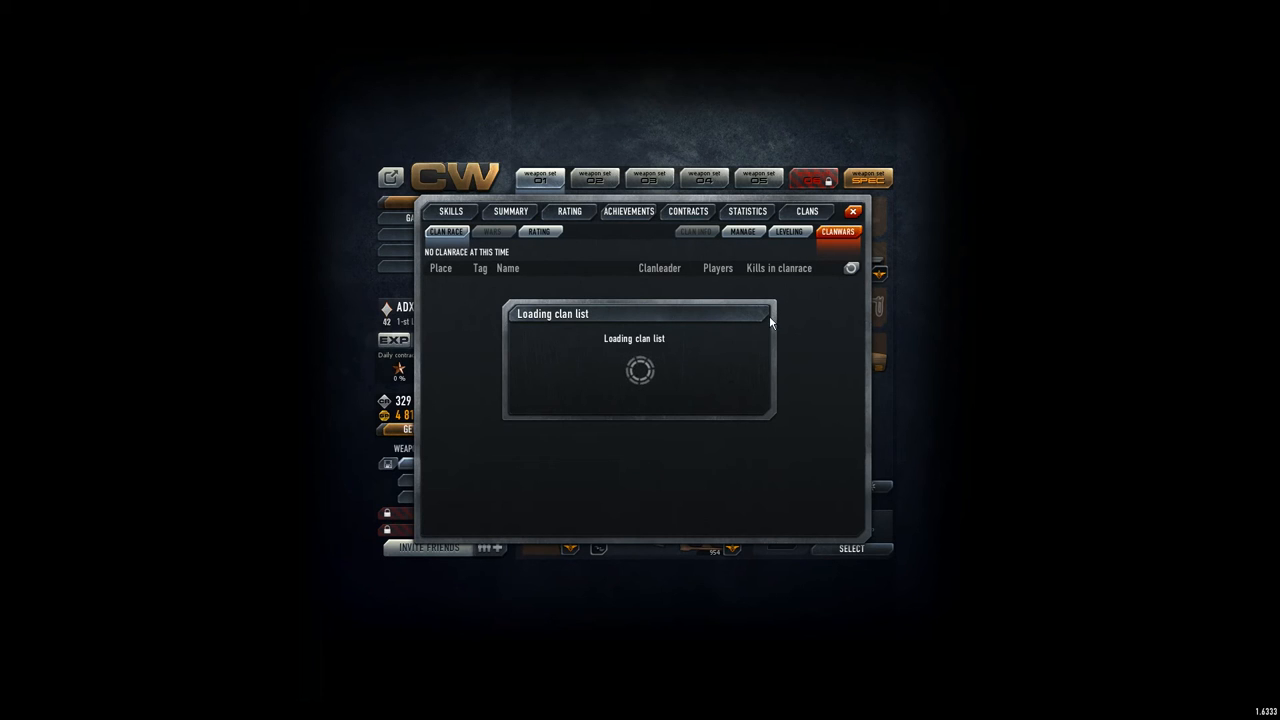
pyautogui.moveTo(856, 300)
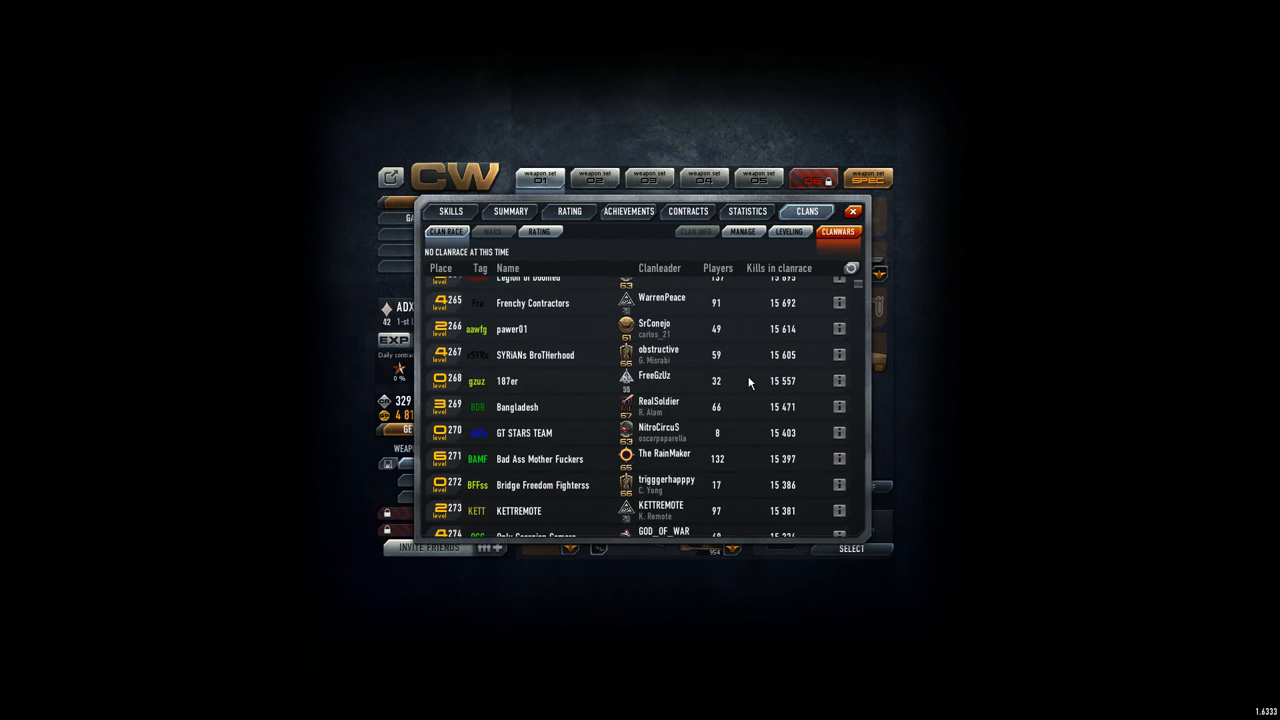
pyautogui.scroll(3)
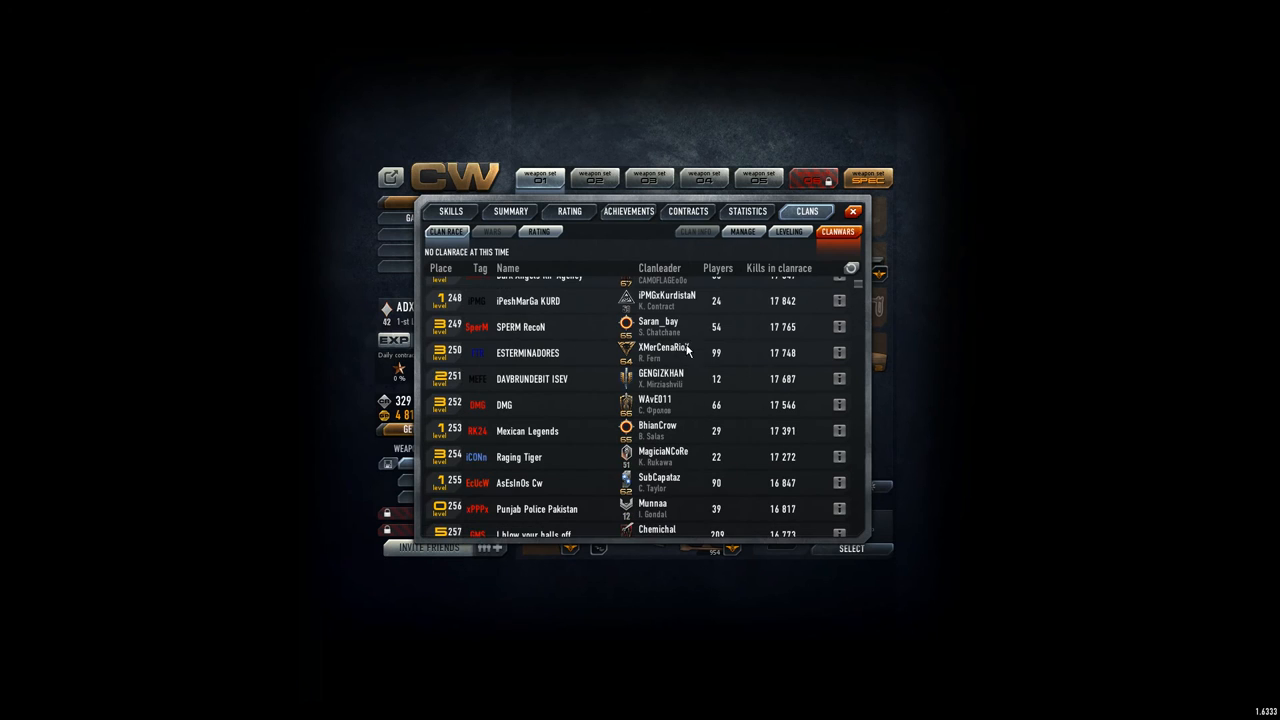
pyautogui.scroll(3)
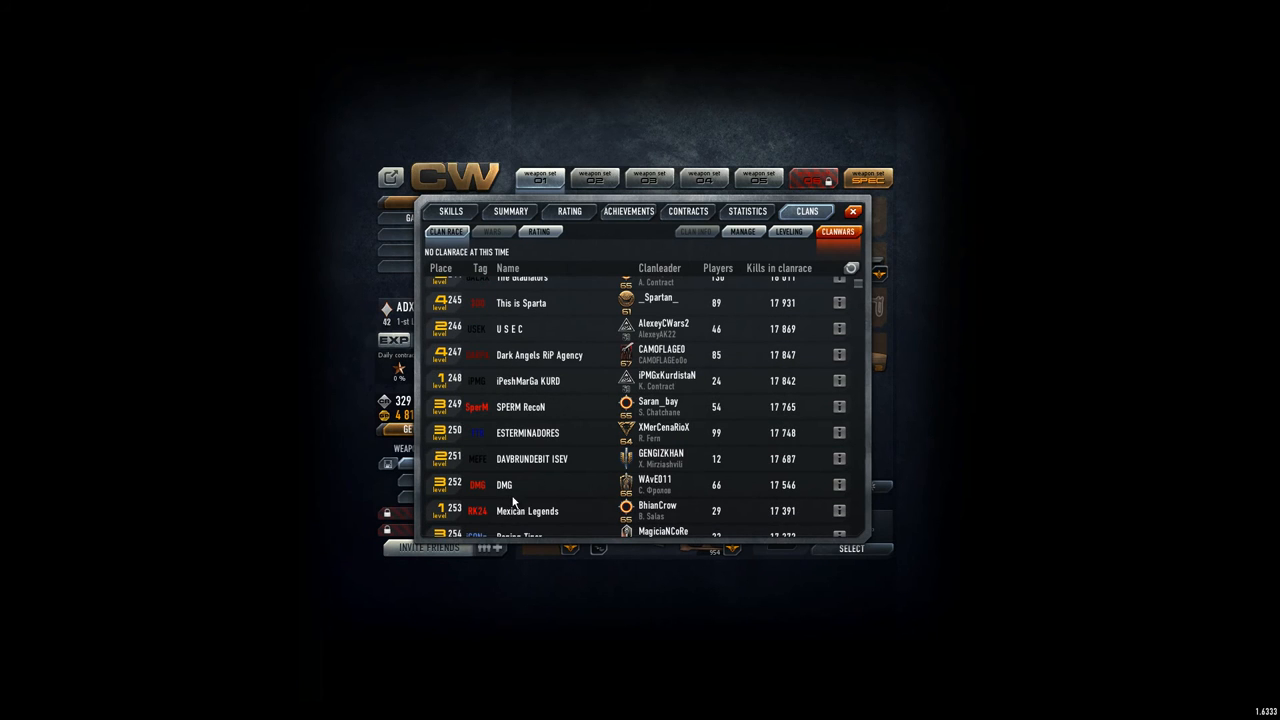
pyautogui.scroll(-3)
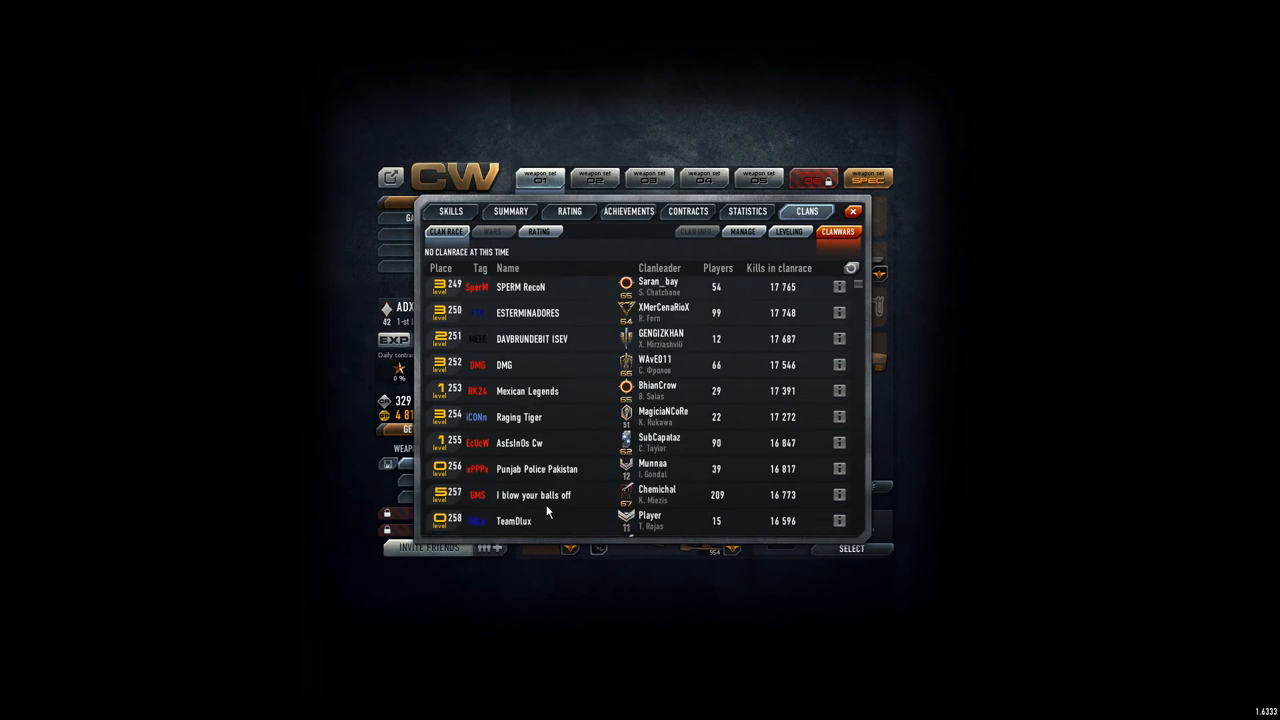
pyautogui.scroll(3)
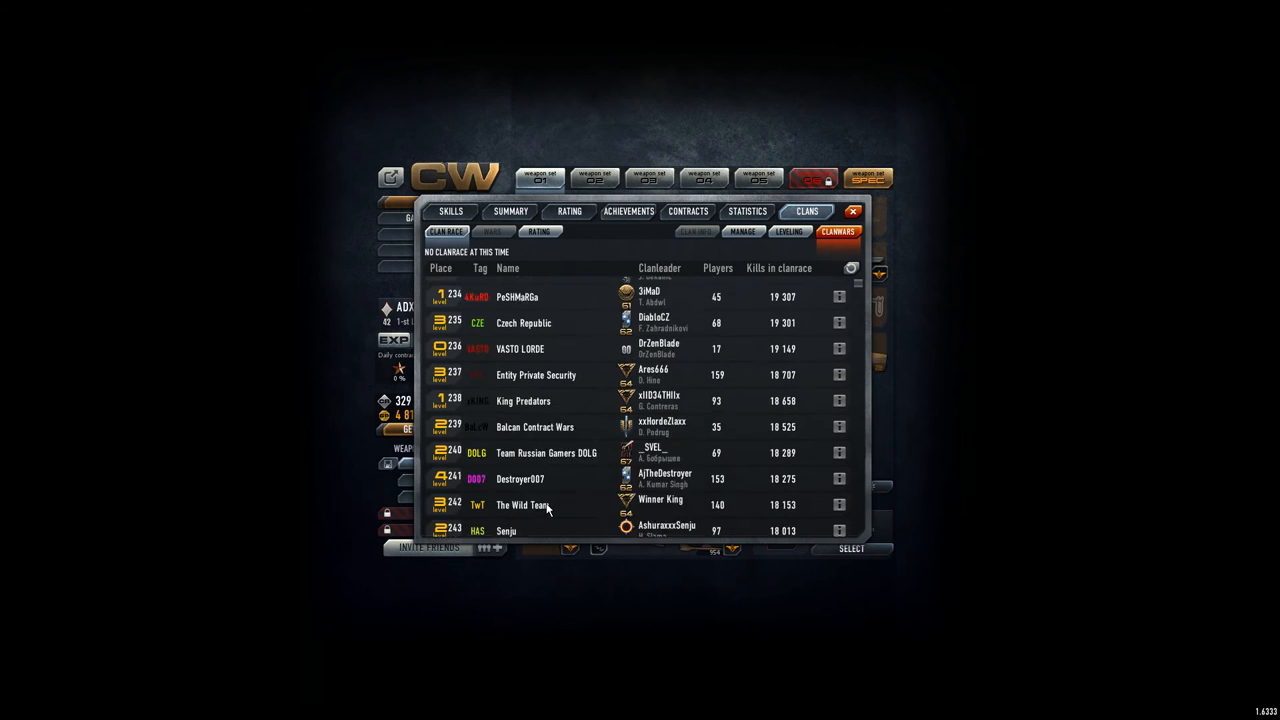
pyautogui.scroll(3)
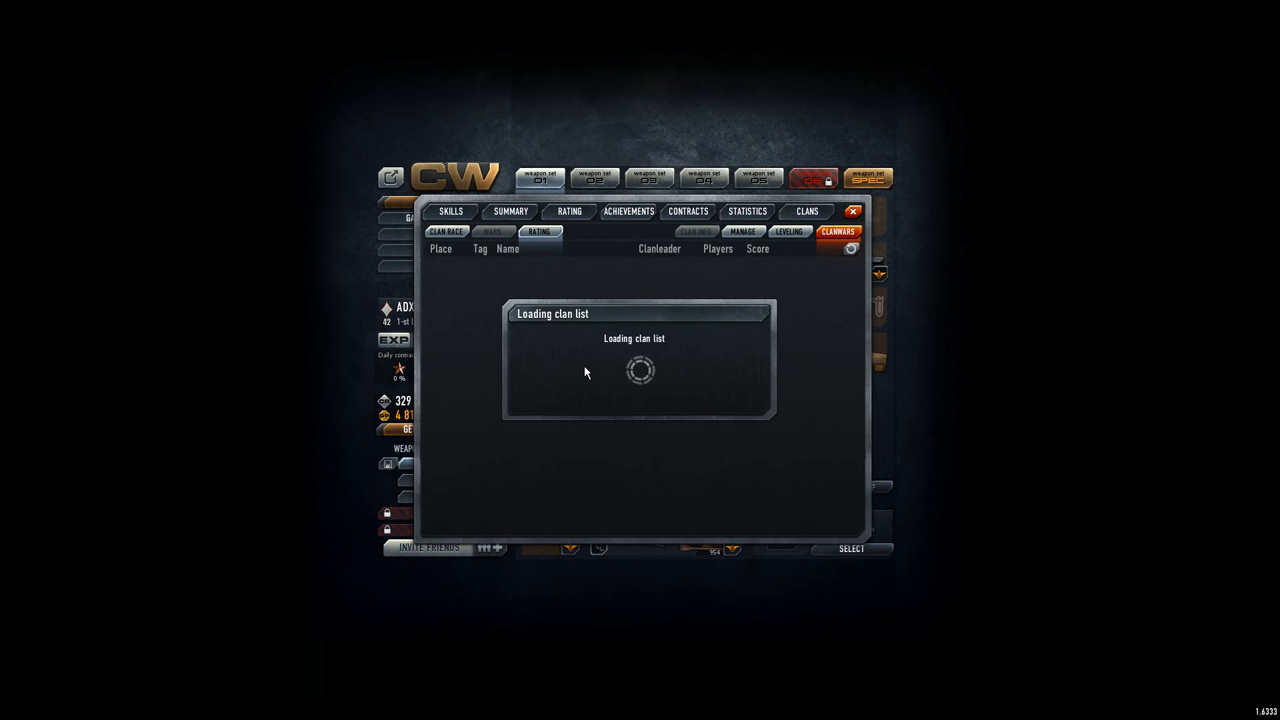
pyautogui.moveTo(598, 358)
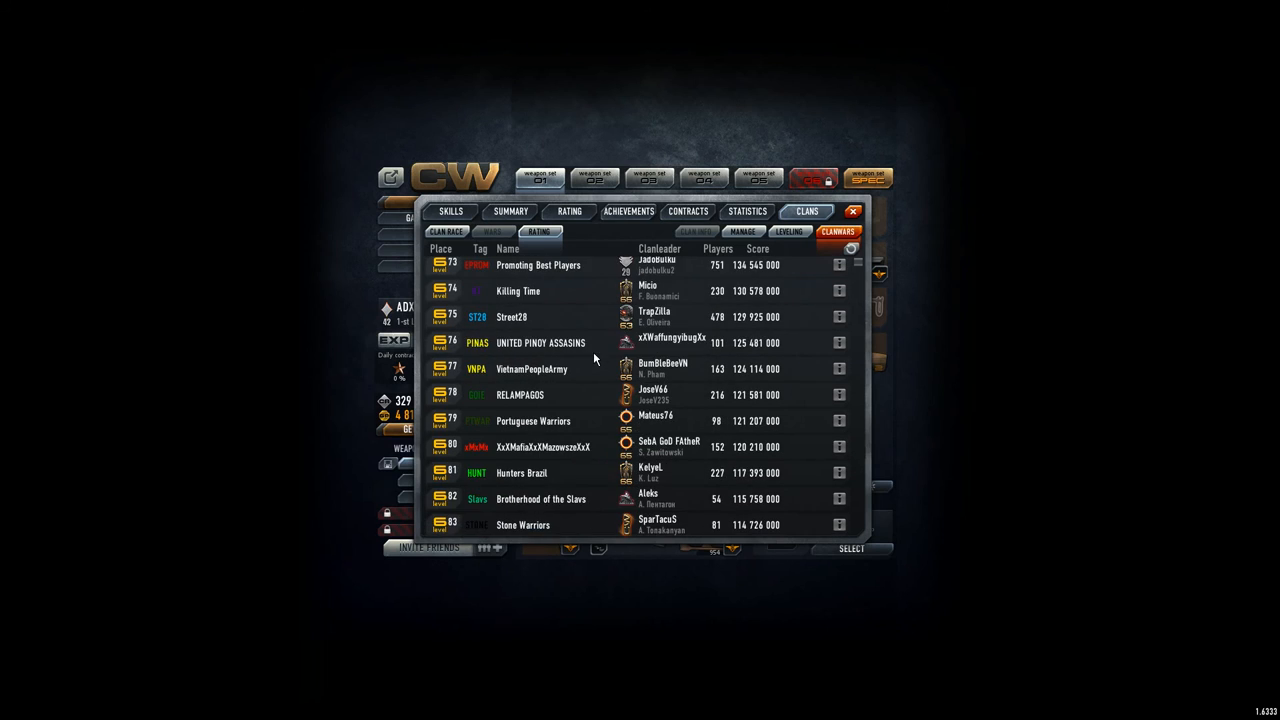
# - Scroll the clan rating leaderboard by score through places around 236–265 and back
pyautogui.scroll(-3)
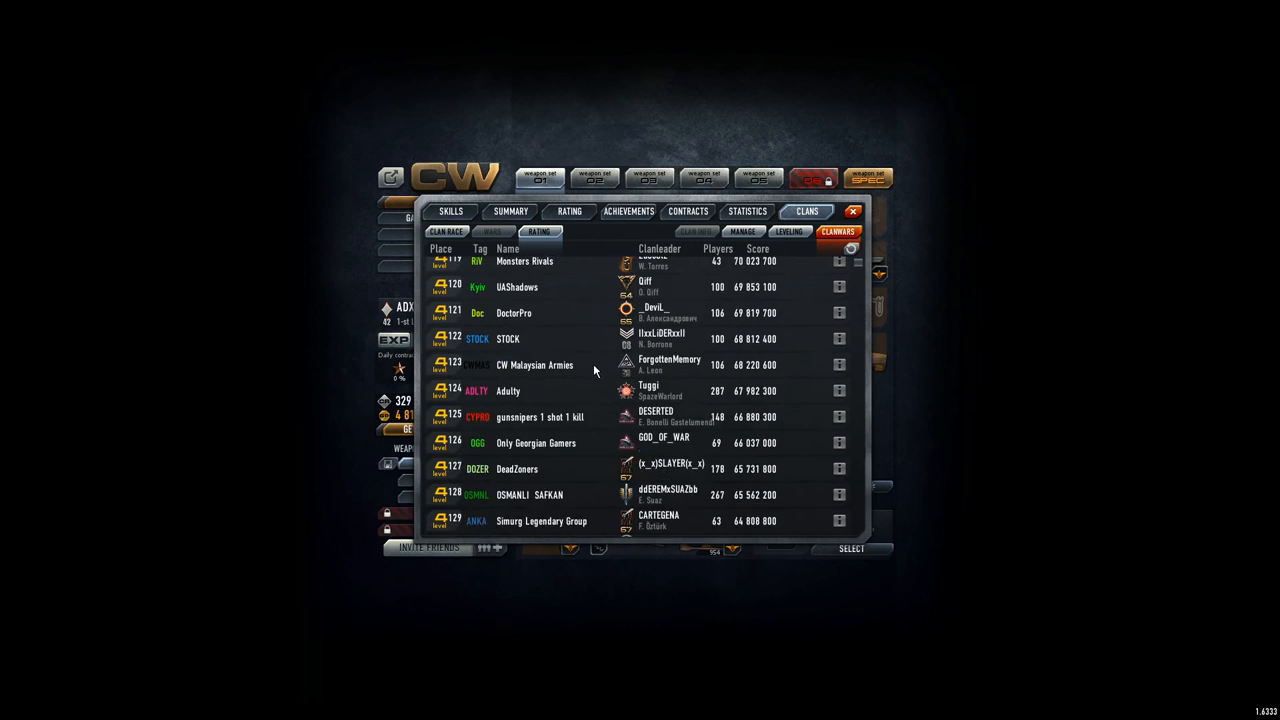
pyautogui.scroll(-3)
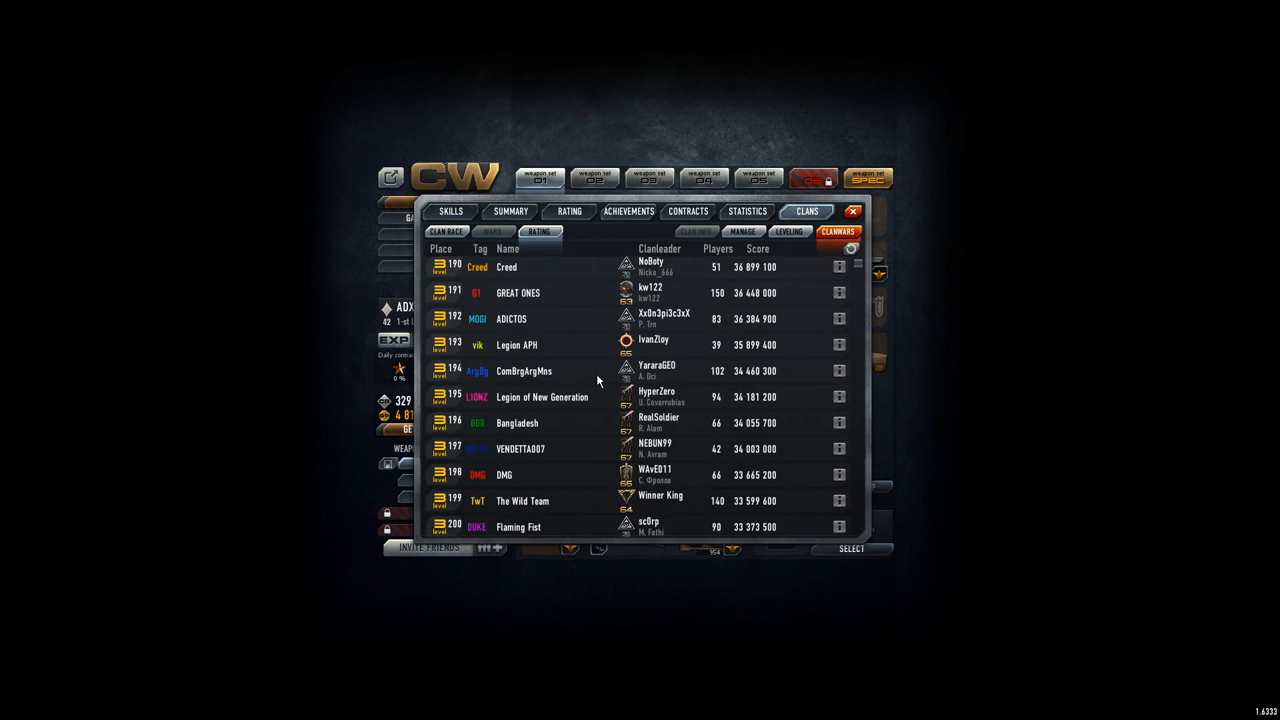
pyautogui.scroll(-3)
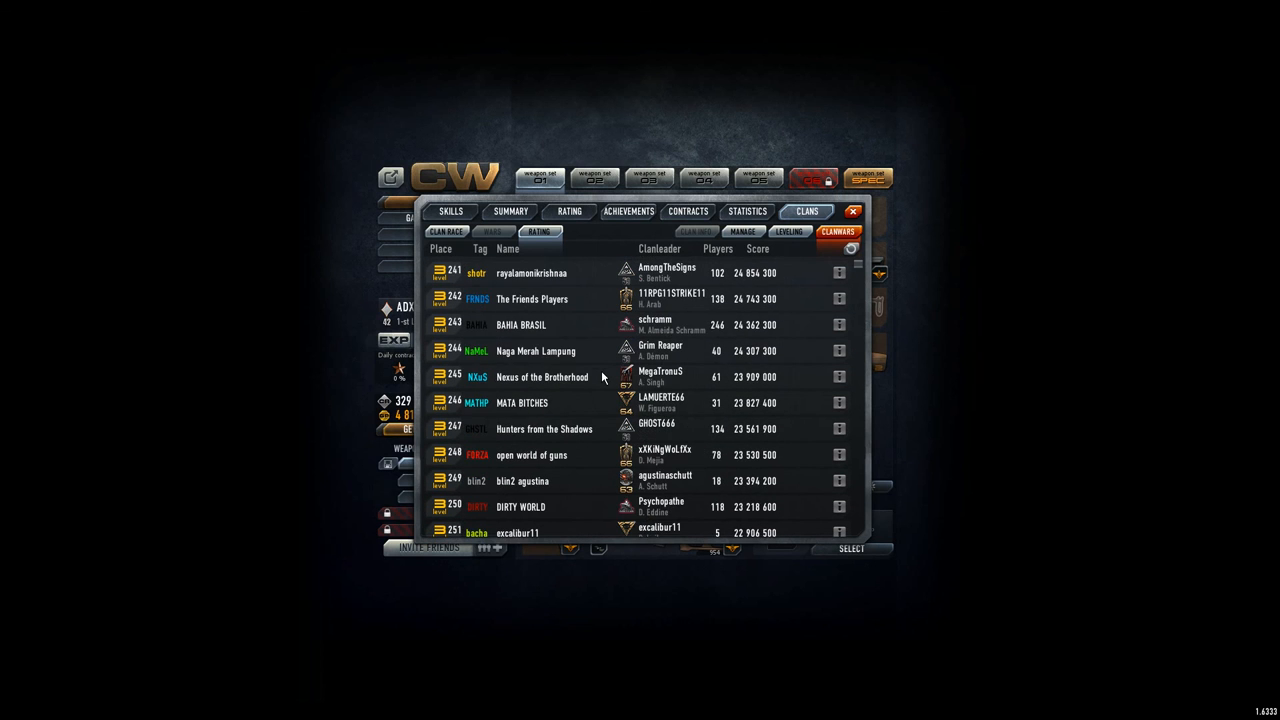
pyautogui.scroll(-3)
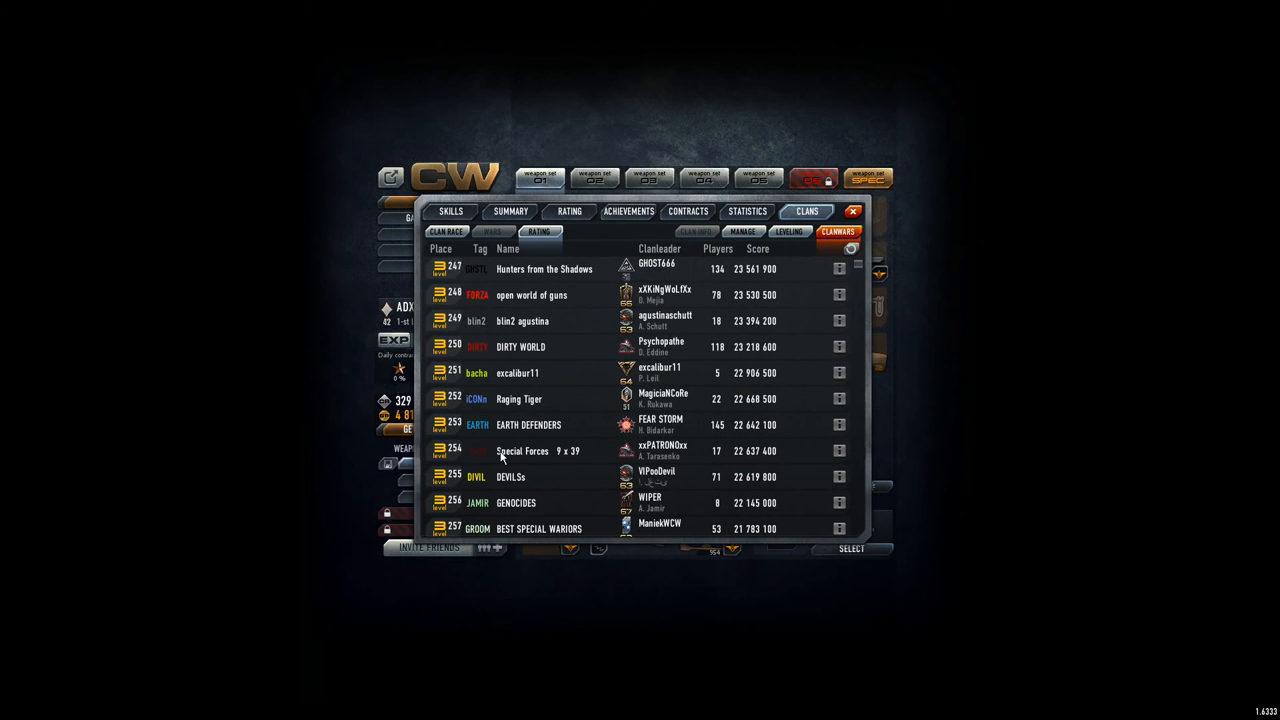
pyautogui.scroll(-3)
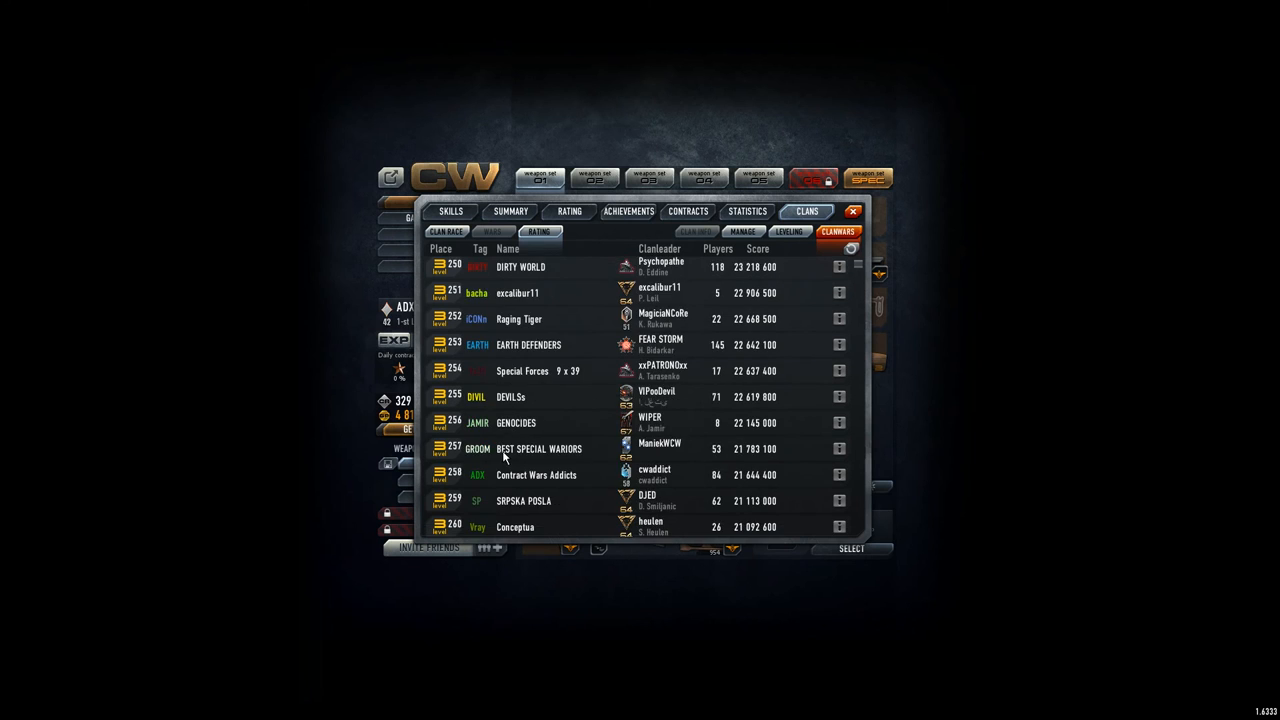
pyautogui.scroll(3)
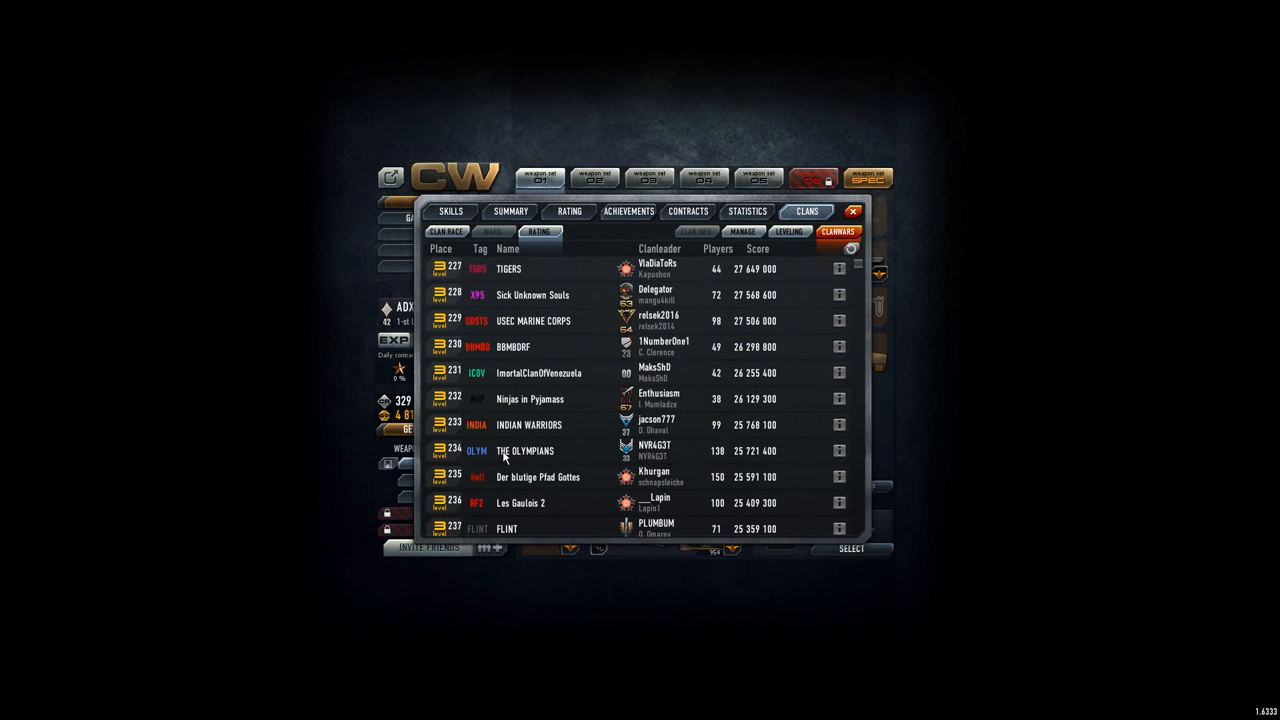
pyautogui.scroll(-3)
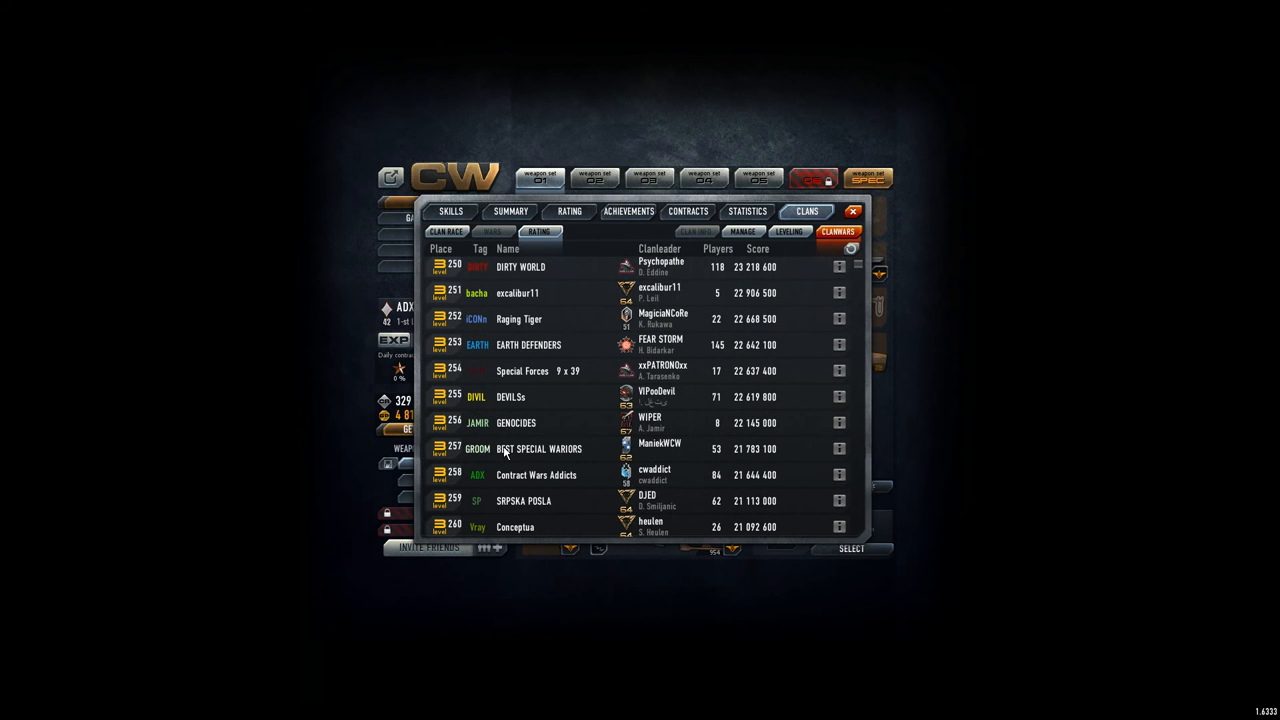
pyautogui.scroll(-3)
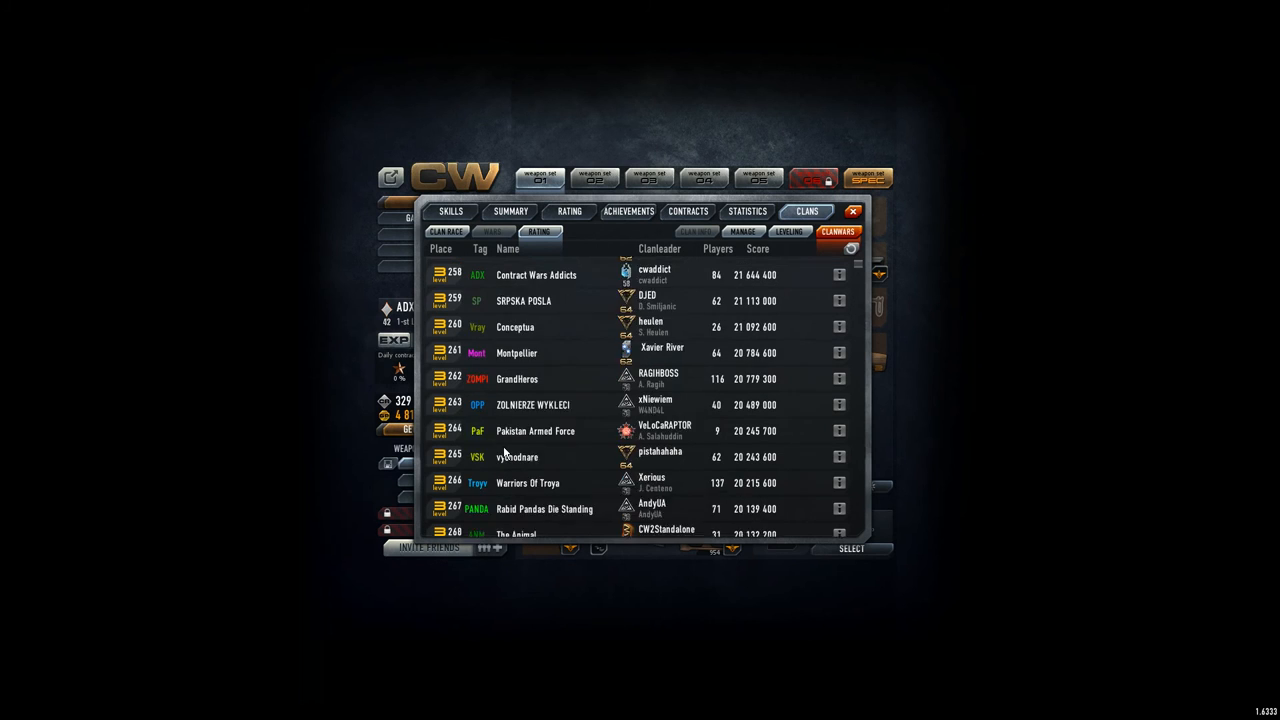
pyautogui.scroll(3)
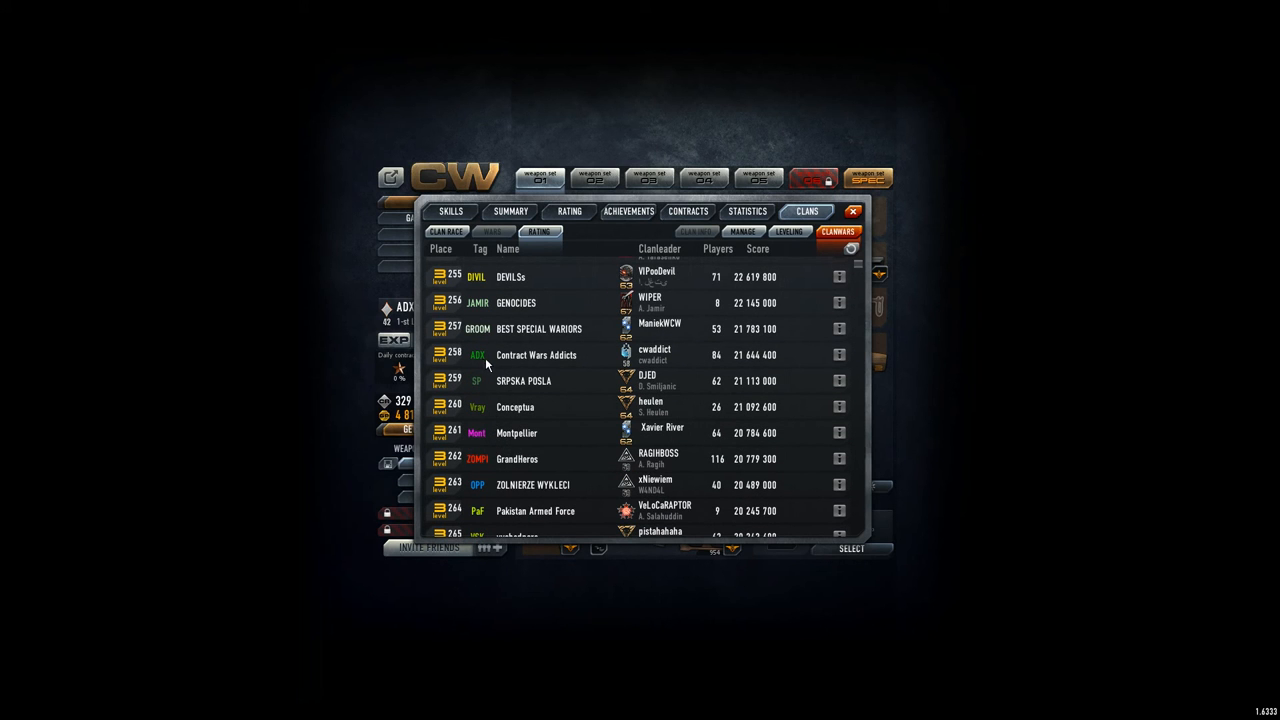
pyautogui.scroll(3)
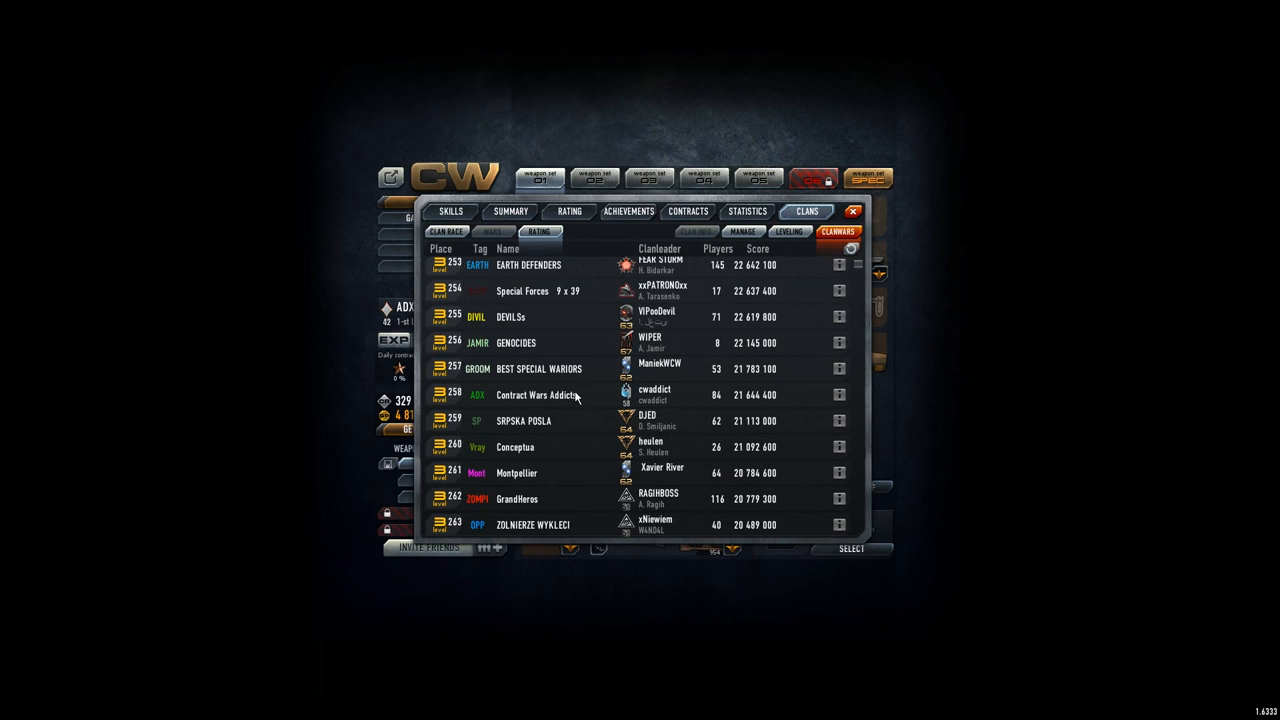
pyautogui.moveTo(744, 372)
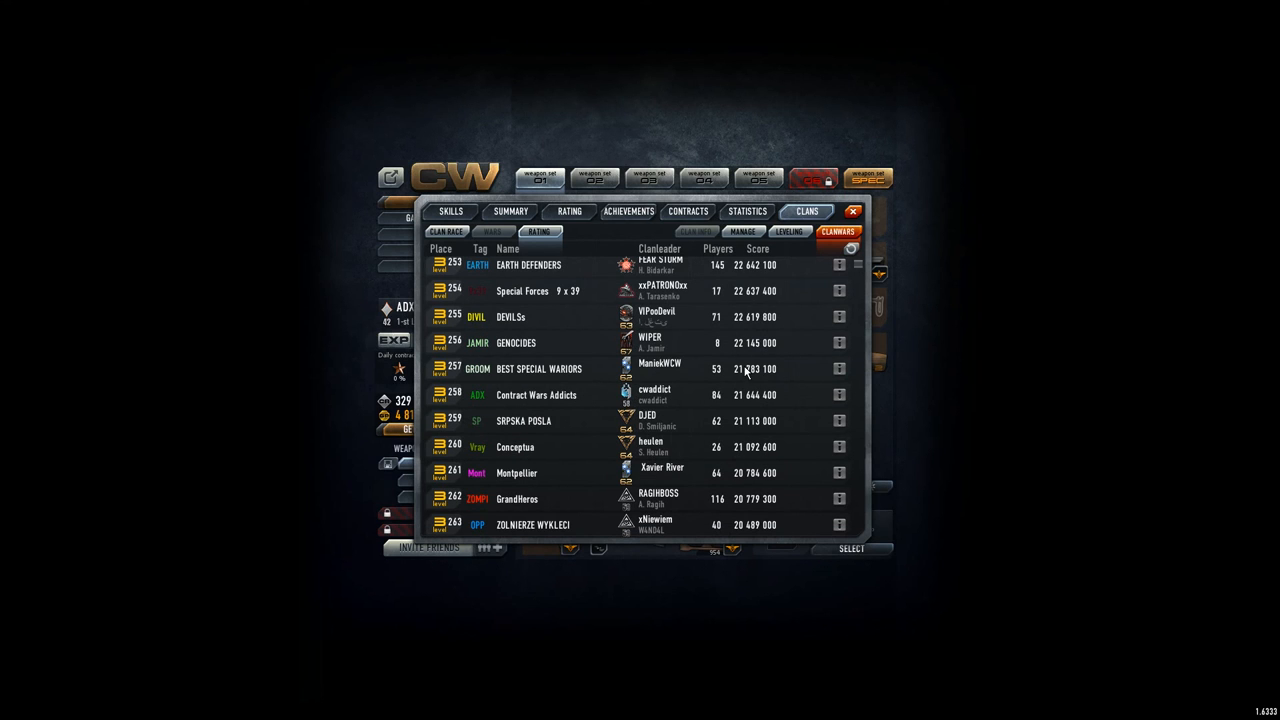
pyautogui.moveTo(728, 410)
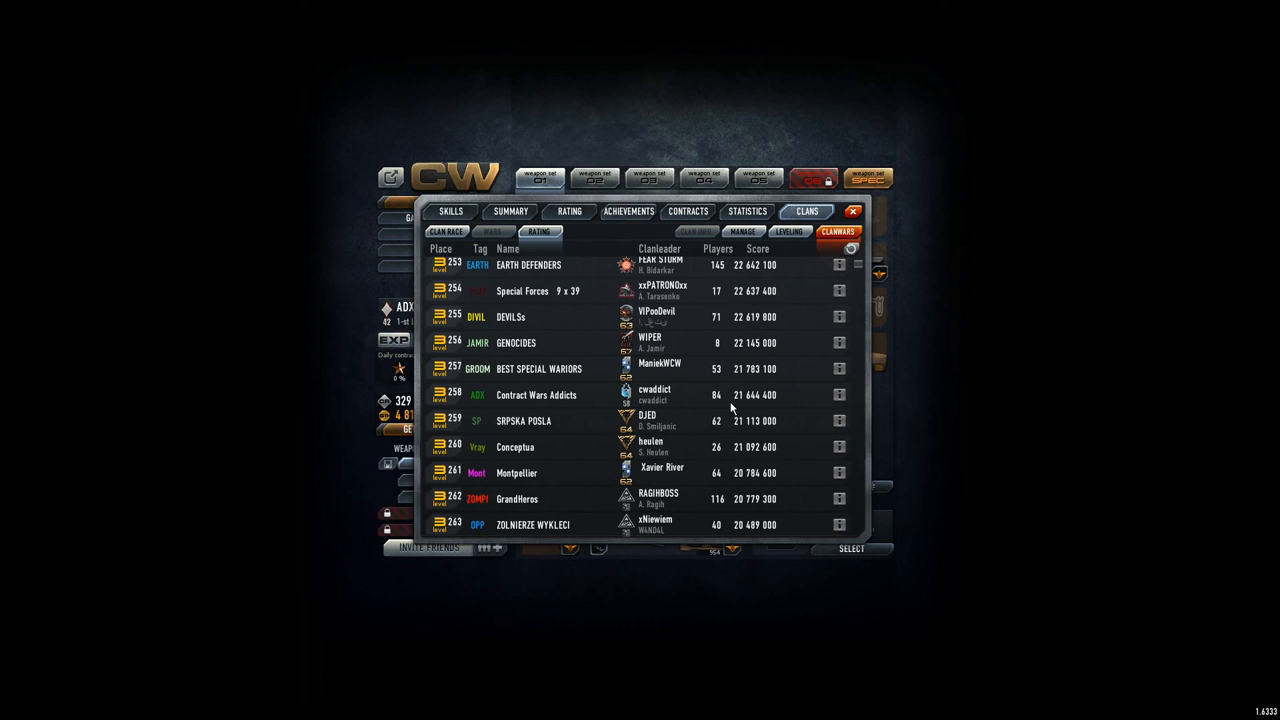
pyautogui.scroll(3)
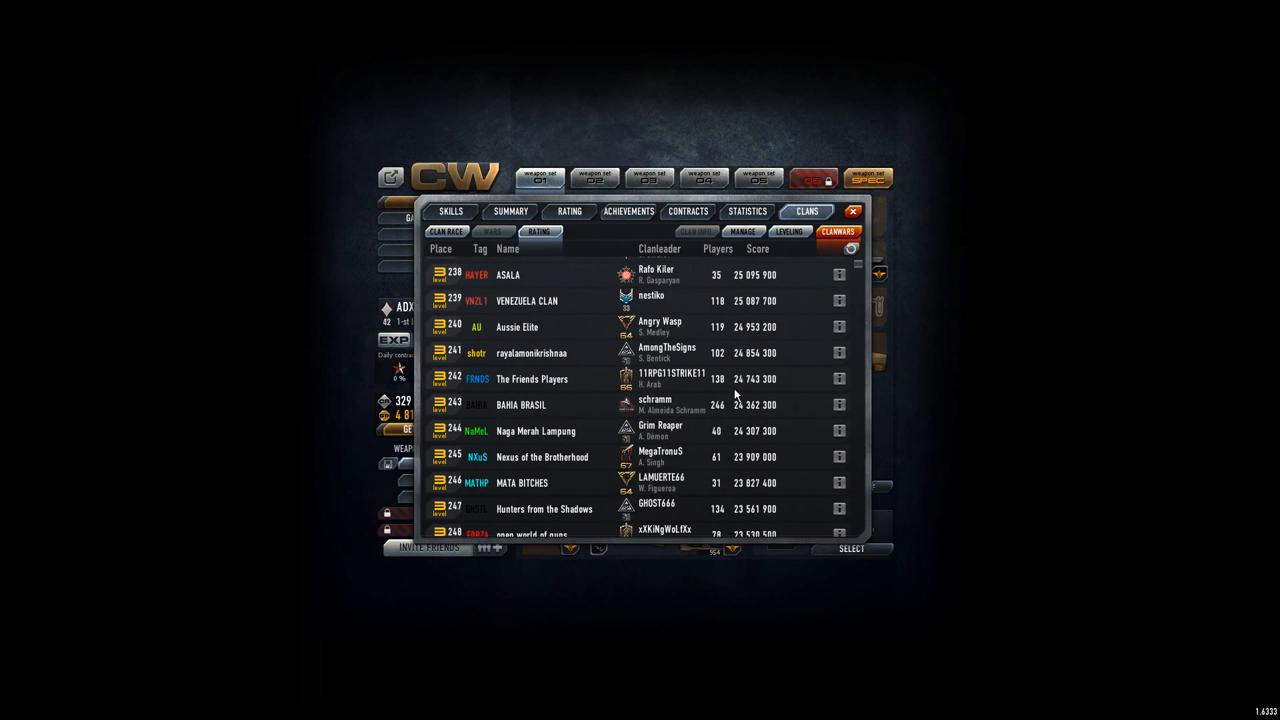
pyautogui.scroll(3)
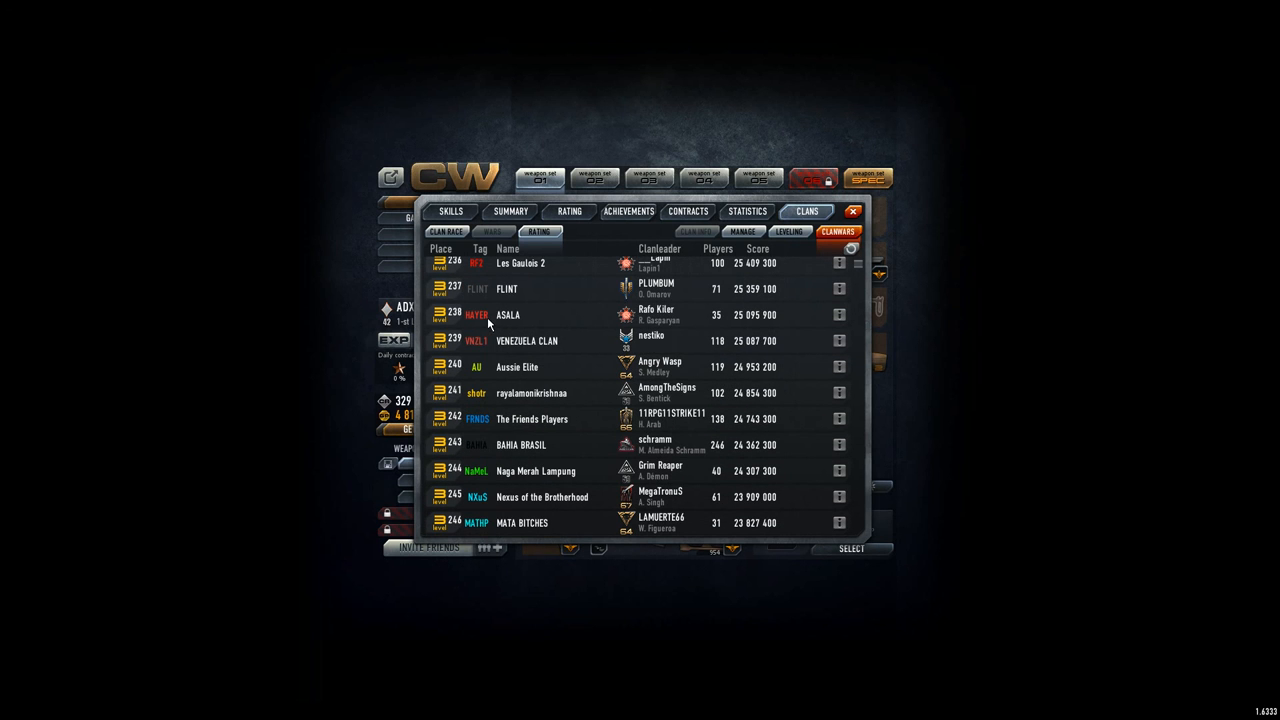
pyautogui.moveTo(532, 320)
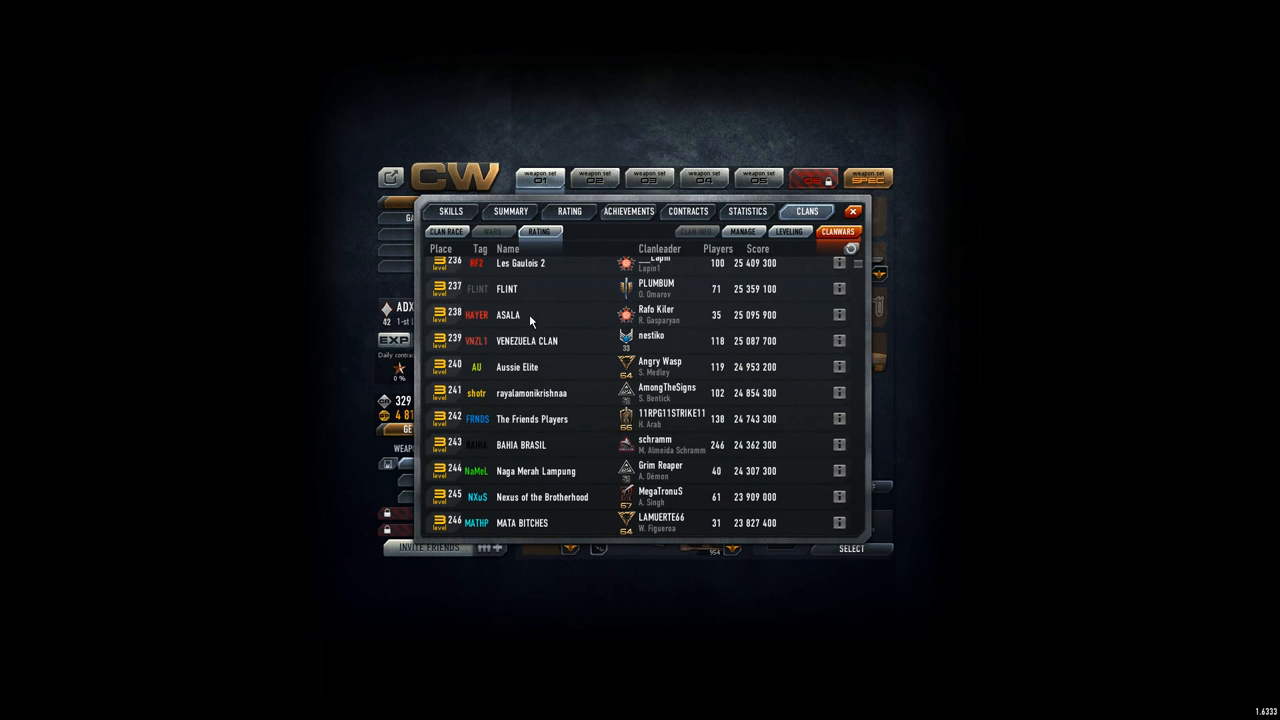
# - Bring up the clan's donation log again
pyautogui.click(788, 232)
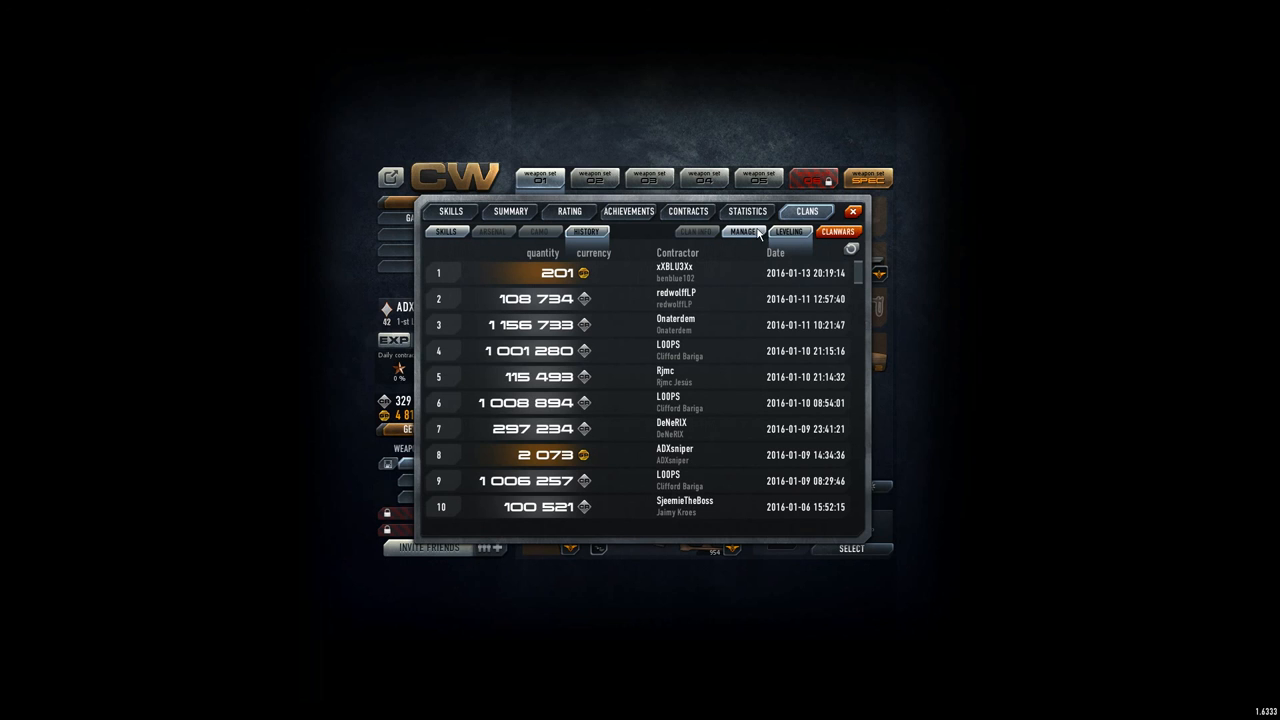
# - Return to the clan overview and scroll the member roster to its lower entries around places 71–84
pyautogui.click(836, 232)
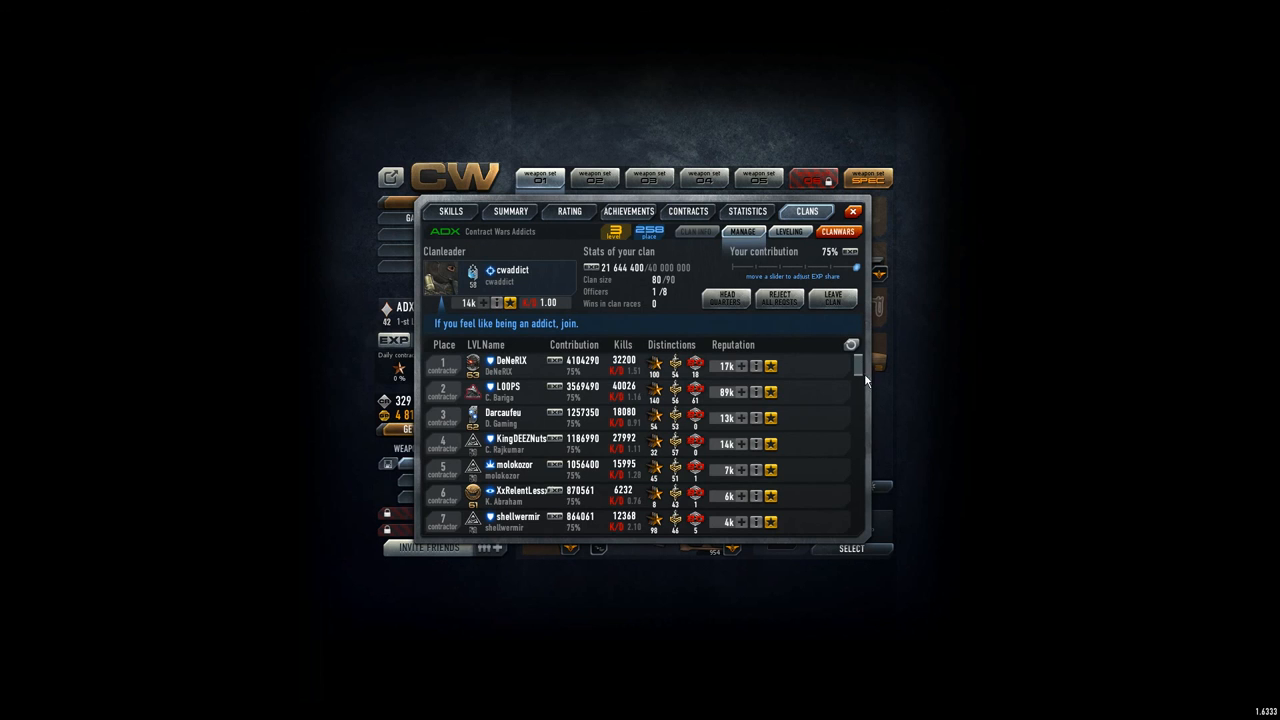
pyautogui.scroll(-3)
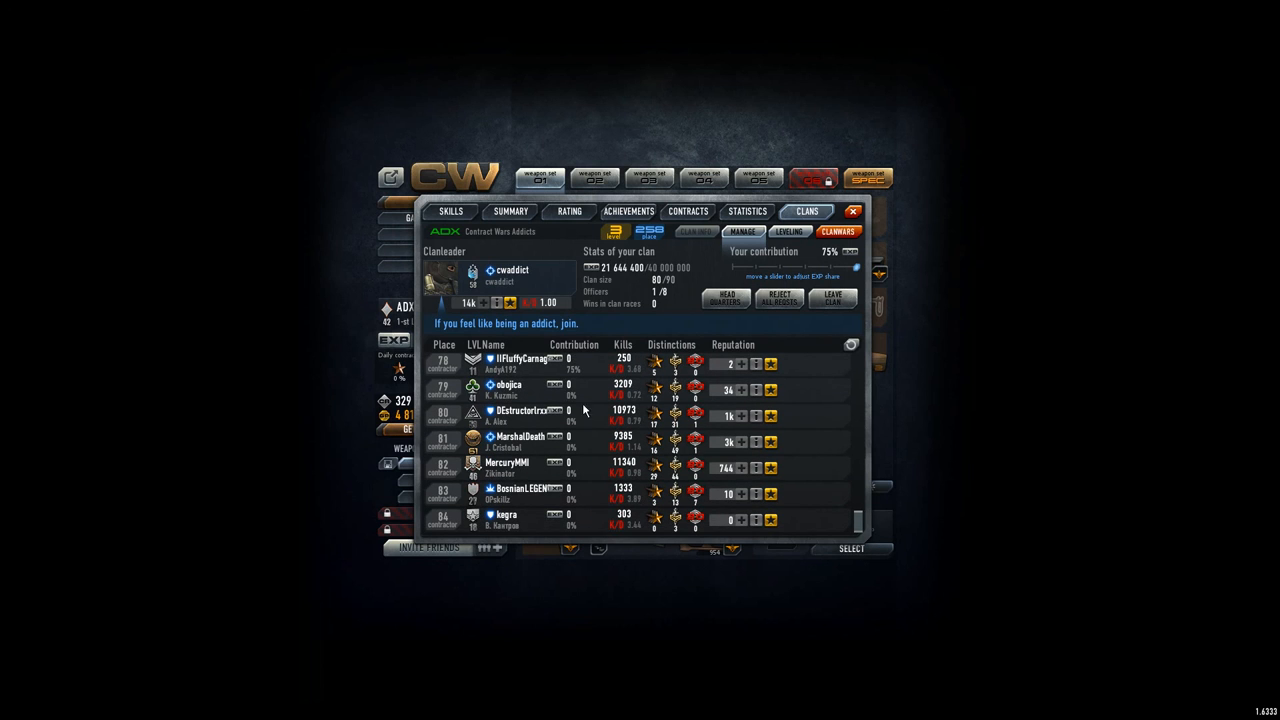
pyautogui.moveTo(570, 504)
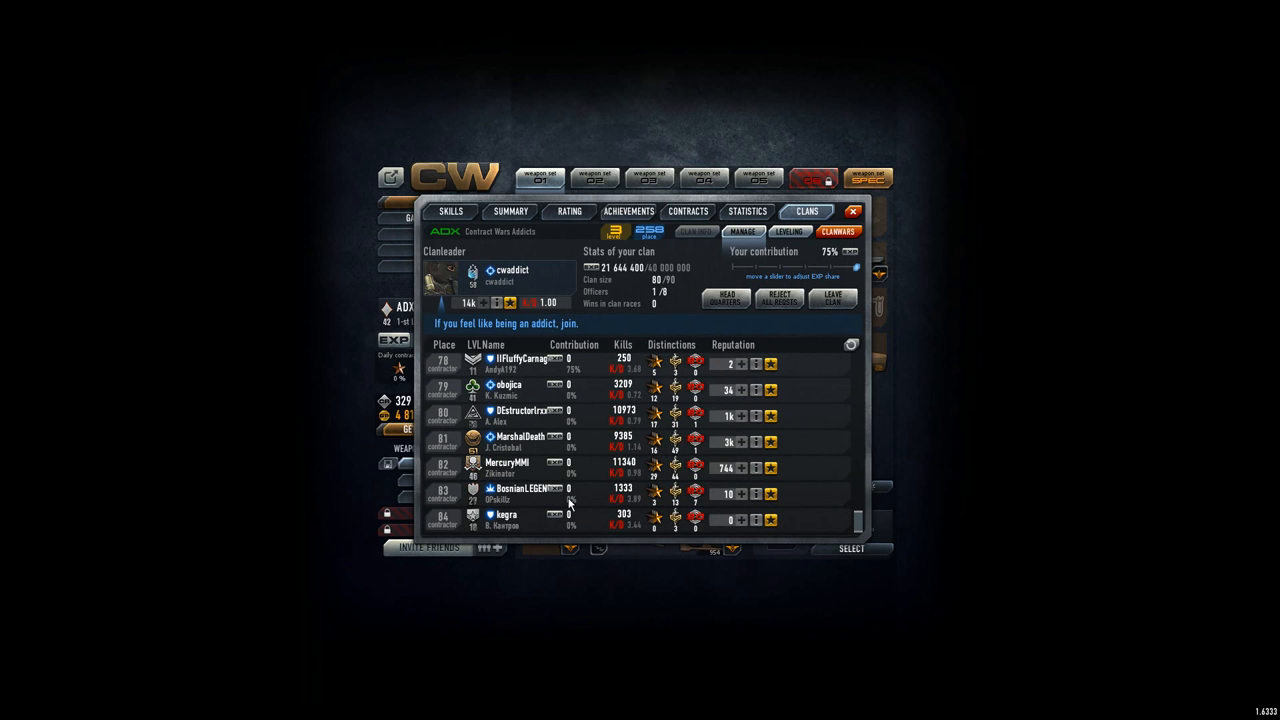
pyautogui.scroll(3)
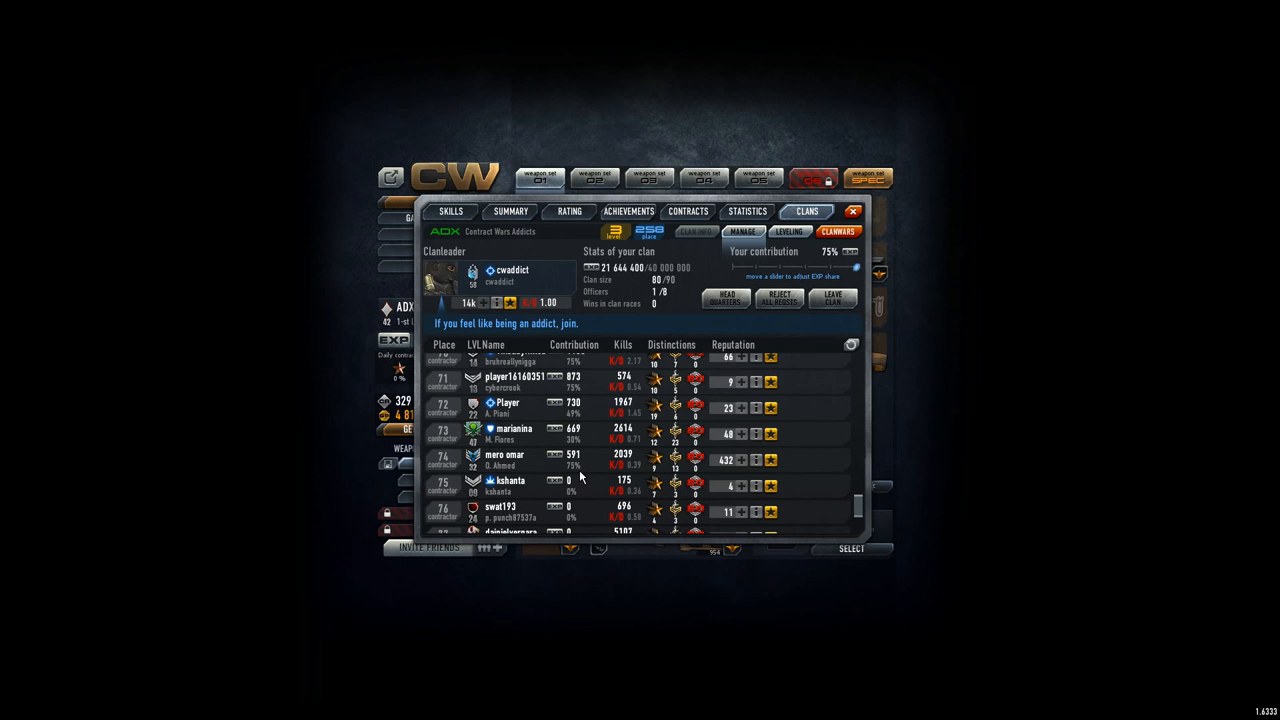
pyautogui.scroll(3)
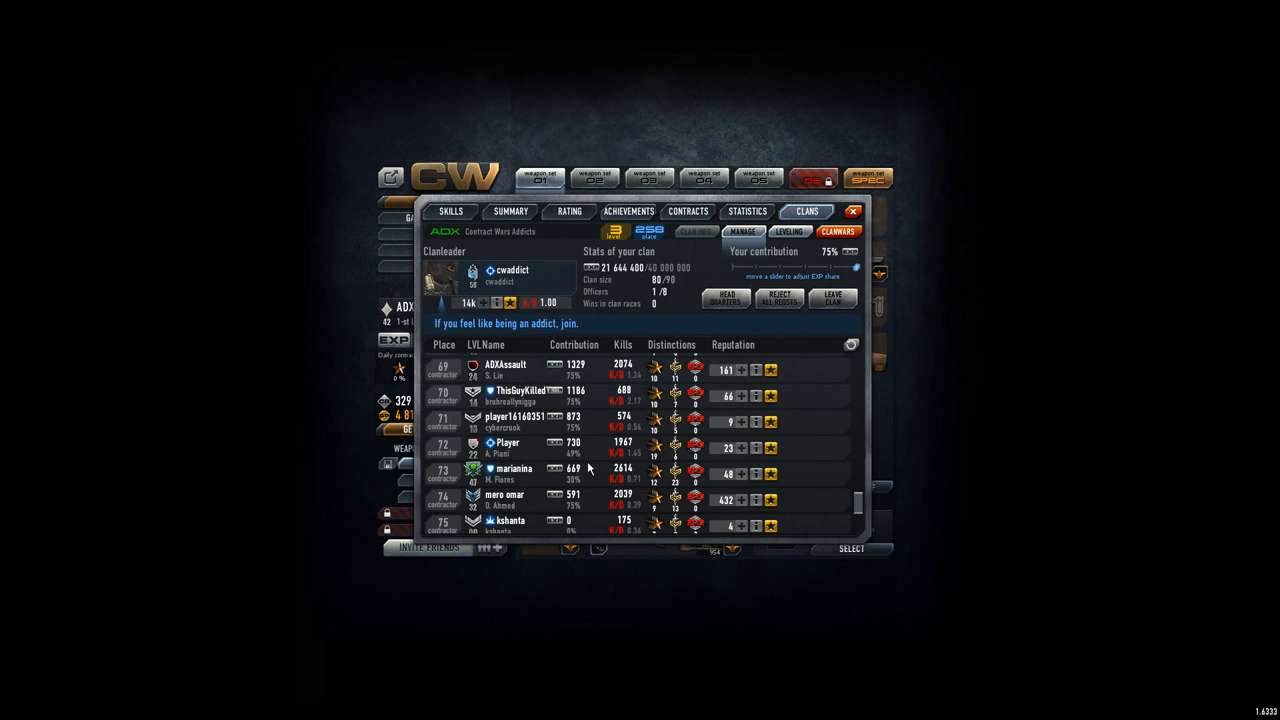
pyautogui.scroll(-3)
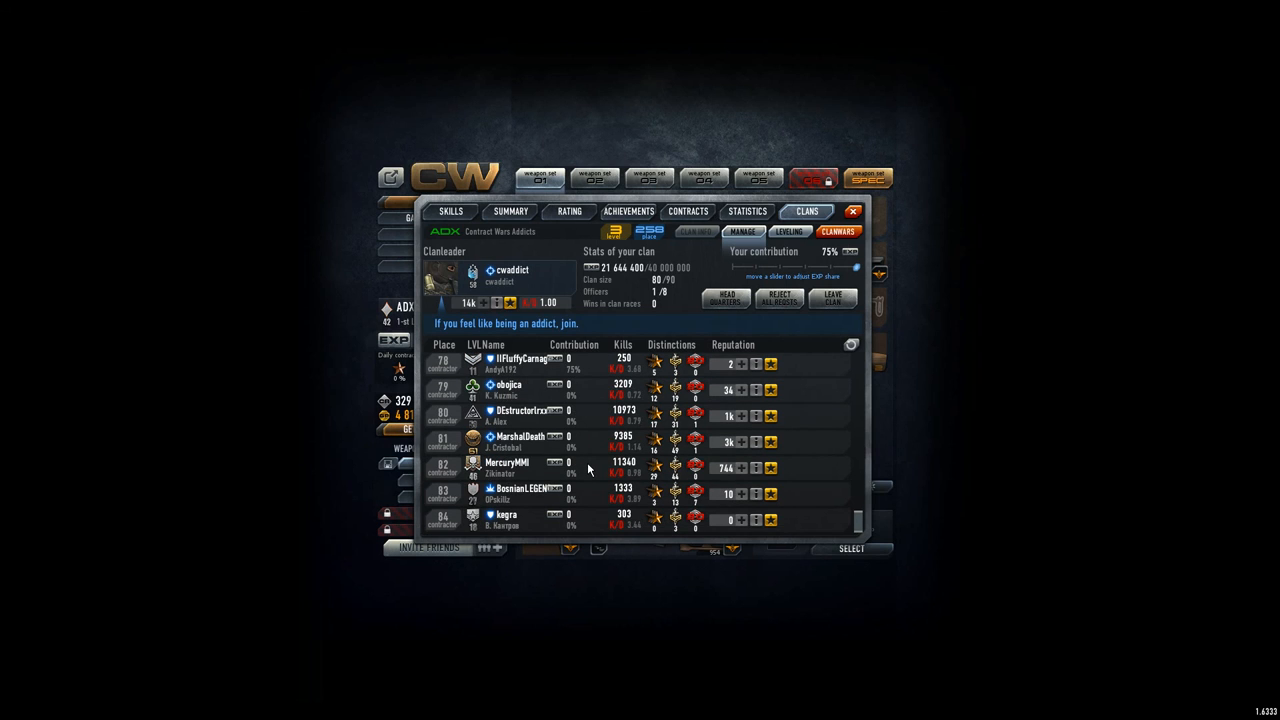